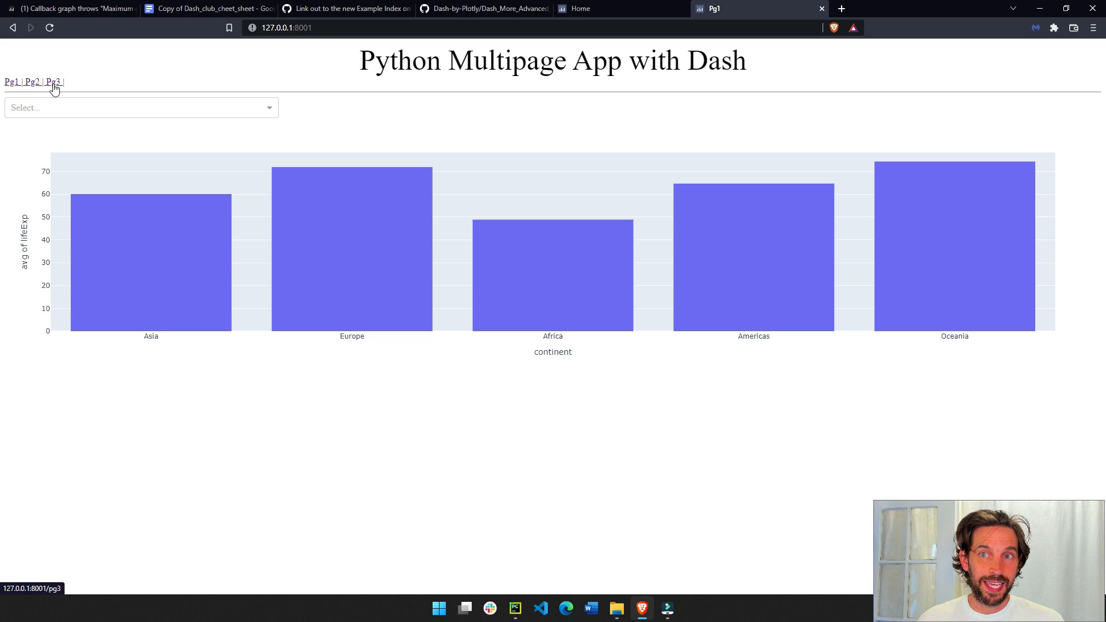
# Step: Try the app's first two pages, then filter the Tip Analysis bill chart to Friday
pyautogui.click(29, 81)
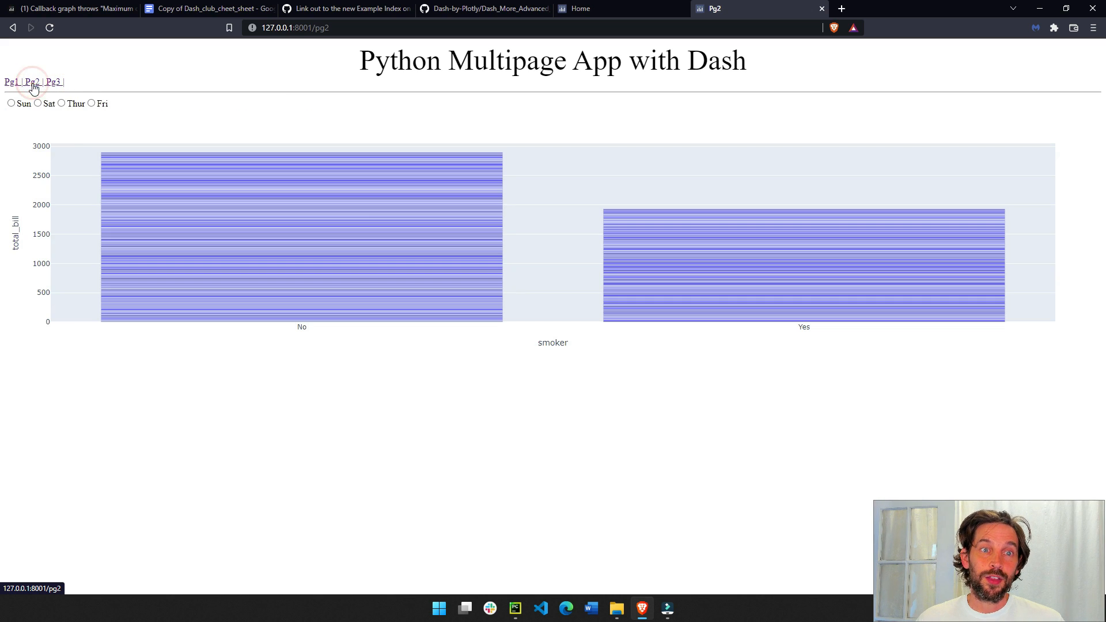
pyautogui.click(10, 82)
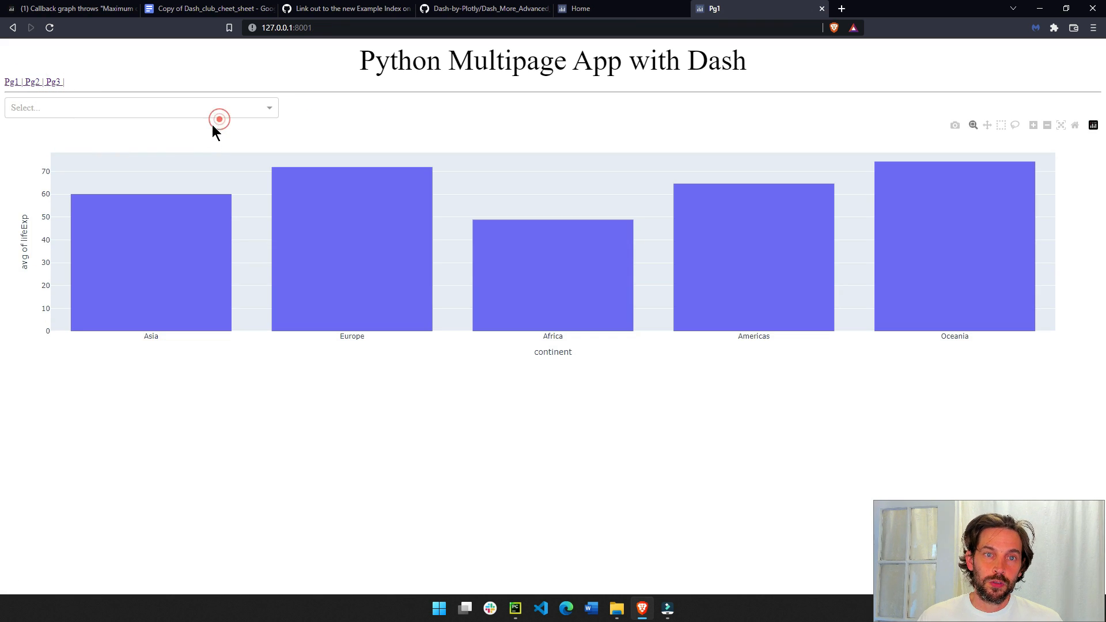
pyautogui.click(141, 107)
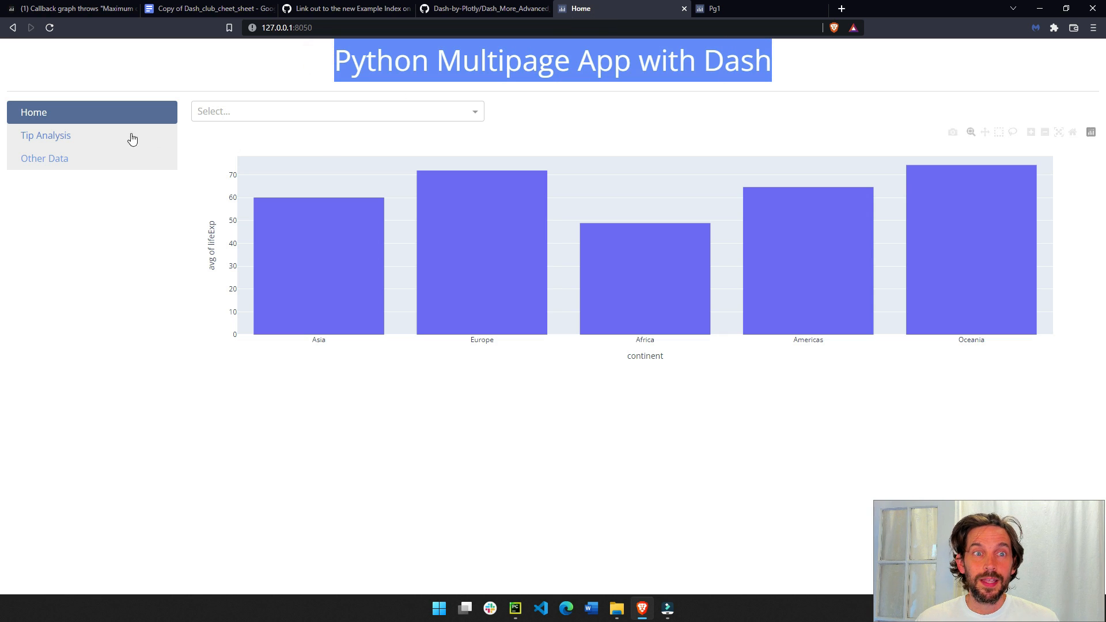
pyautogui.click(45, 135)
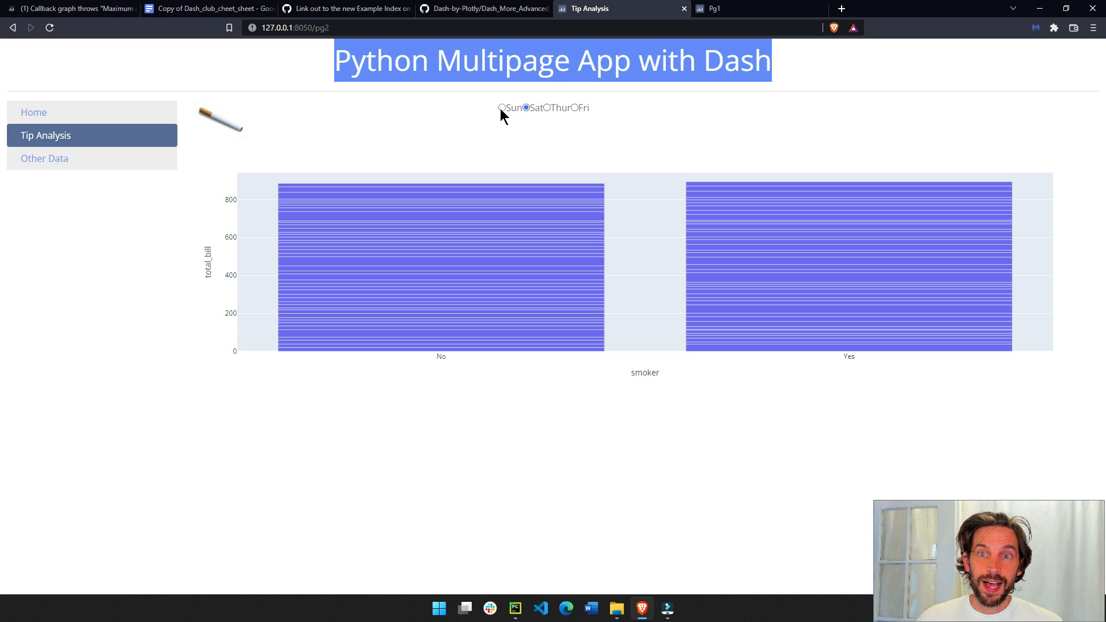
pyautogui.click(575, 107)
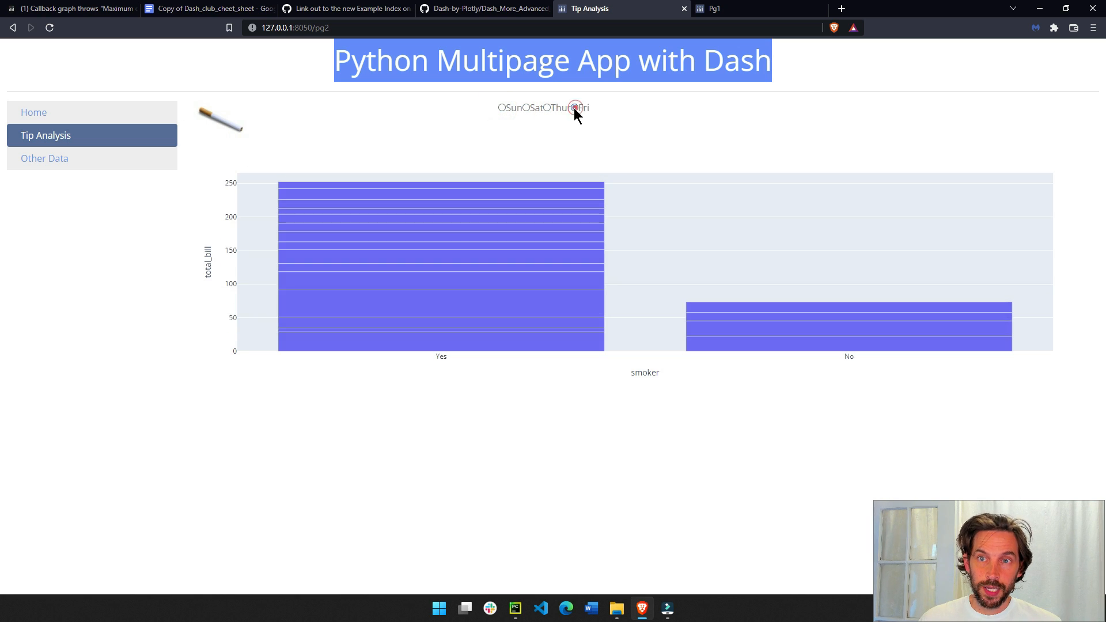
# Step: Show life expectancy for African countries on Home, then visit the Other Data page
pyautogui.click(34, 112)
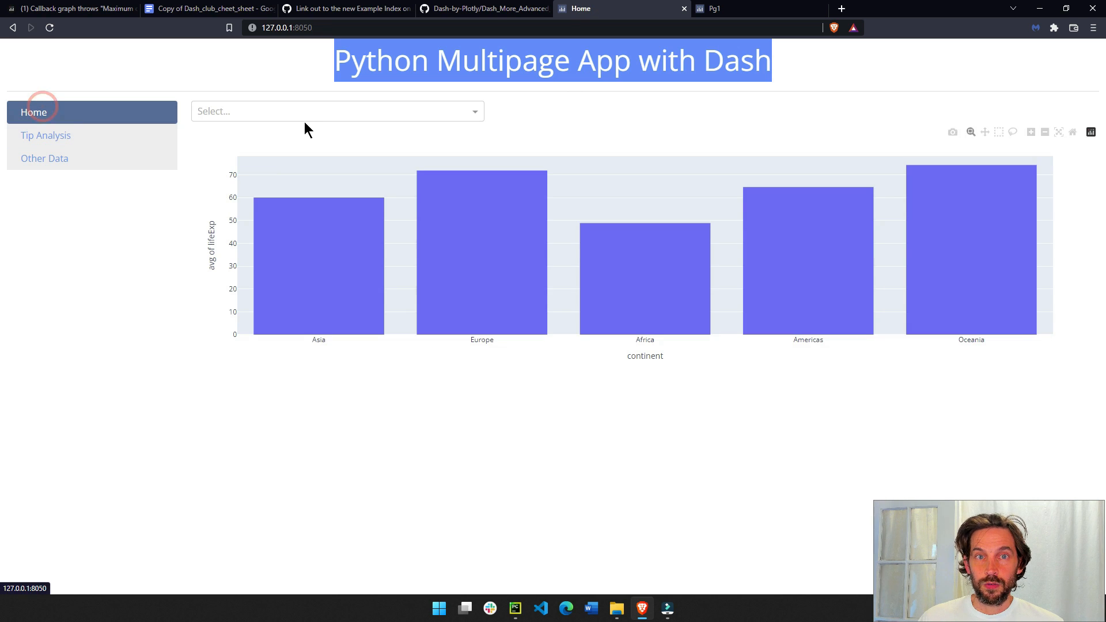
pyautogui.click(337, 110)
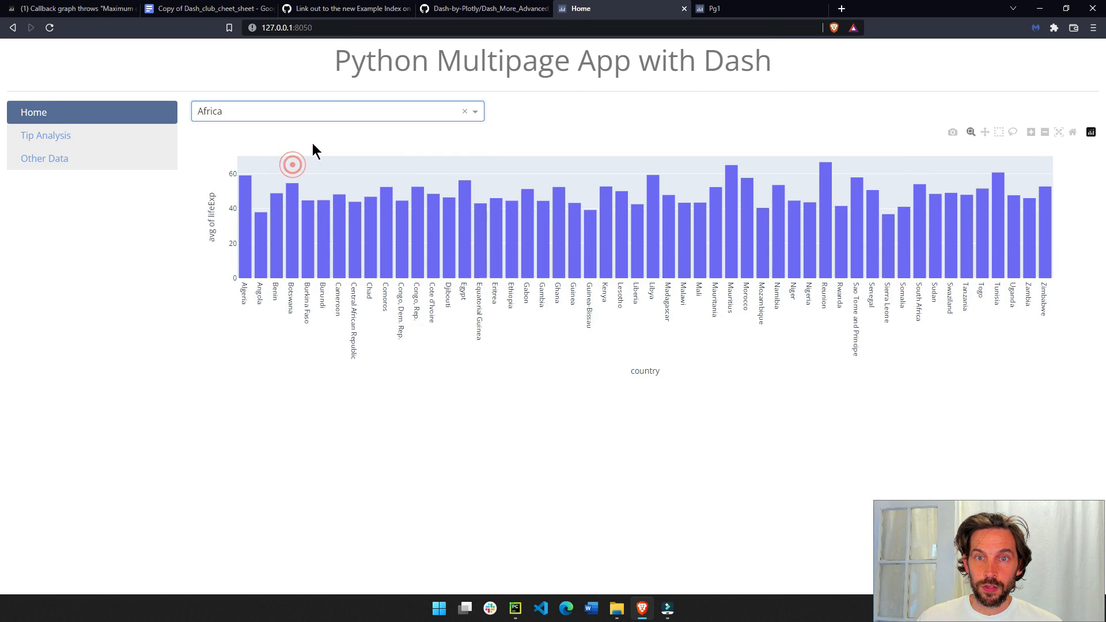
pyautogui.moveTo(58, 208)
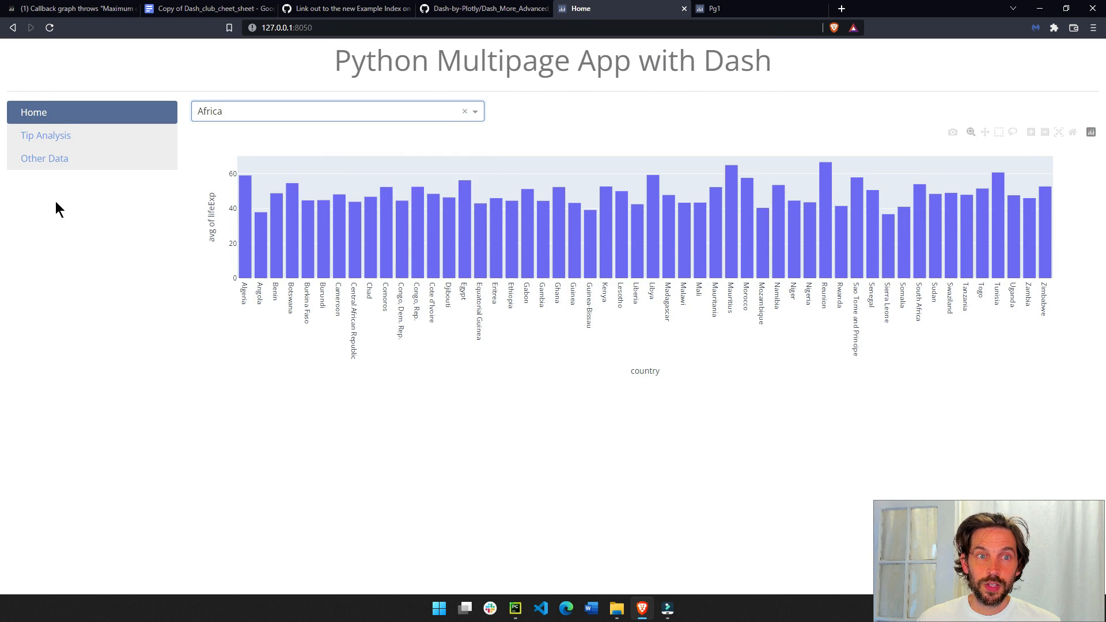
pyautogui.click(43, 157)
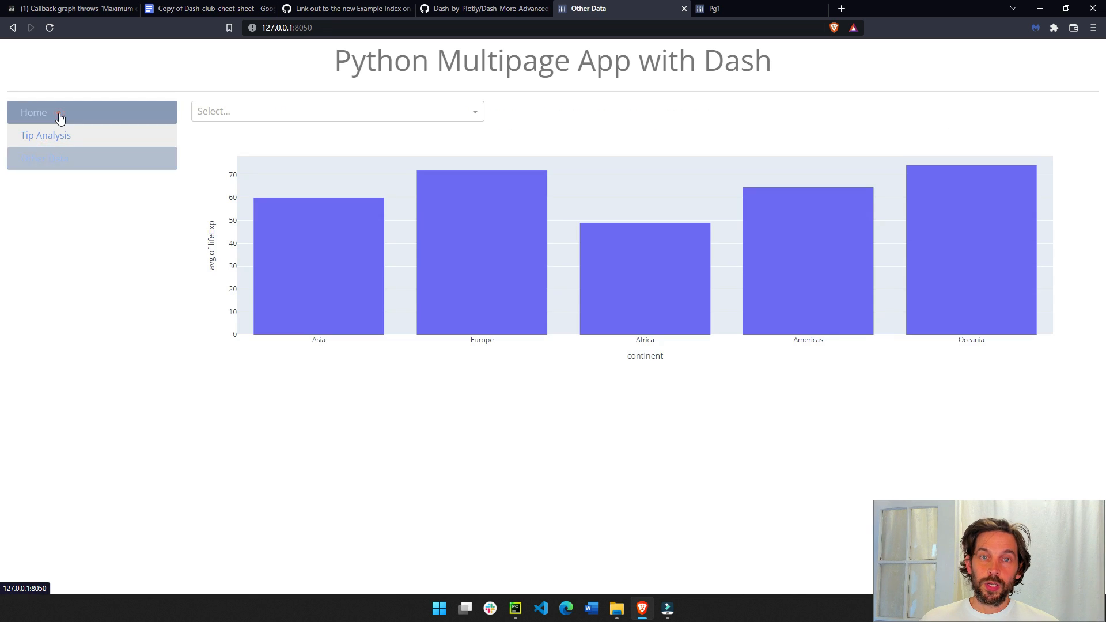
pyautogui.moveTo(286, 222)
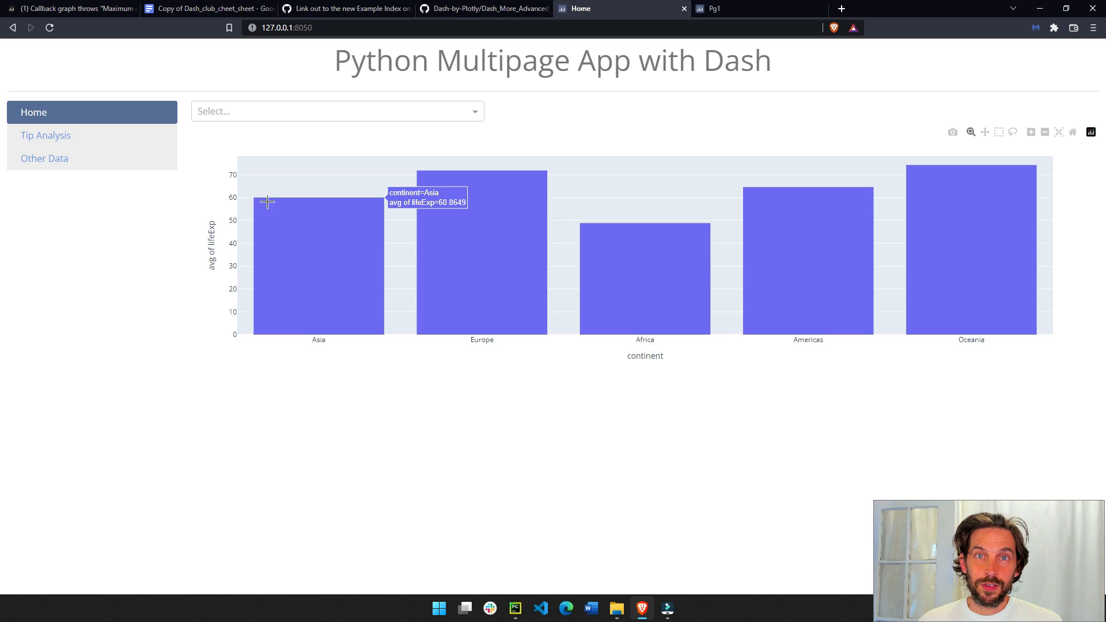
pyautogui.moveTo(278, 228)
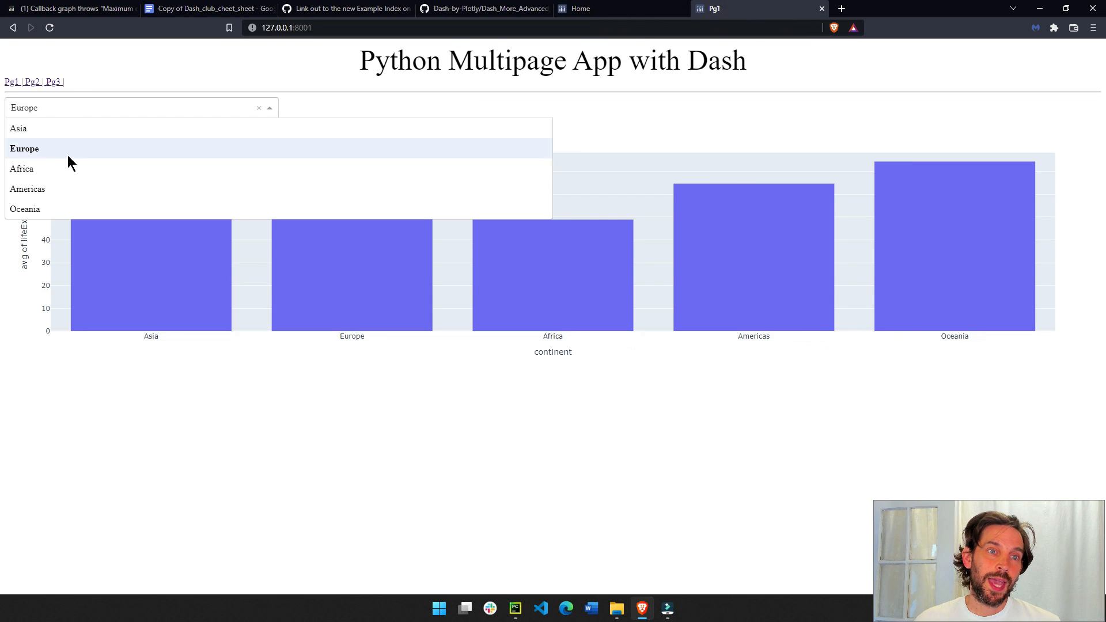
# Step: Choose Europe in the old app, then view Other Data and Tip Analysis in the sidebar app
pyautogui.click(18, 128)
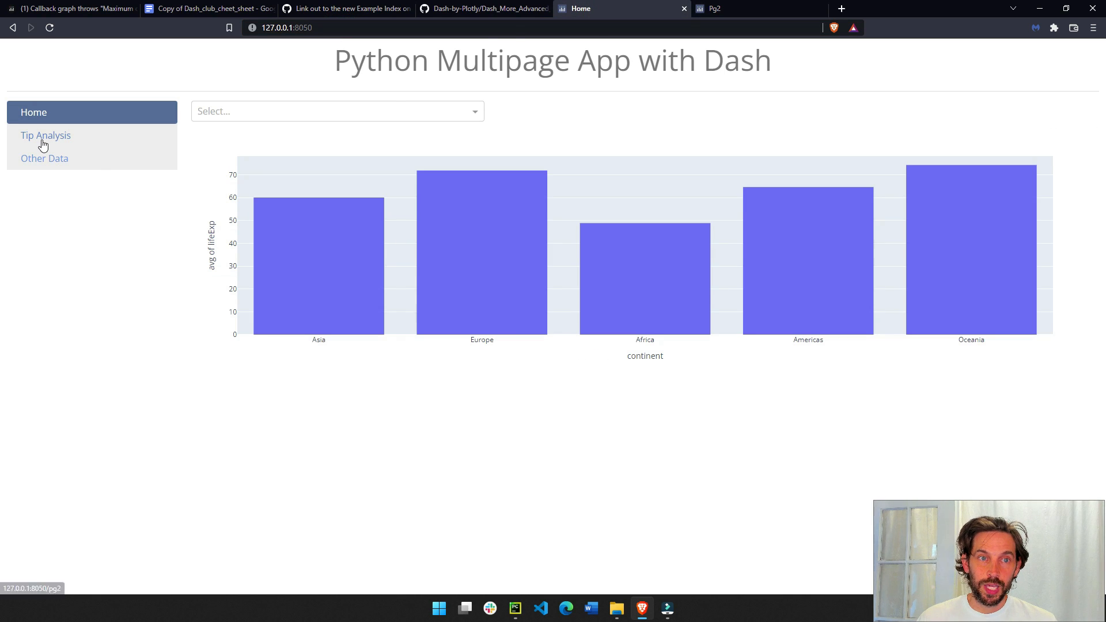
pyautogui.click(43, 158)
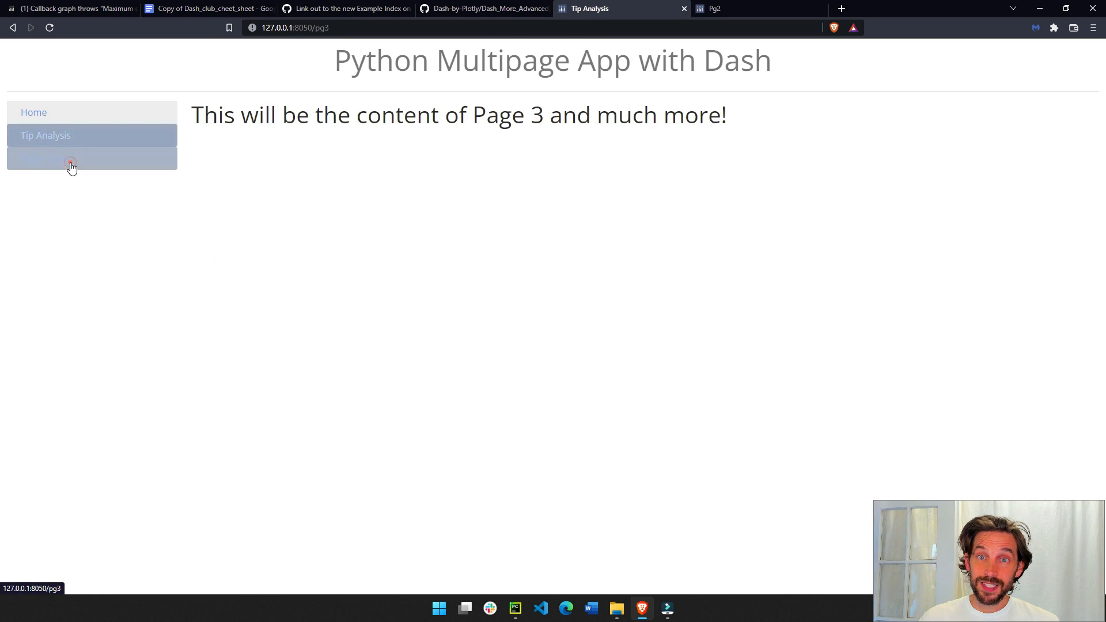
pyautogui.click(44, 134)
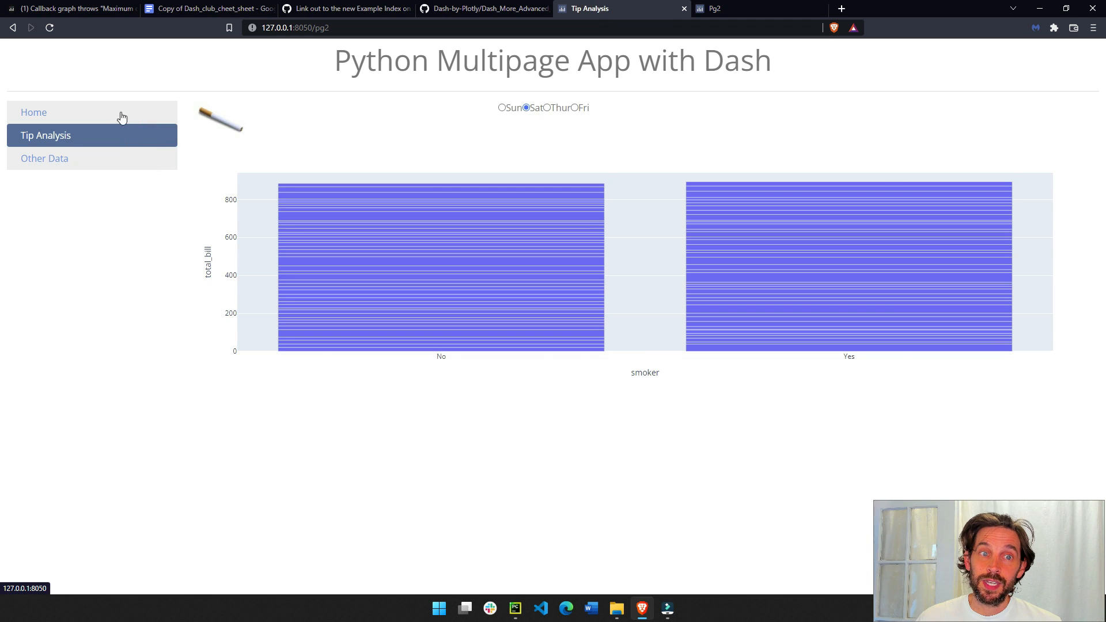
pyautogui.click(104, 135)
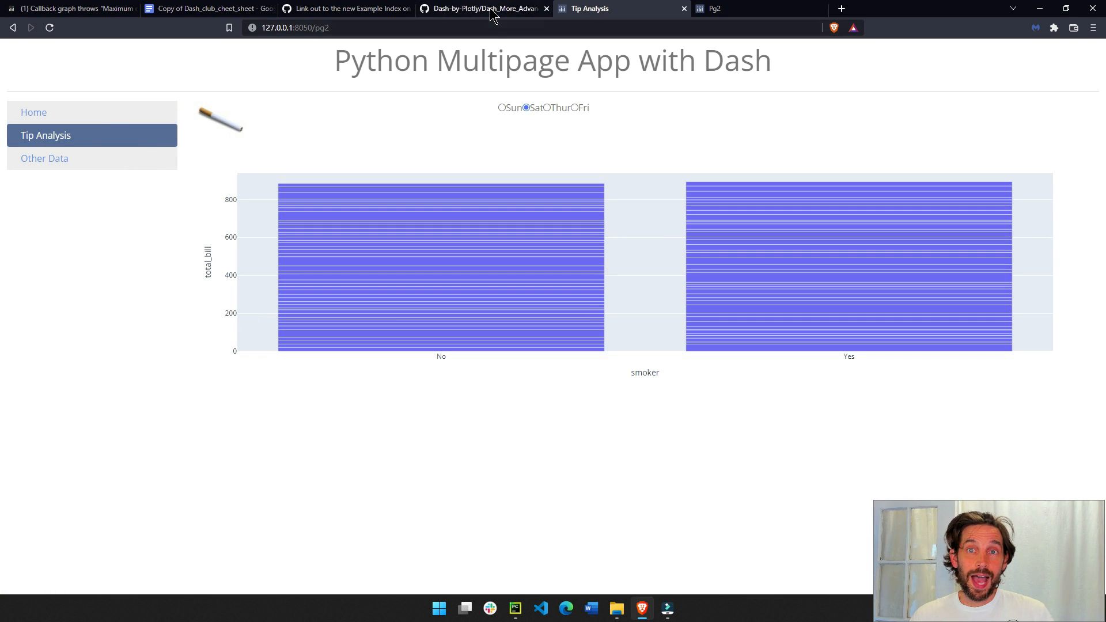
# Step: Browse GitHub to App-B's app.py, select its opening lines, view it raw, and return
pyautogui.click(483, 9)
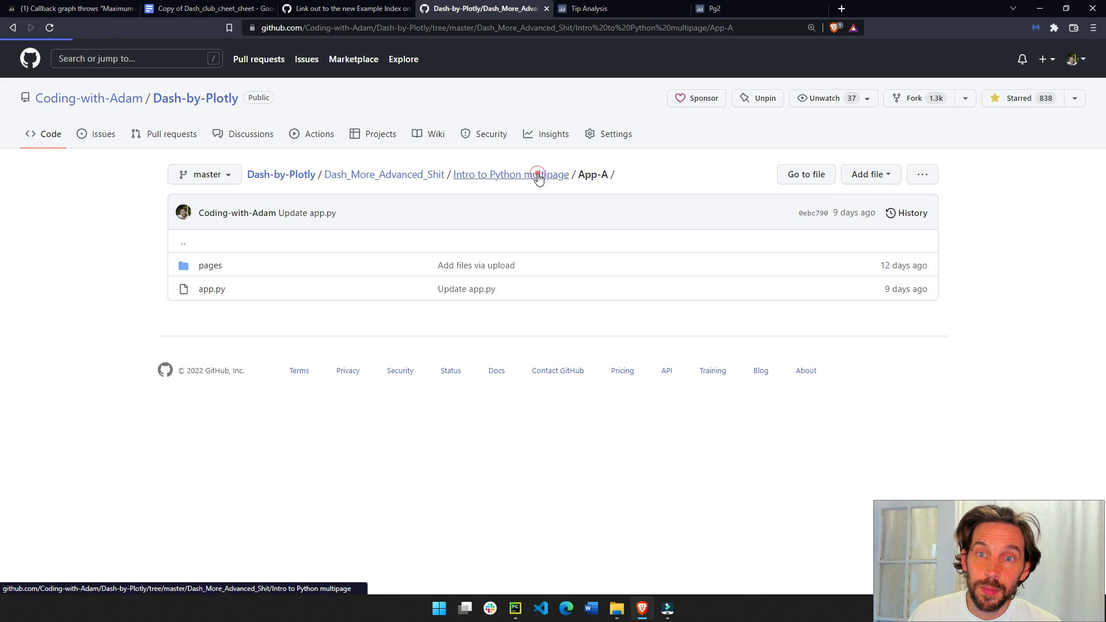
pyautogui.click(511, 174)
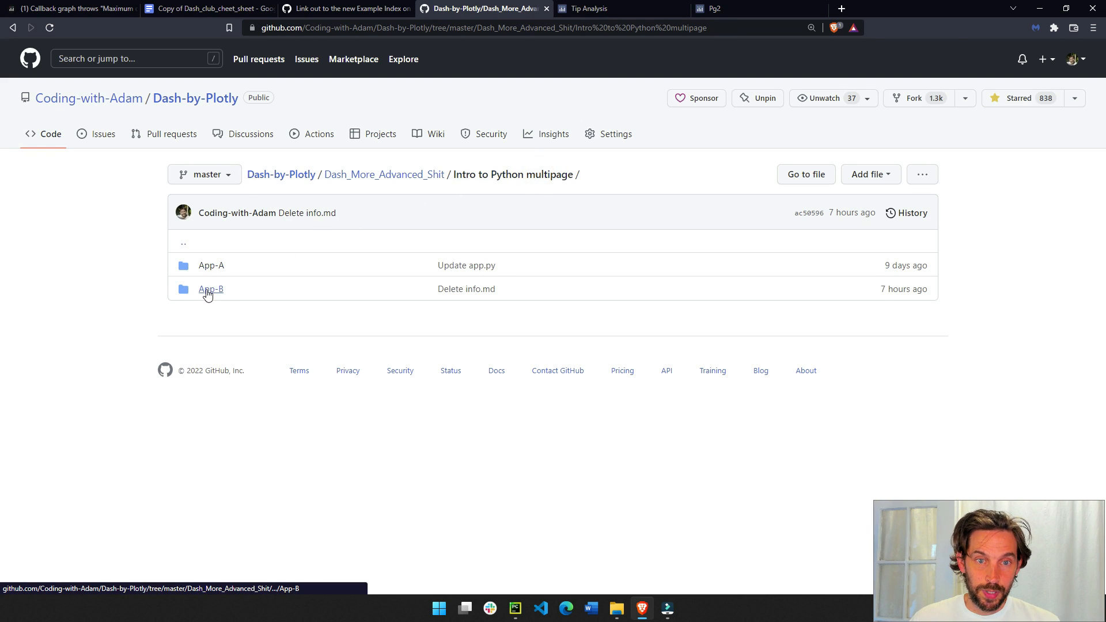
pyautogui.click(210, 289)
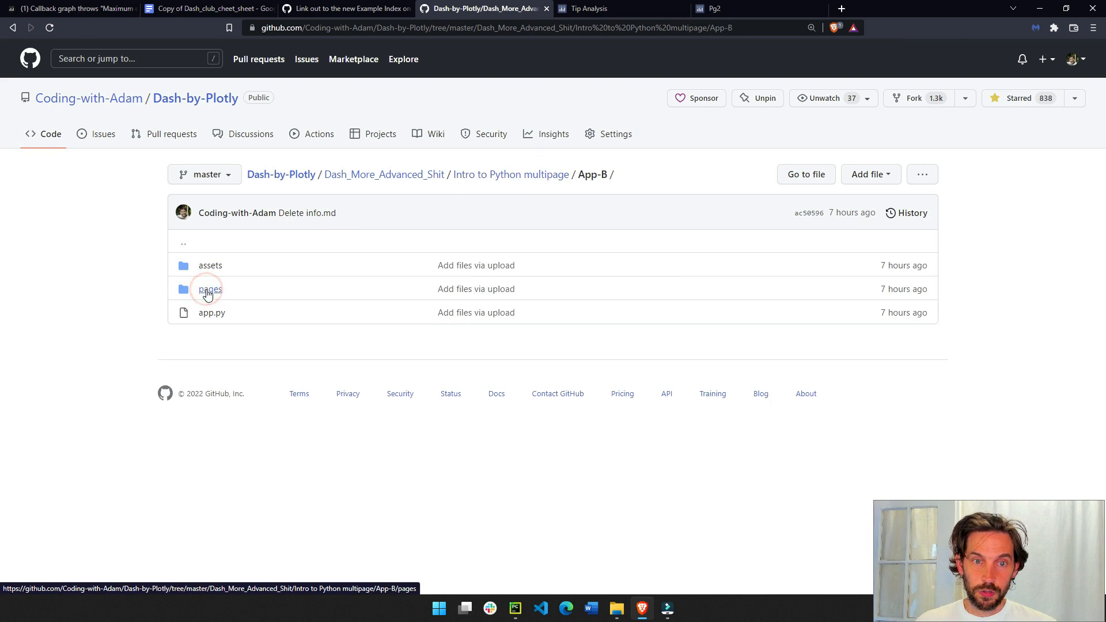
pyautogui.click(210, 312)
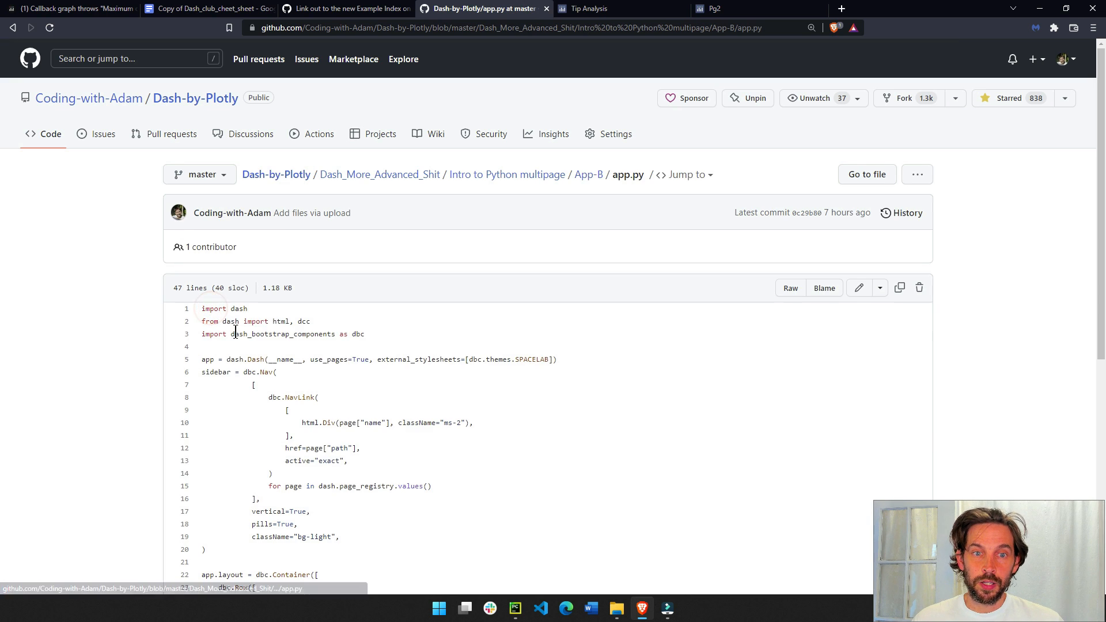
pyautogui.moveTo(235, 333); pyautogui.dragTo(347, 460)
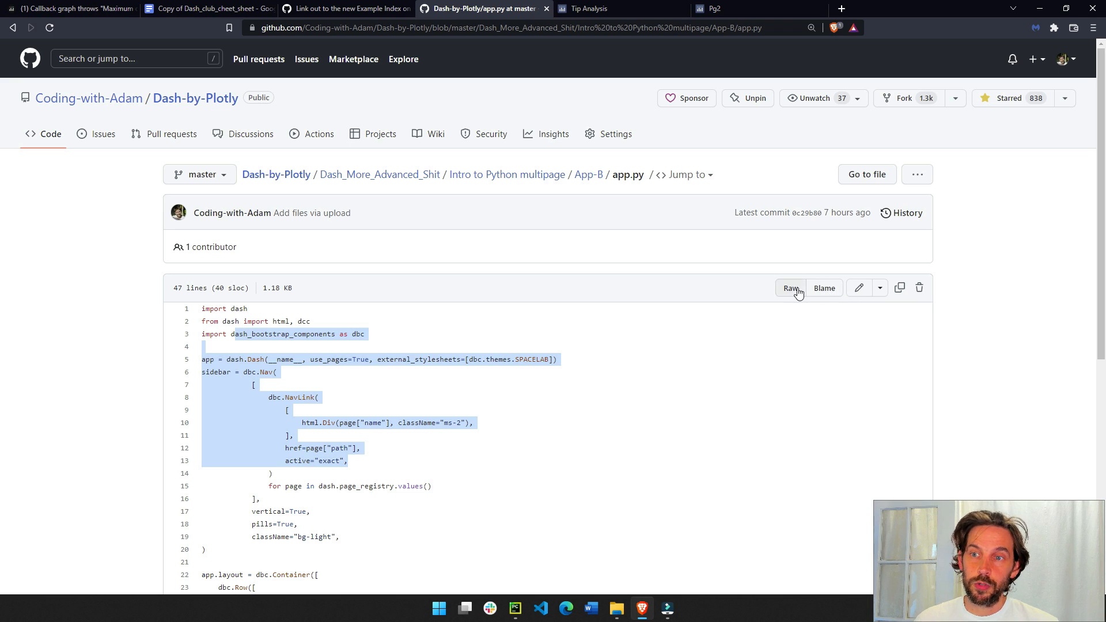
pyautogui.click(789, 288)
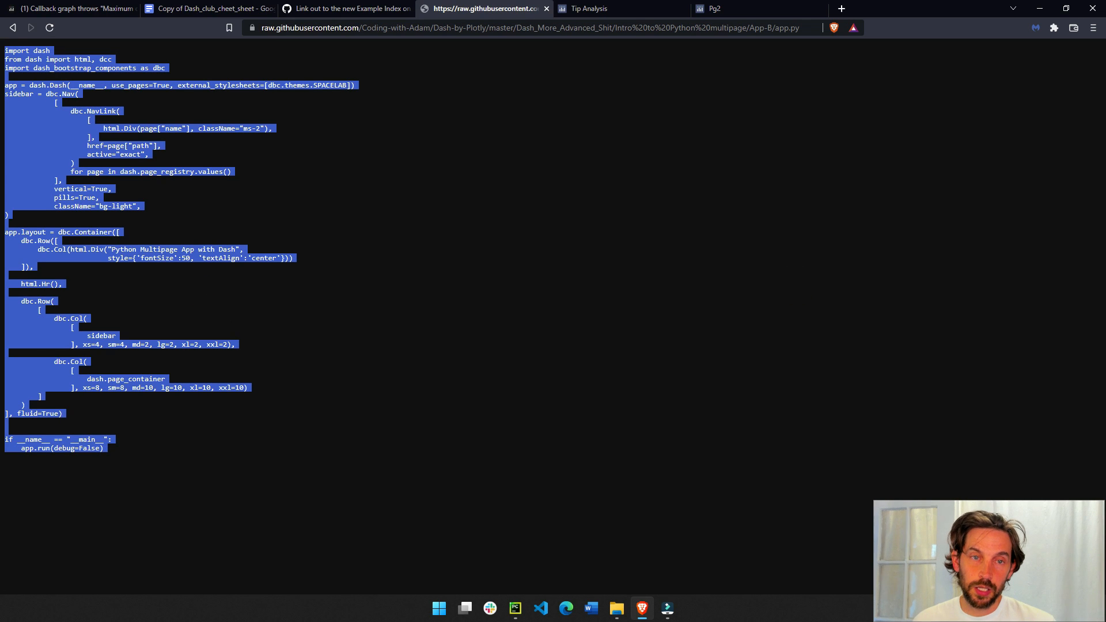
pyautogui.click(12, 28)
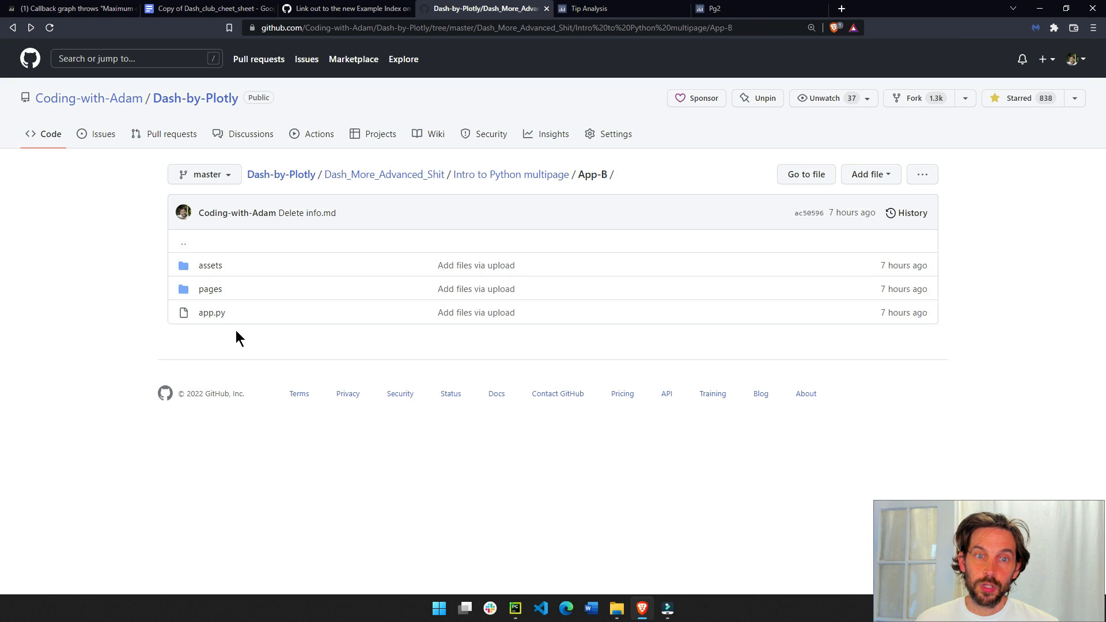
pyautogui.moveTo(196, 254)
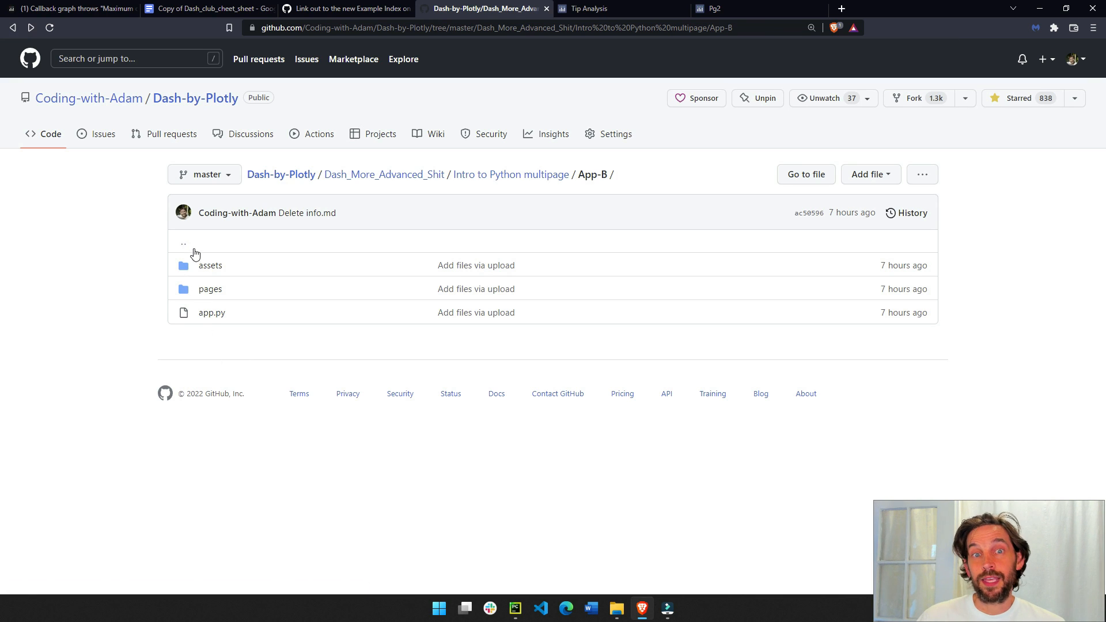
pyautogui.moveTo(200, 266)
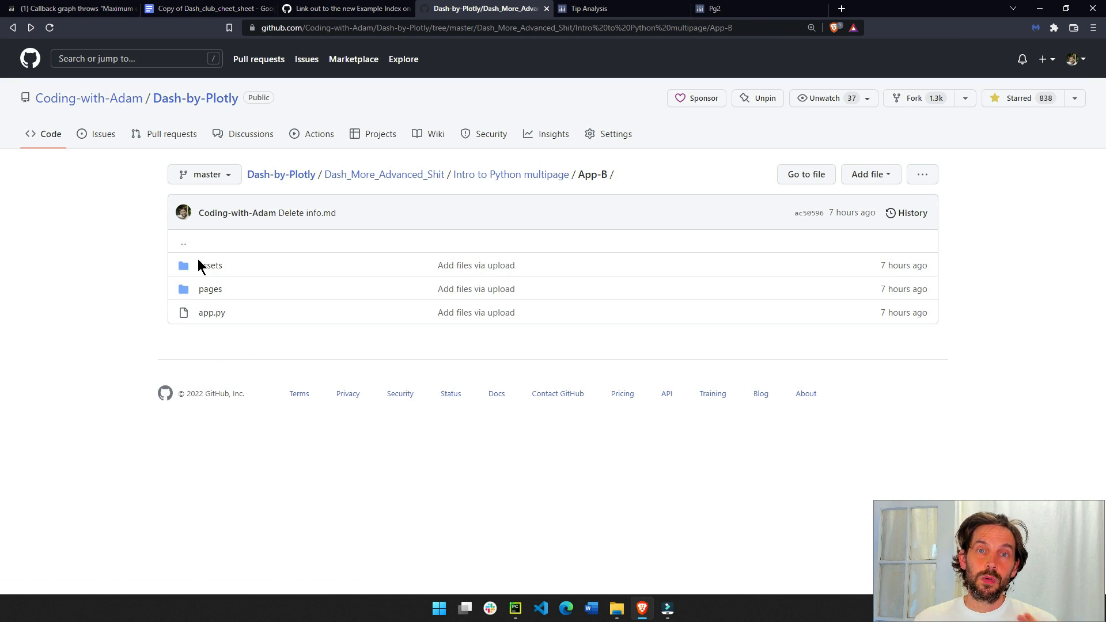
pyautogui.moveTo(90, 354)
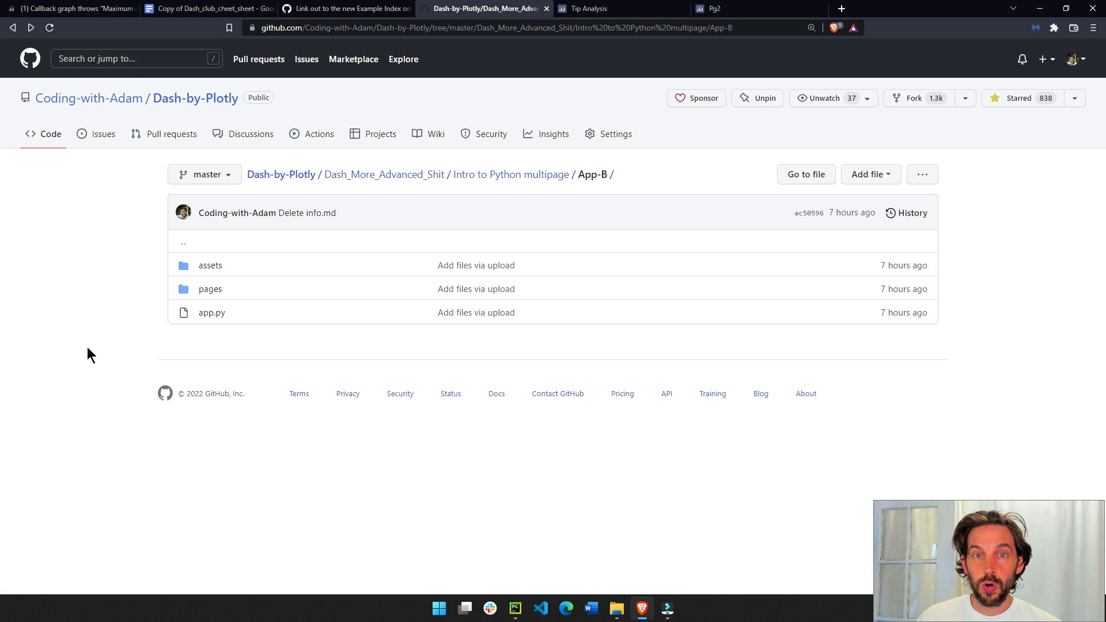
pyautogui.moveTo(228, 250)
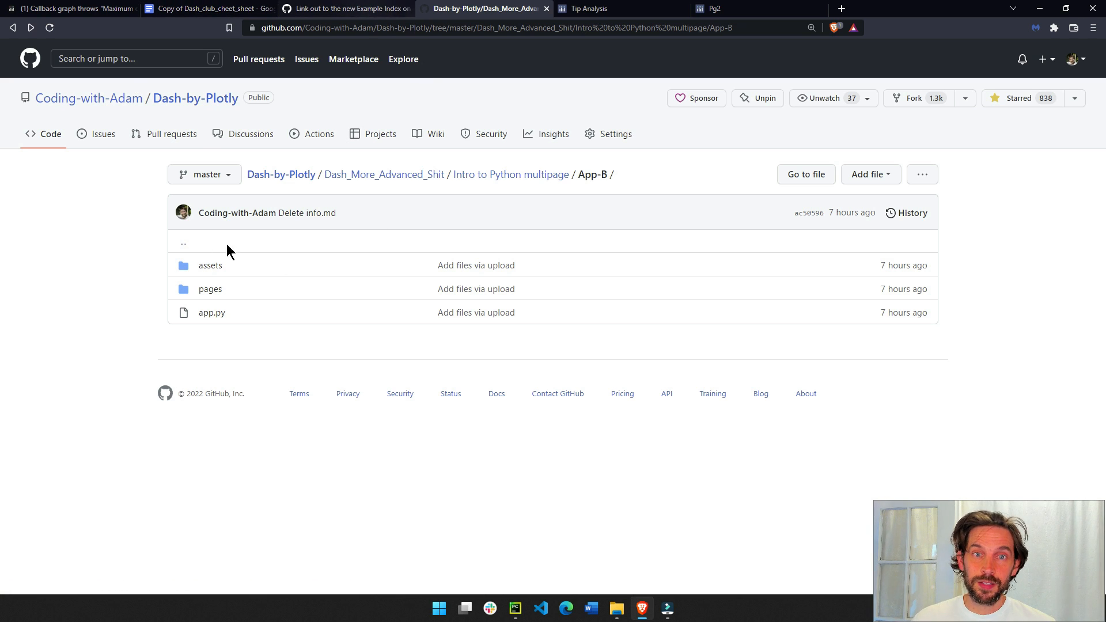
# Step: Go to the Dash-by-Plotly repository page and scroll through its README
pyautogui.click(516, 607)
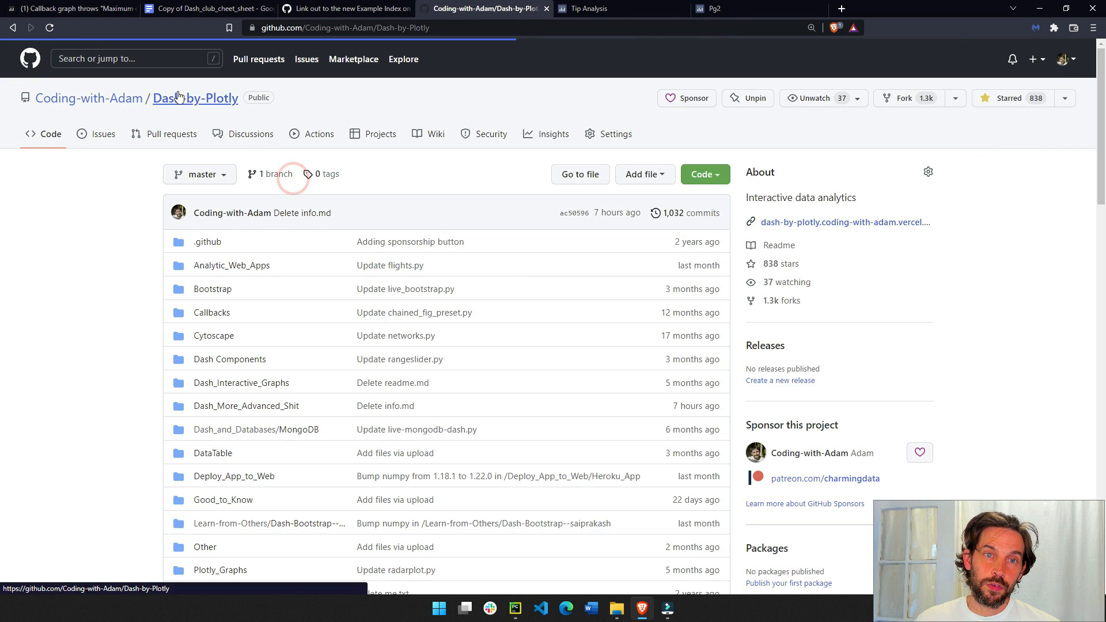
pyautogui.scroll(-3)
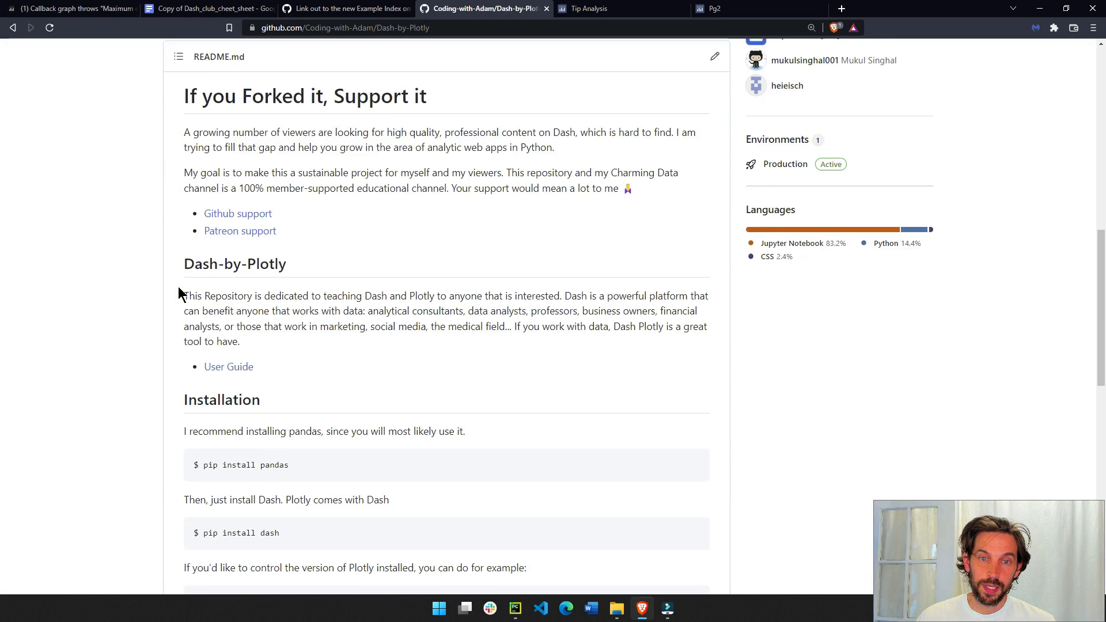
pyautogui.scroll(-3)
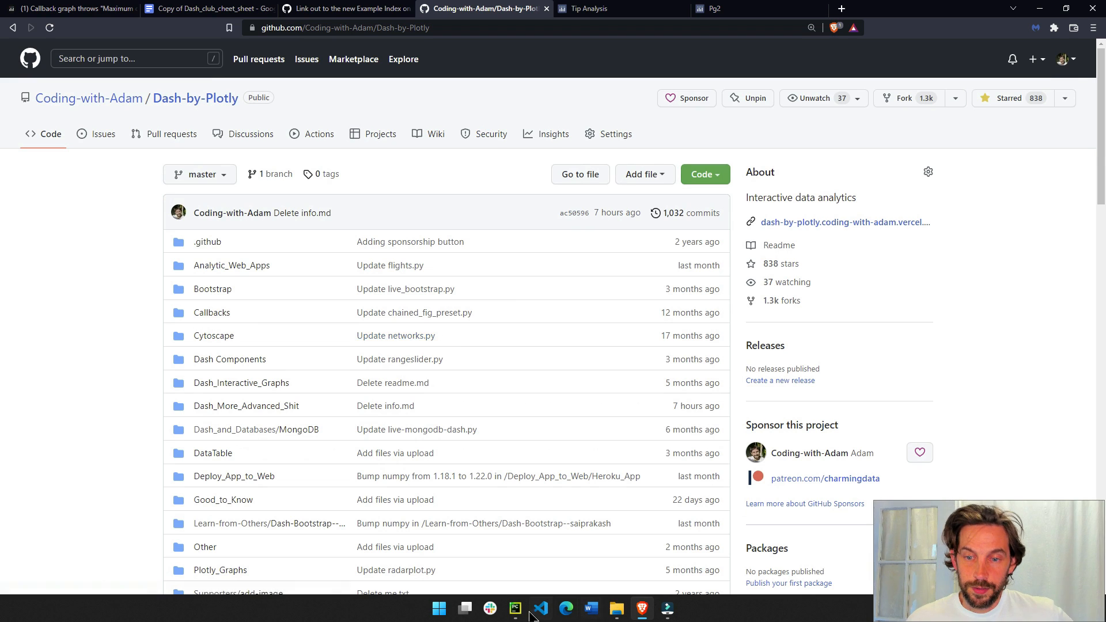
# Step: Switch to PyCharm and toggle the App-B folder in the Project pane
pyautogui.click(515, 608)
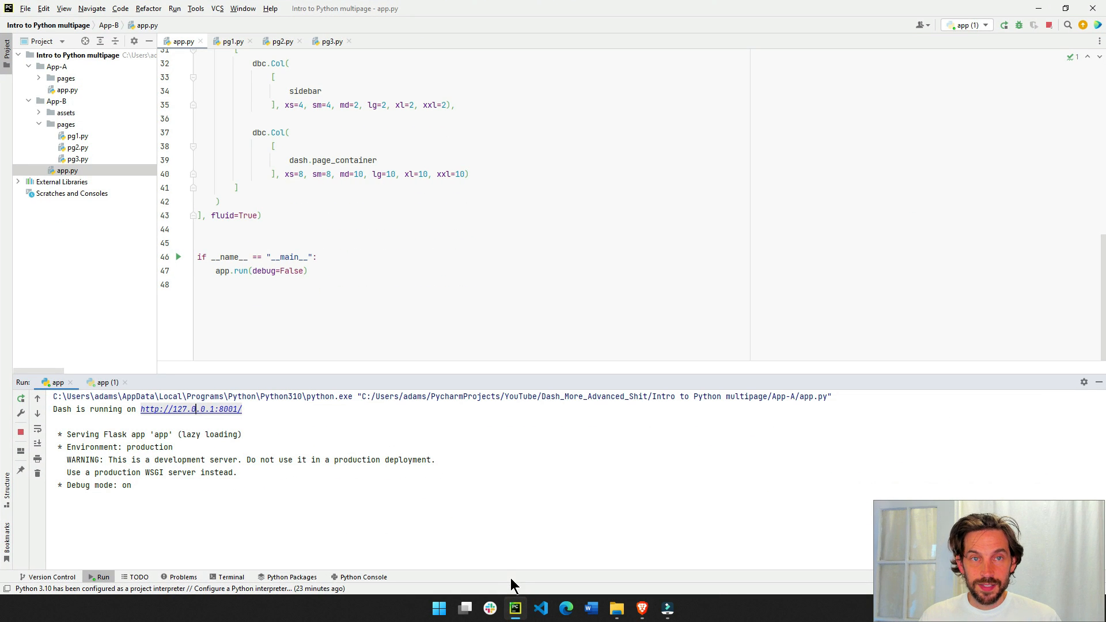
pyautogui.click(40, 100)
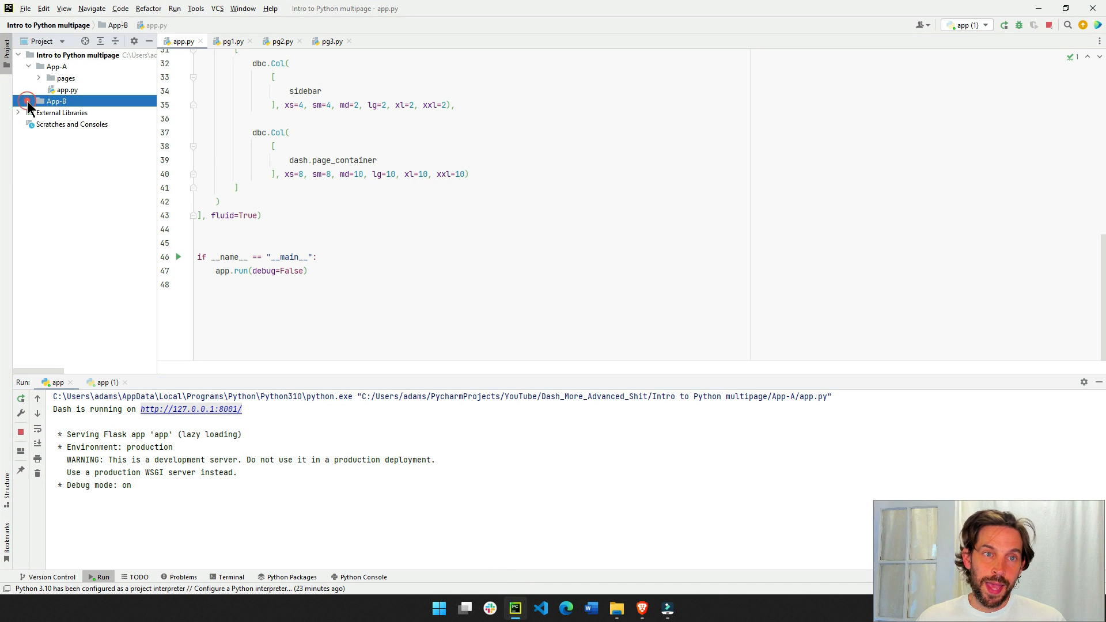
pyautogui.click(28, 101)
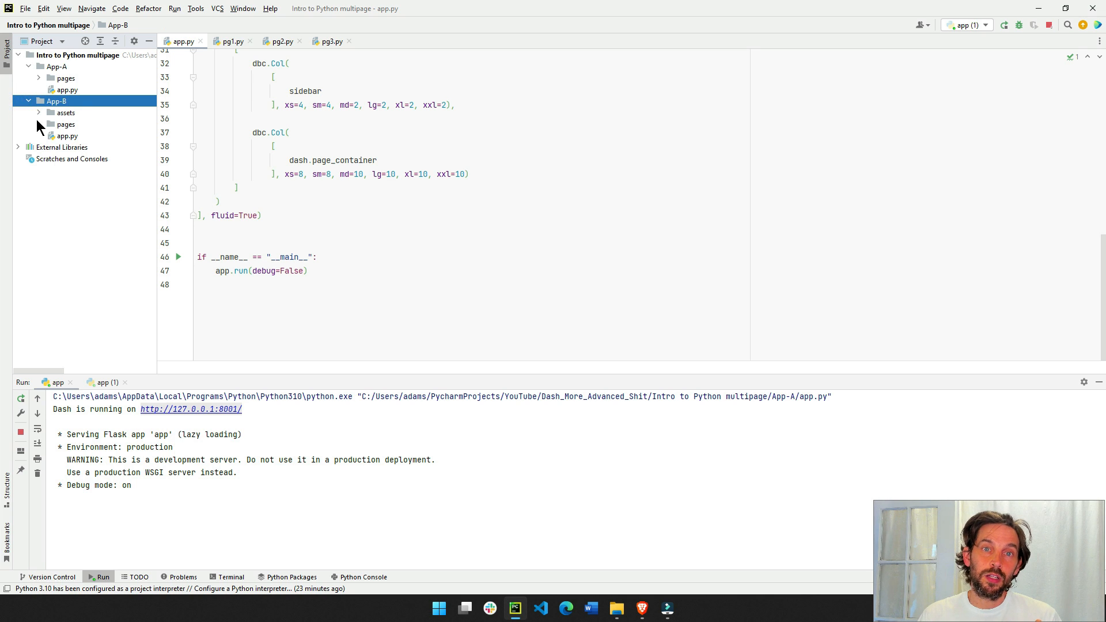
pyautogui.moveTo(169, 134)
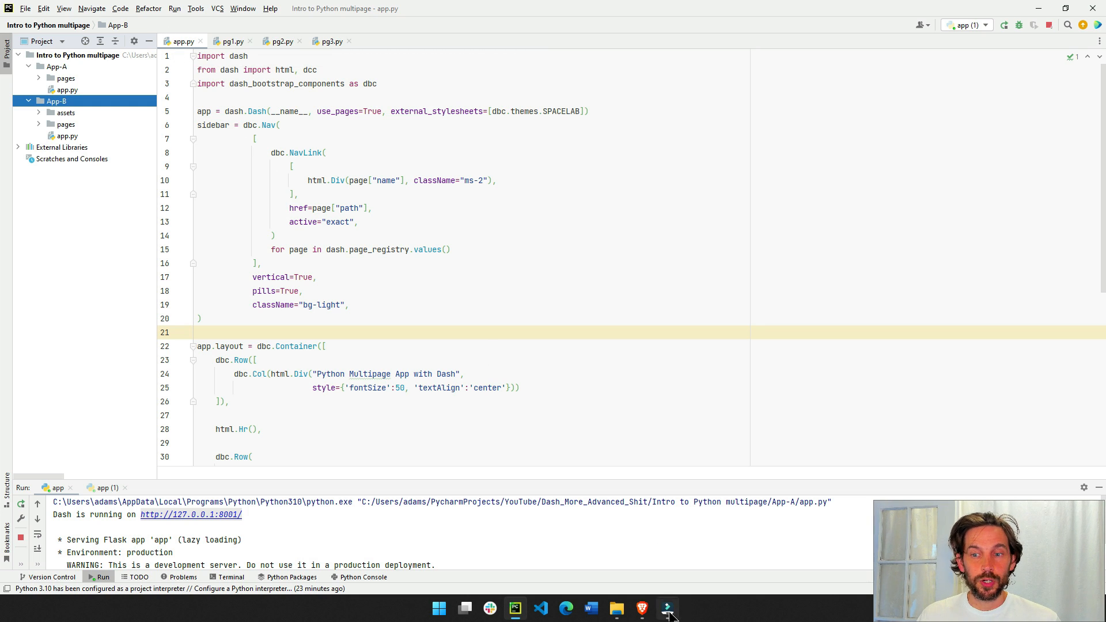
# Step: Browse the GitHub repo into App-A's app.py, then bring up the Tip Analysis page
pyautogui.click(640, 608)
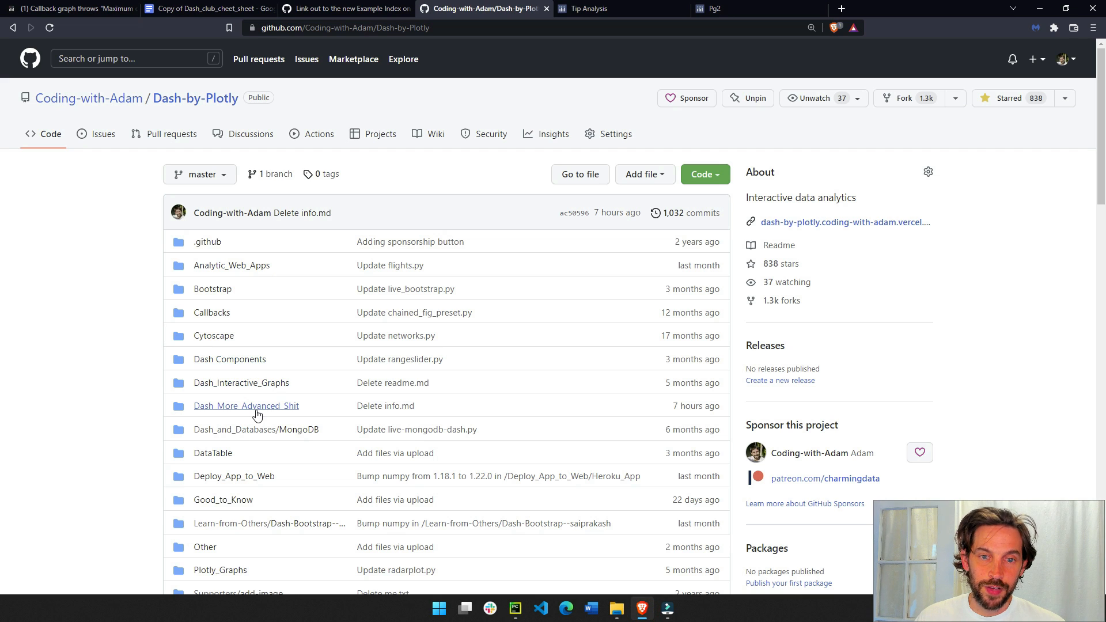
pyautogui.click(246, 406)
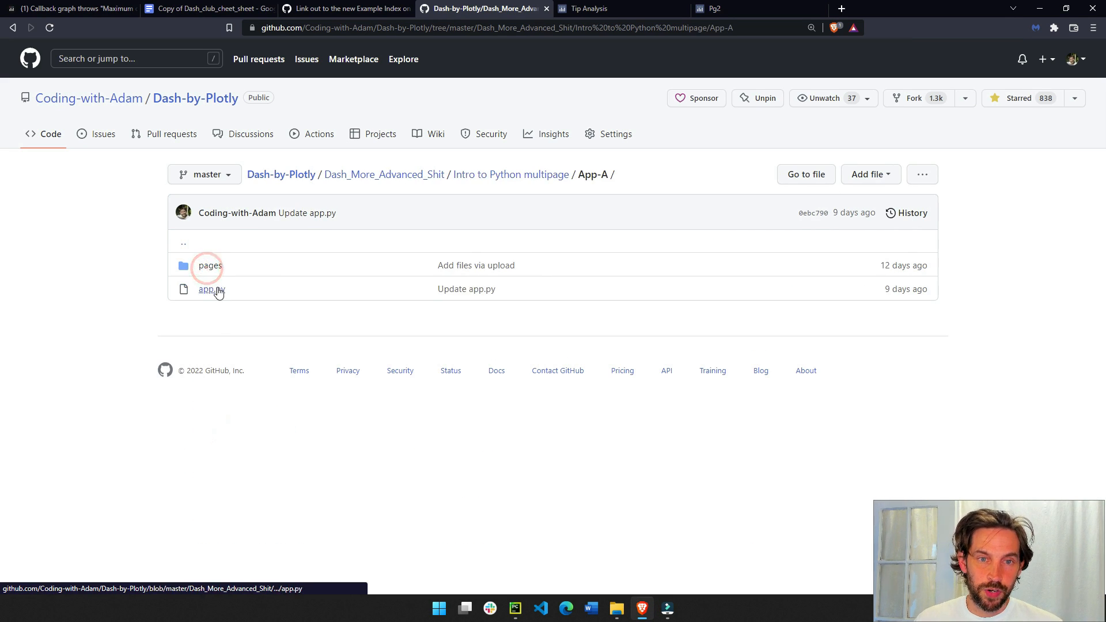
pyautogui.click(603, 9)
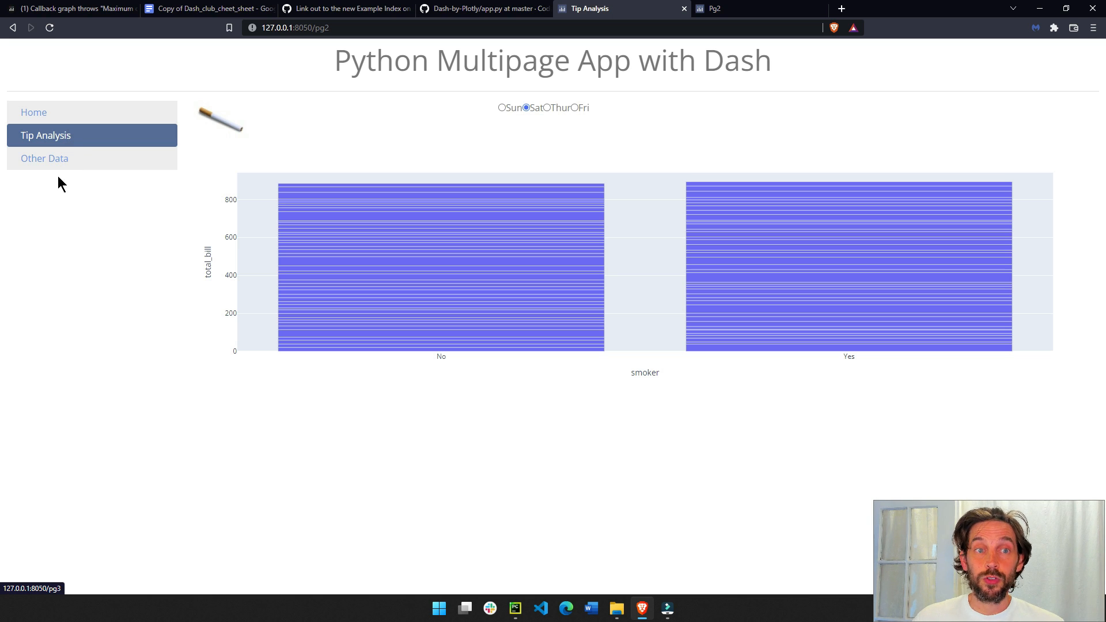
pyautogui.moveTo(82, 137)
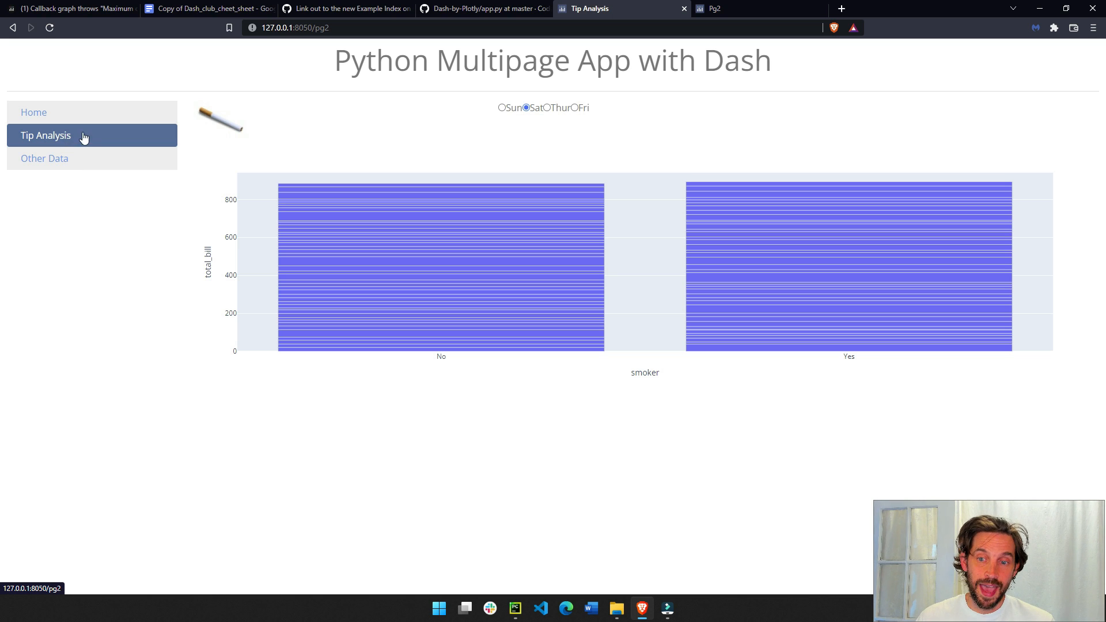
pyautogui.click(514, 608)
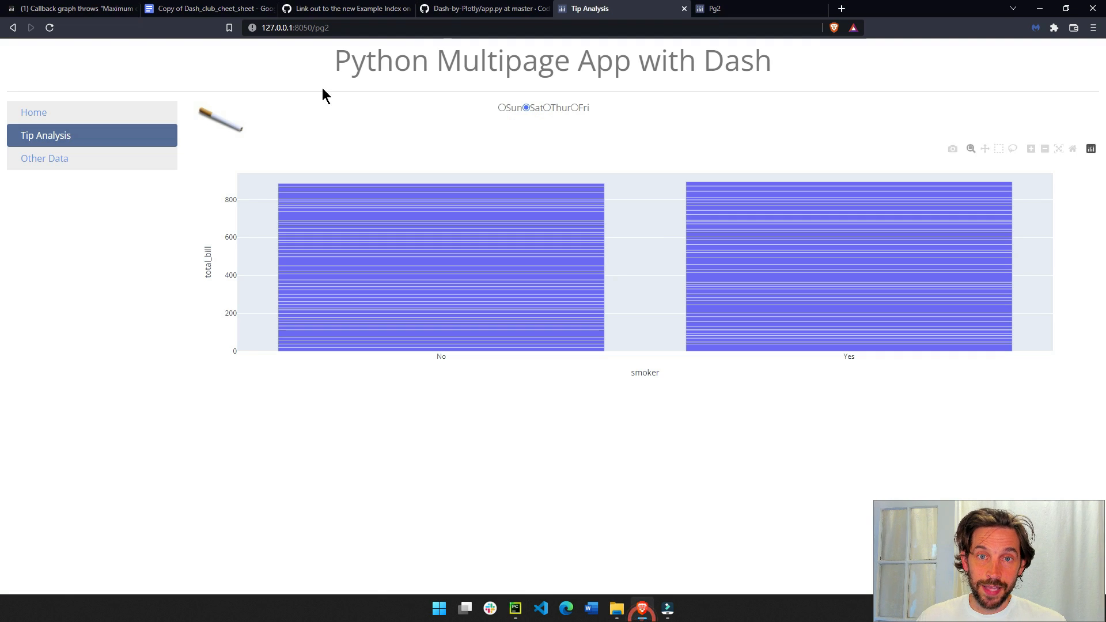
# Step: Show App-A's app.py on GitHub and highlight the page-registry for-loop
pyautogui.click(483, 8)
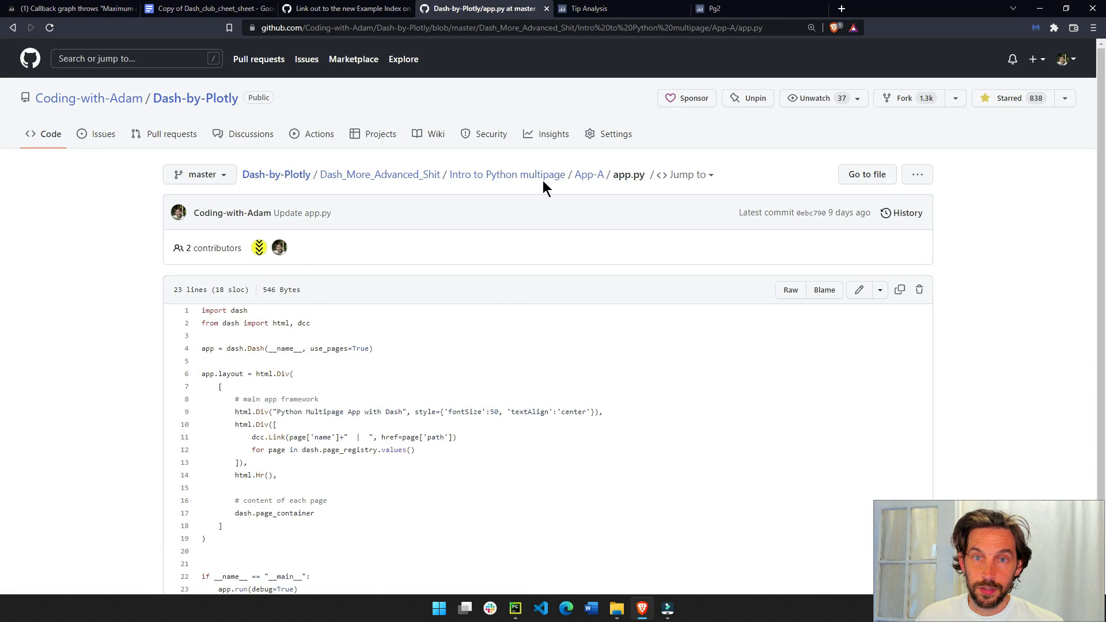
pyautogui.scroll(-3)
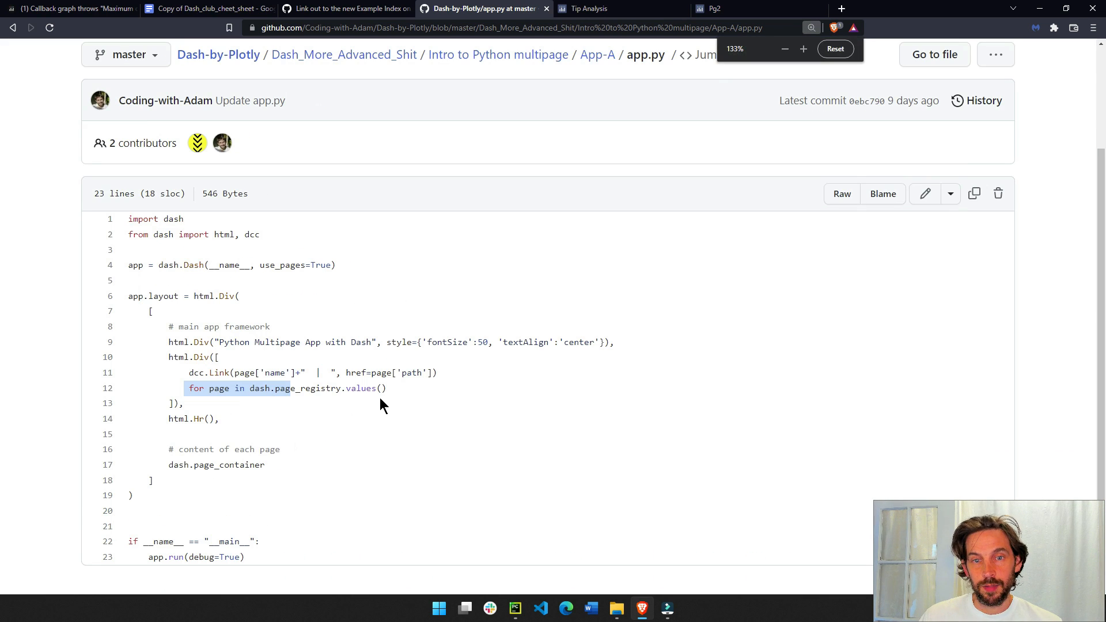
pyautogui.click(398, 388)
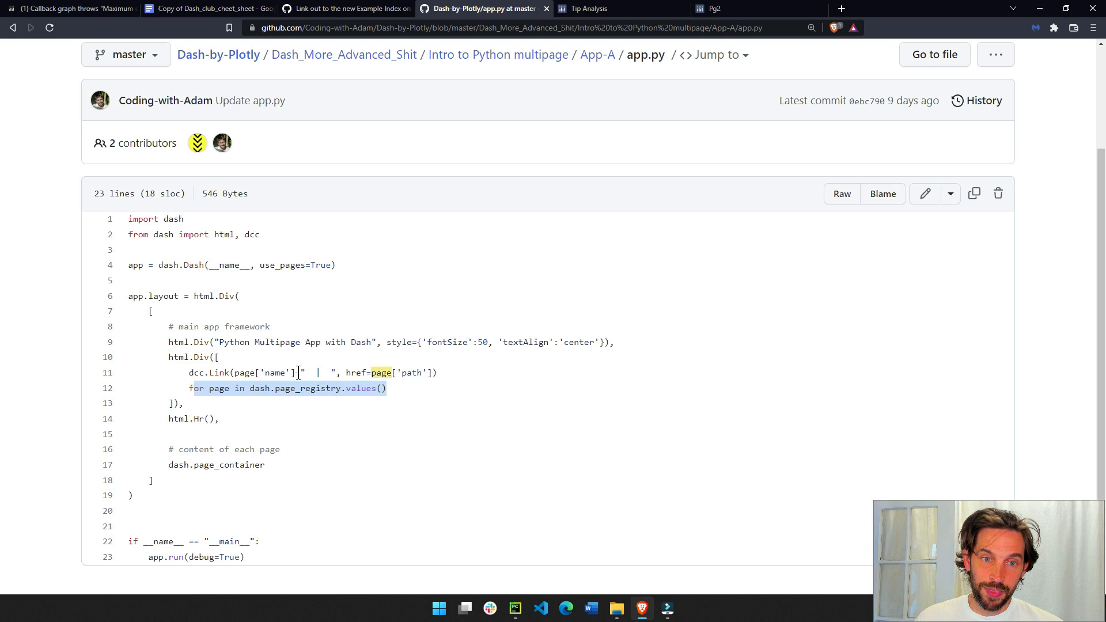
# Step: View App-A's plain Pg2 page, then return to PyCharm
pyautogui.click(713, 8)
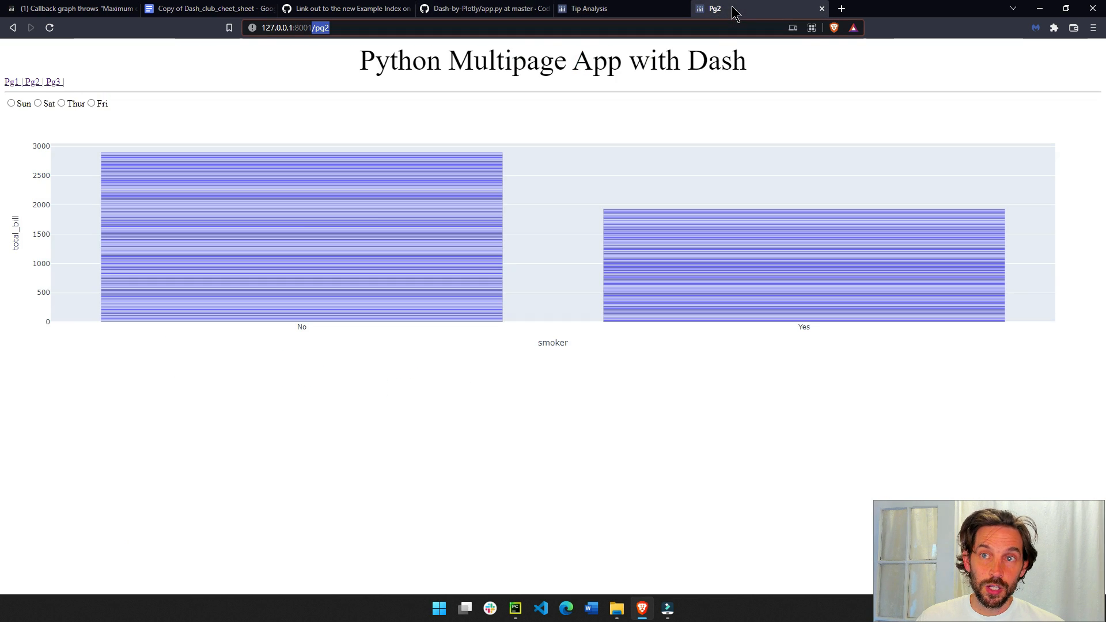
pyautogui.moveTo(30, 81)
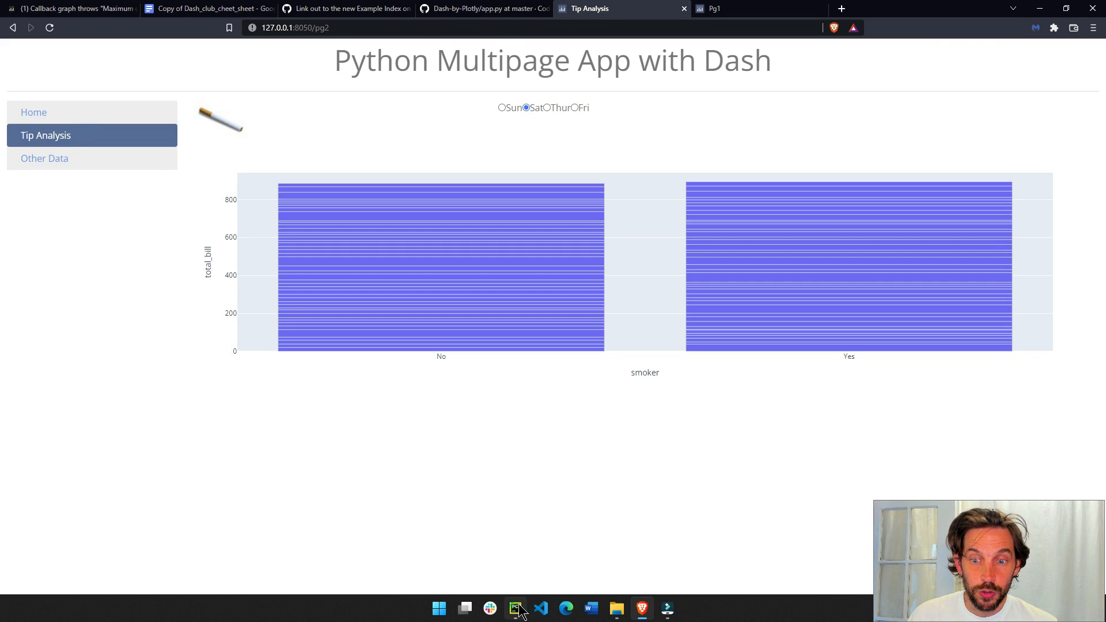
pyautogui.click(515, 608)
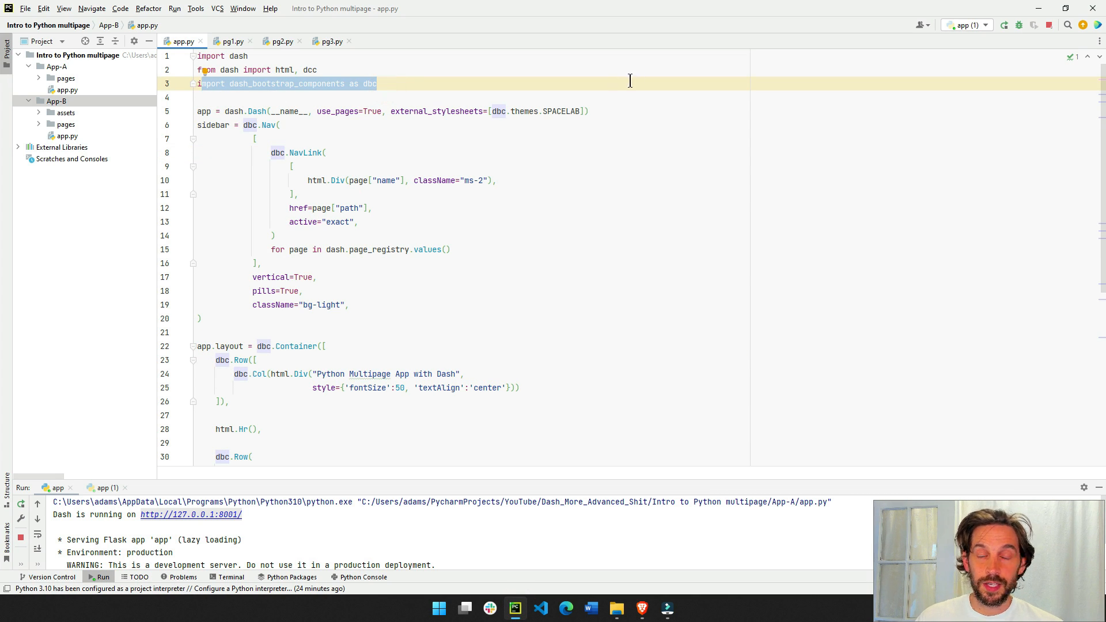
pyautogui.moveTo(337, 181)
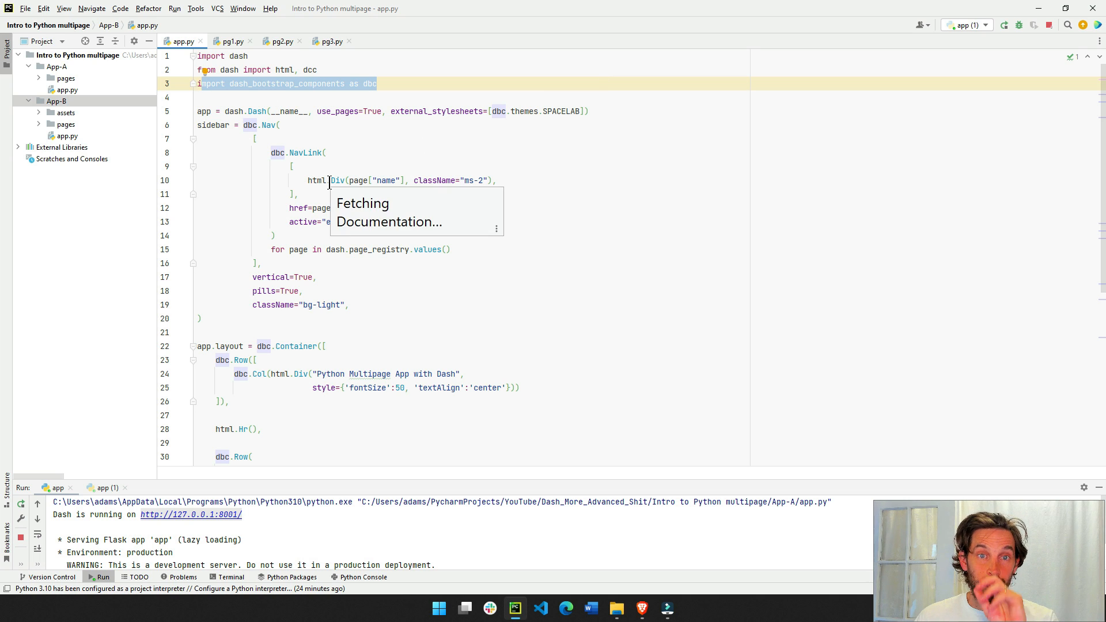
pyautogui.click(207, 125)
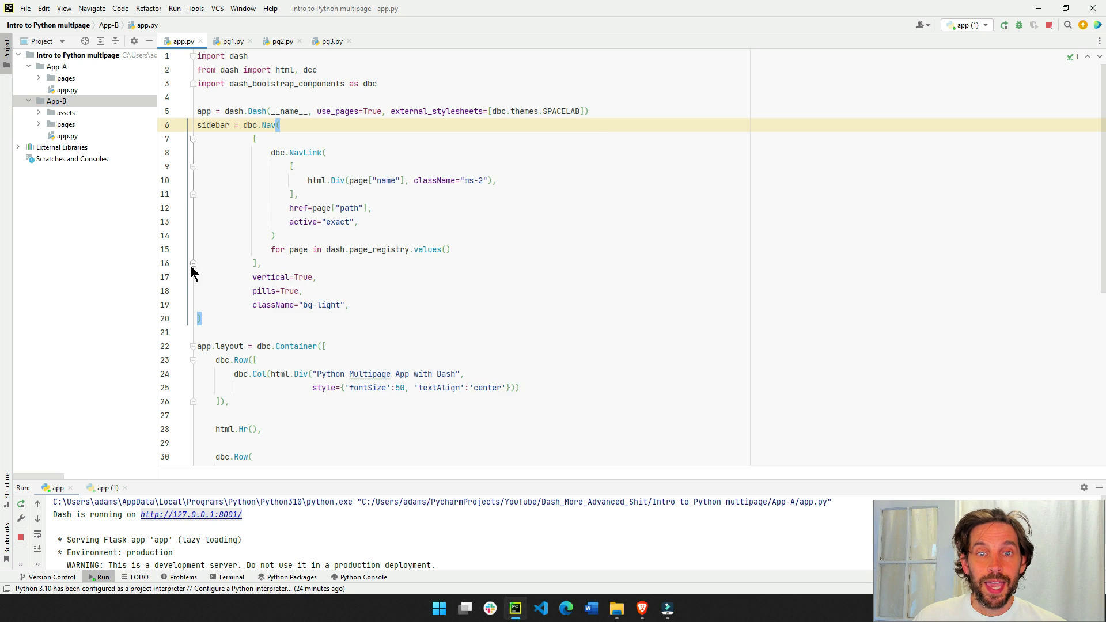
pyautogui.click(193, 138)
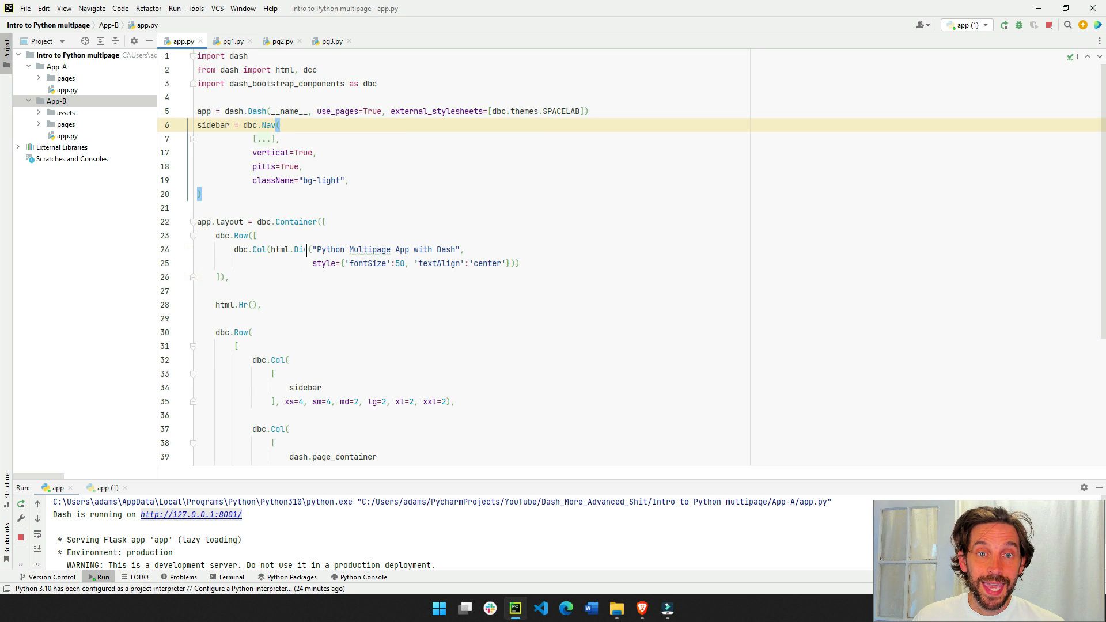
pyautogui.click(193, 139)
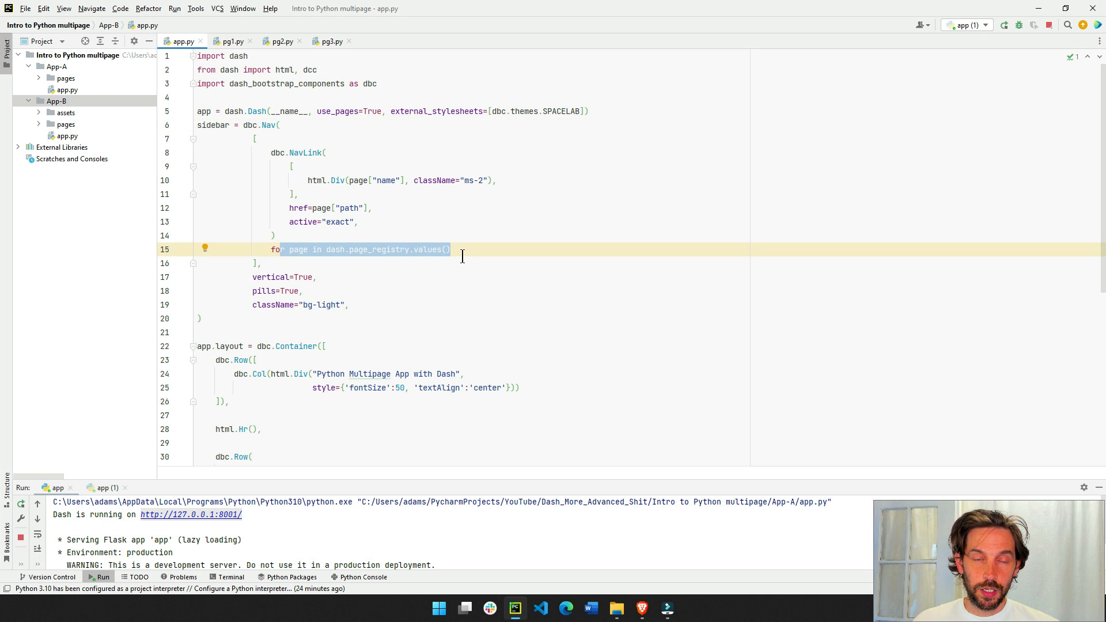
pyautogui.click(66, 124)
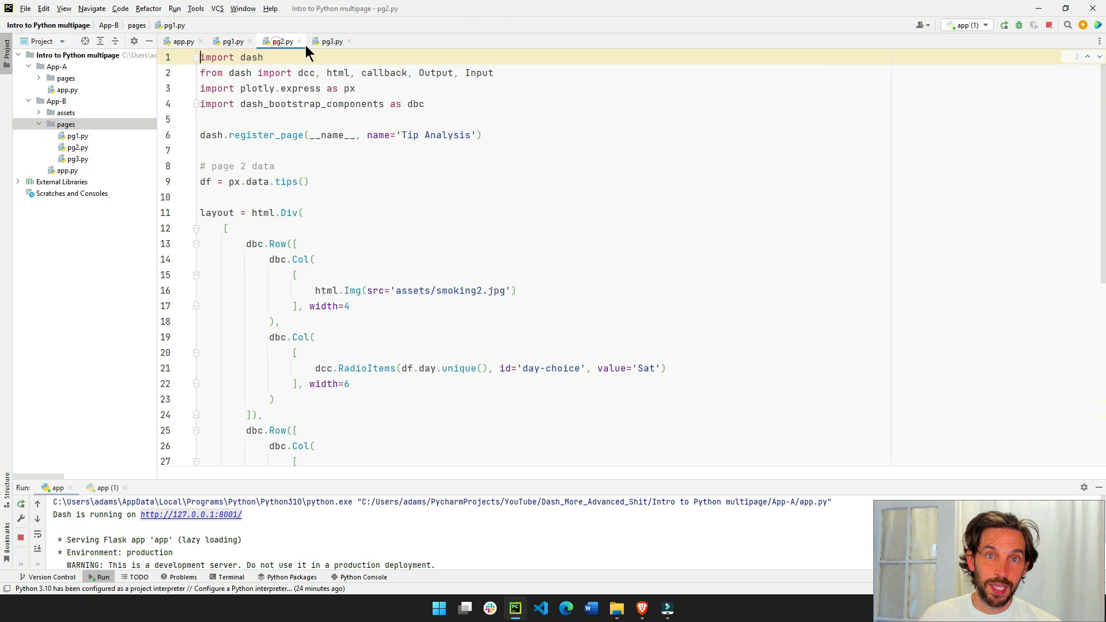
pyautogui.click(180, 41)
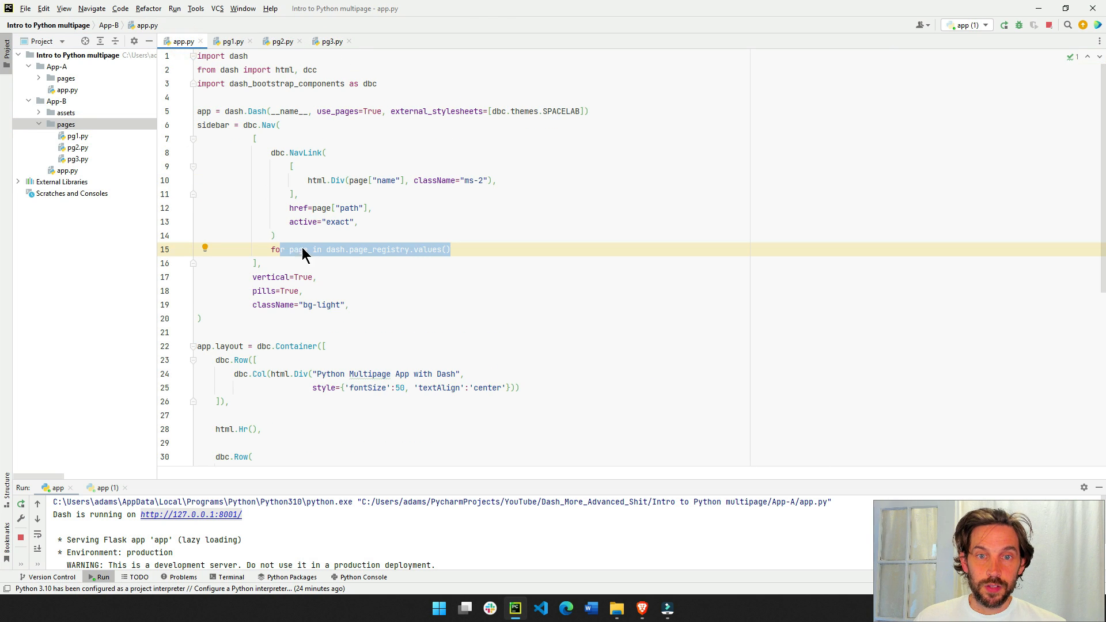
pyautogui.click(273, 153)
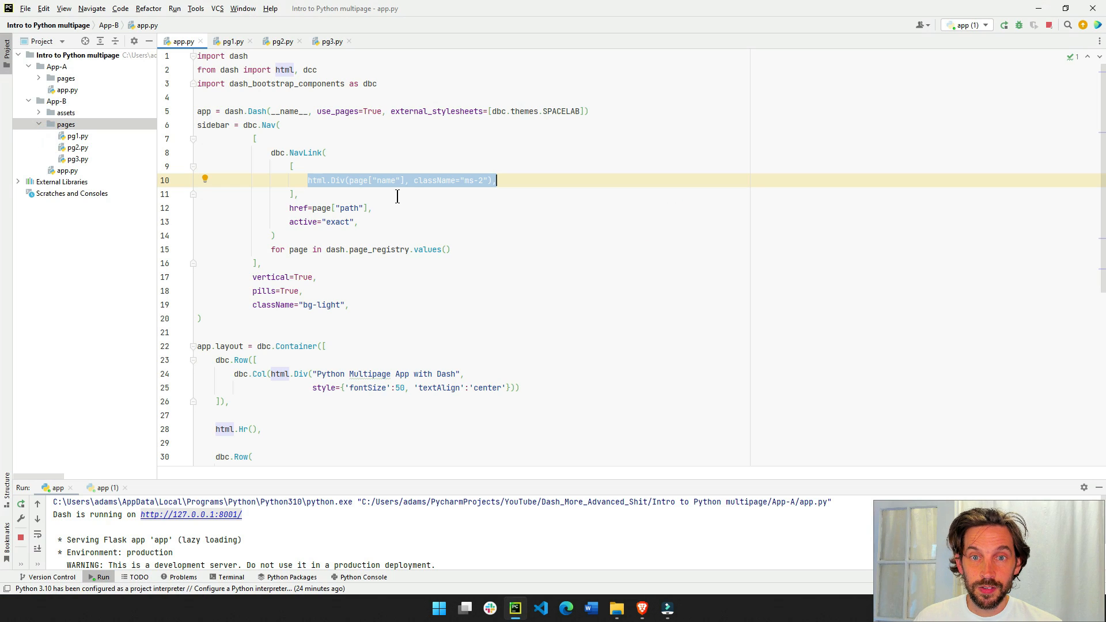
pyautogui.click(310, 208)
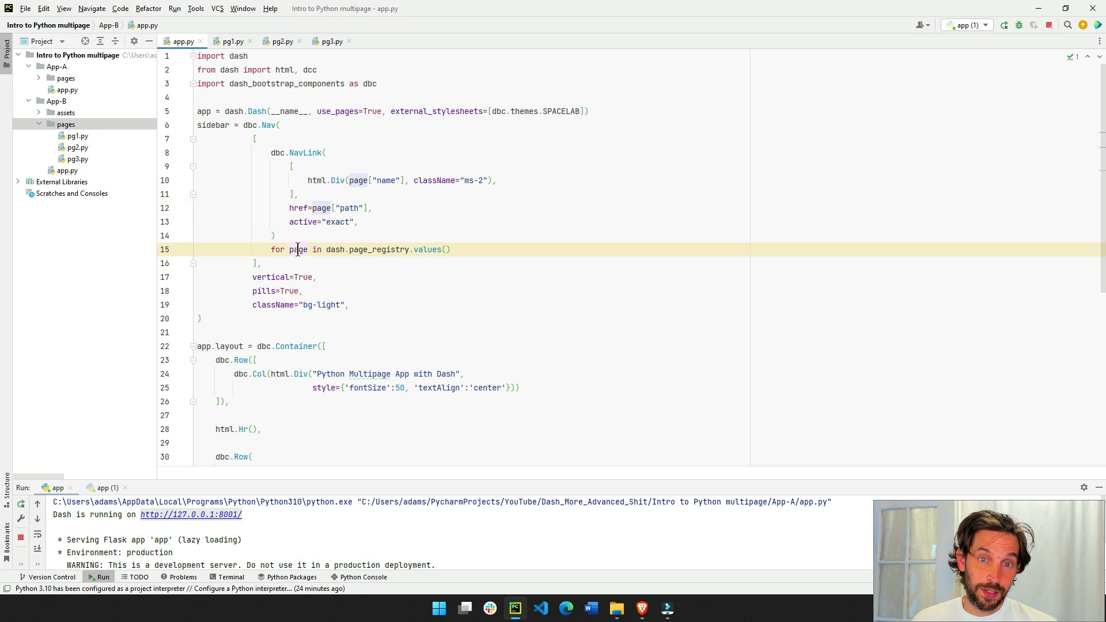
pyautogui.moveTo(326, 249); pyautogui.dragTo(420, 249)
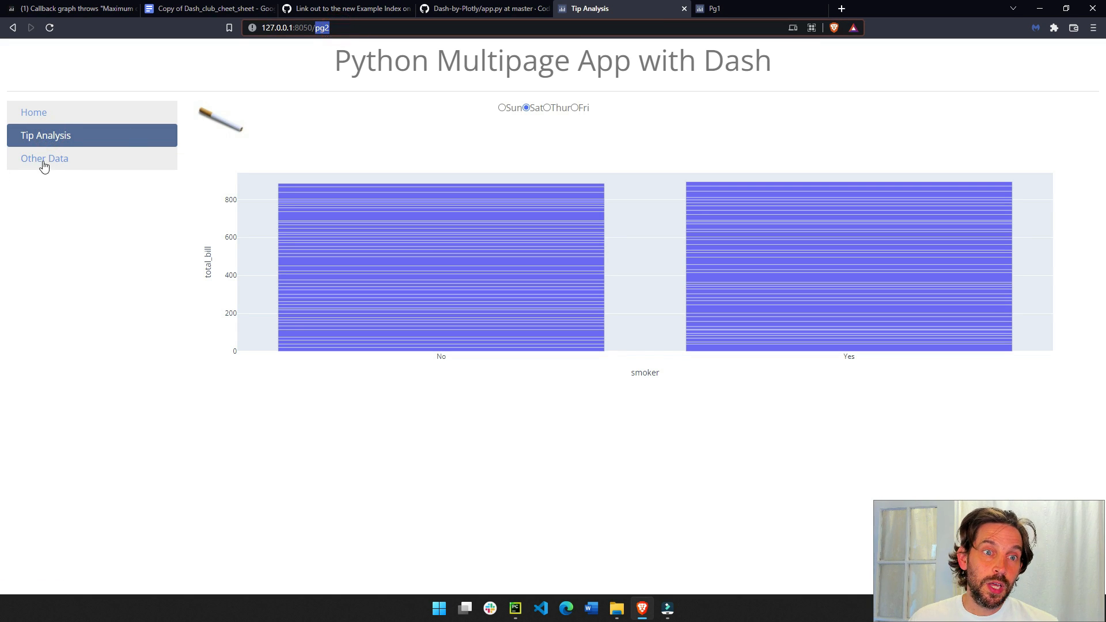
pyautogui.click(44, 158)
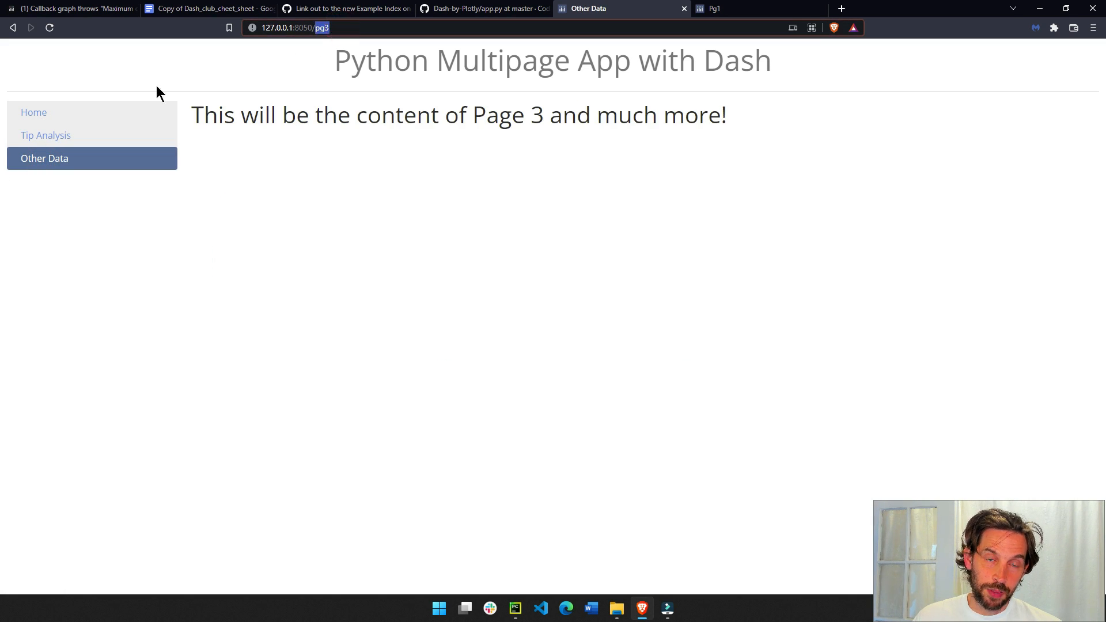
pyautogui.click(514, 608)
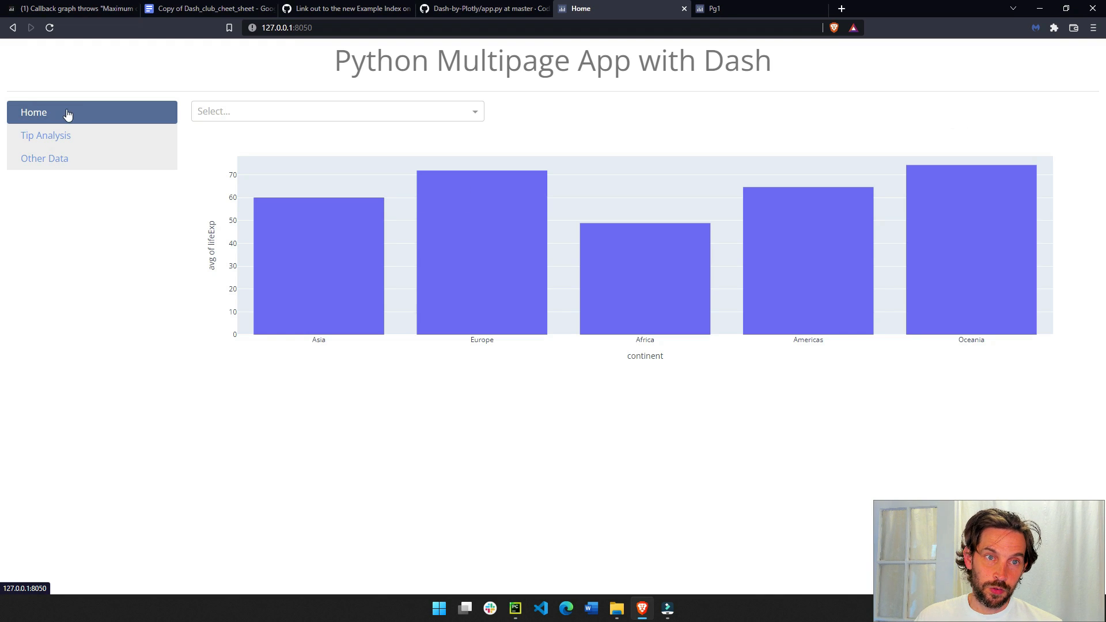
pyautogui.click(45, 136)
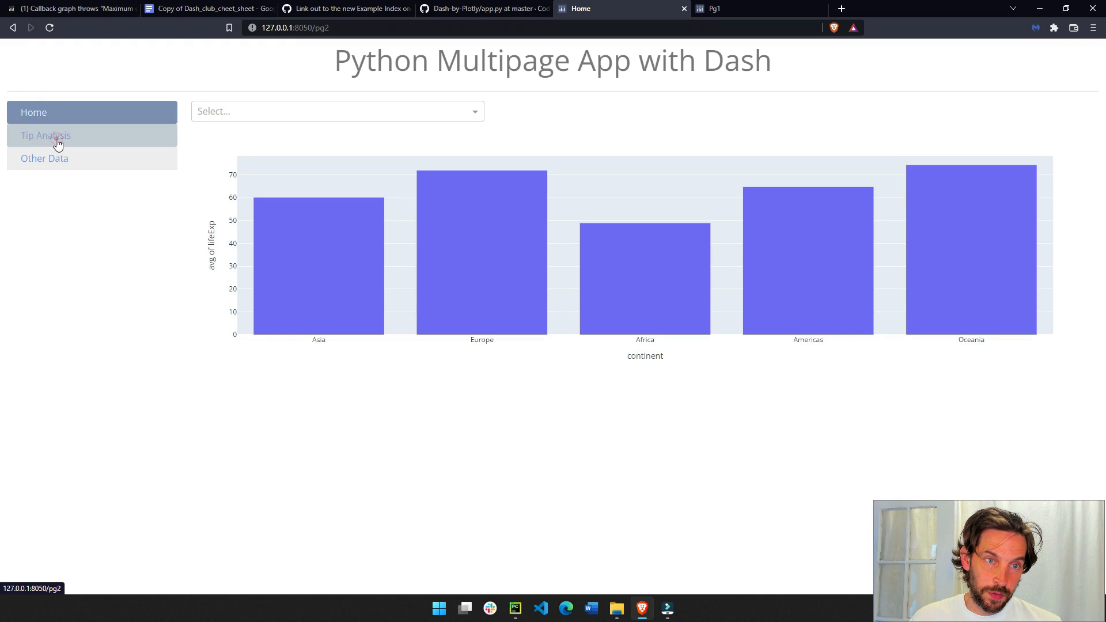
pyautogui.click(45, 134)
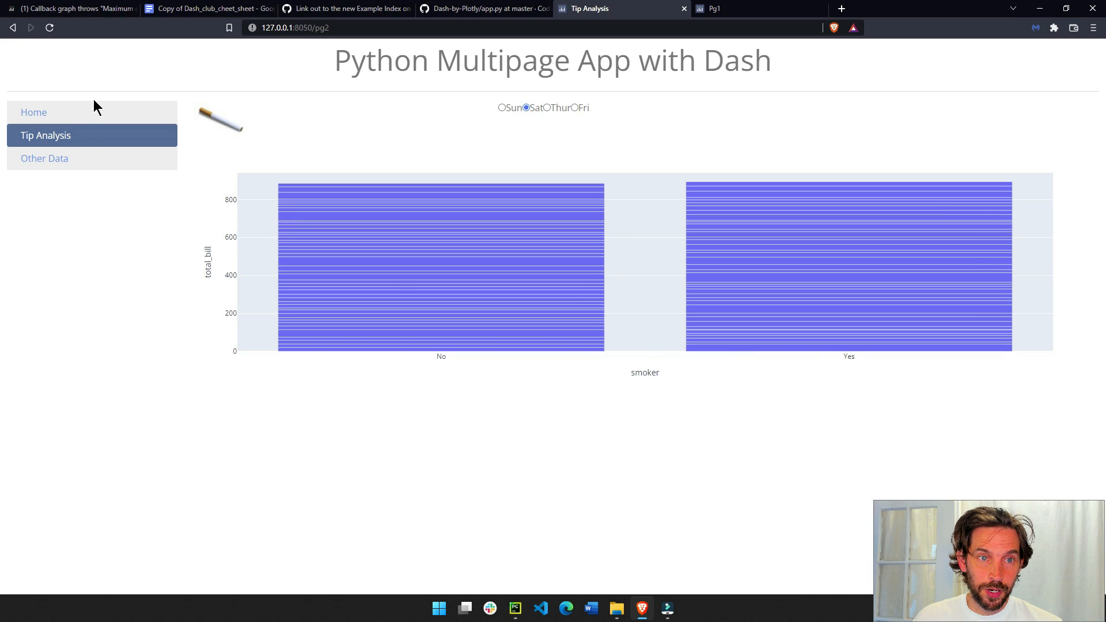
pyautogui.moveTo(30, 82)
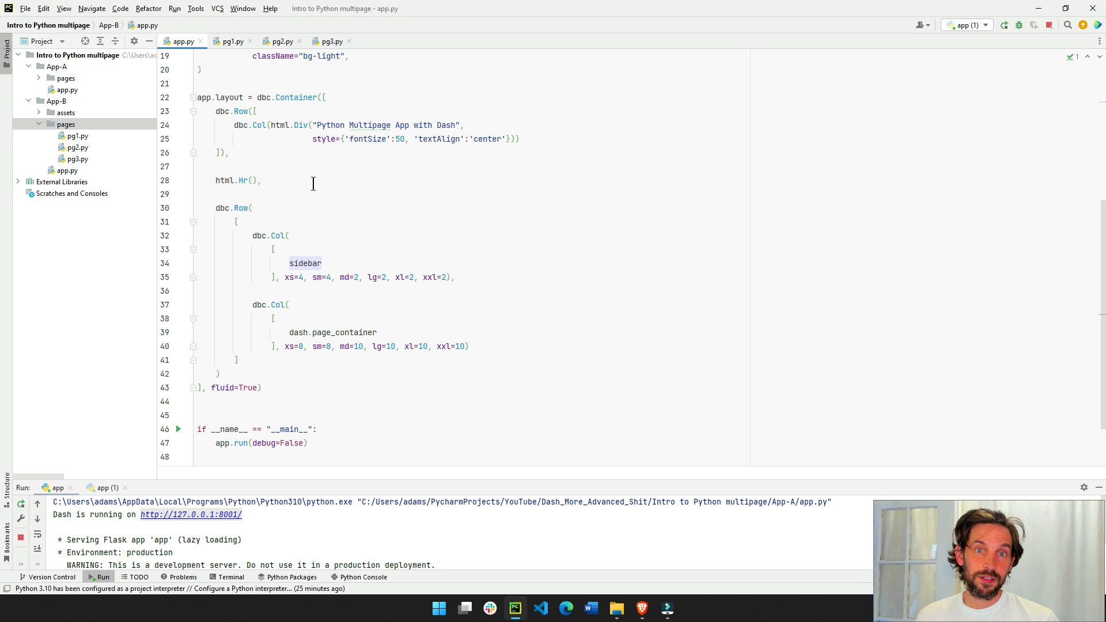
# Step: Fold and unfold dbc.Container in app.layout and highlight the 'Python Multipage App with Dash' title
pyautogui.click(286, 139)
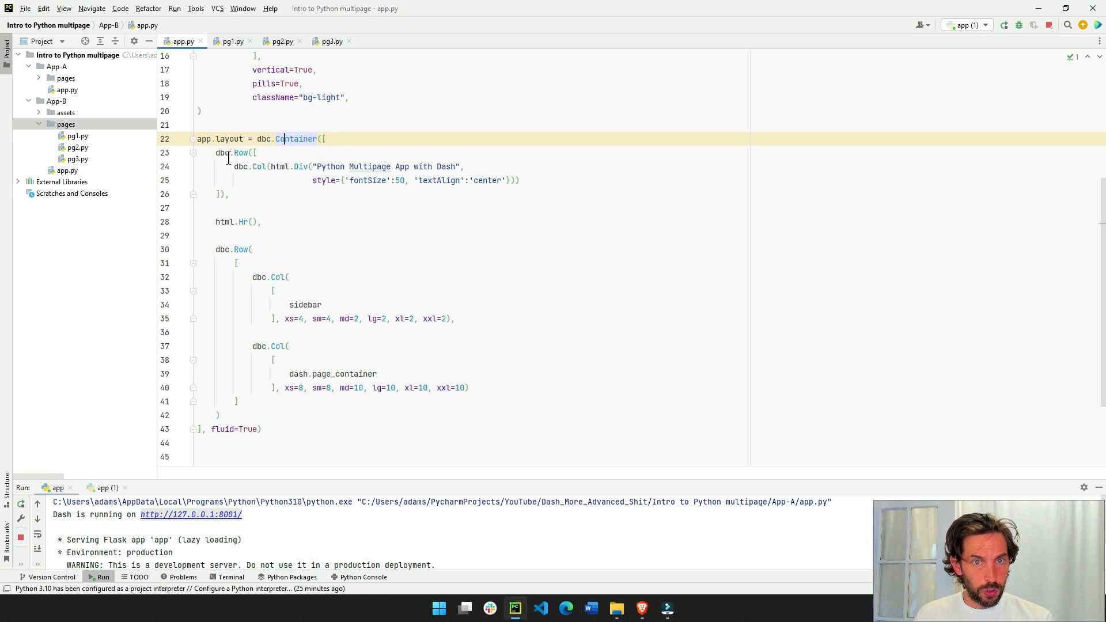
pyautogui.click(194, 138)
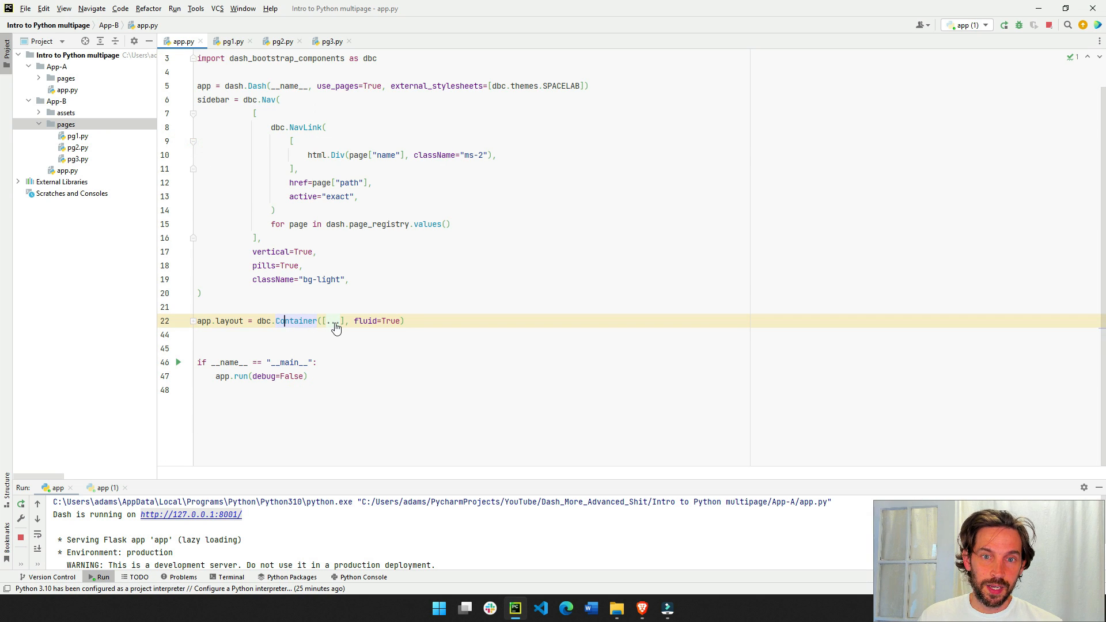
pyautogui.click(194, 320)
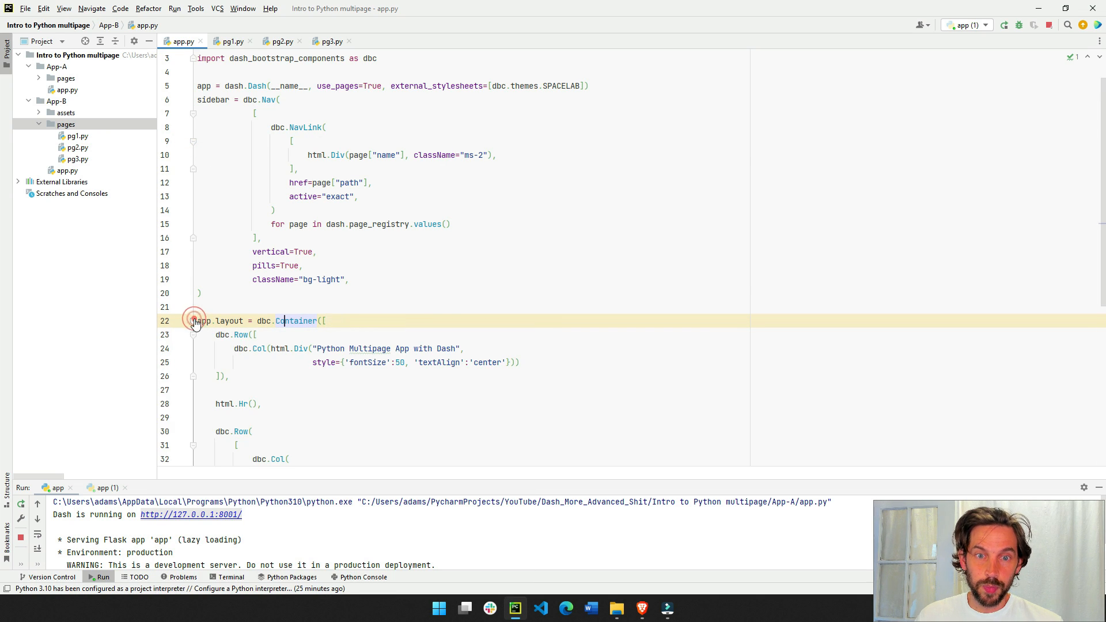
pyautogui.scroll(-3)
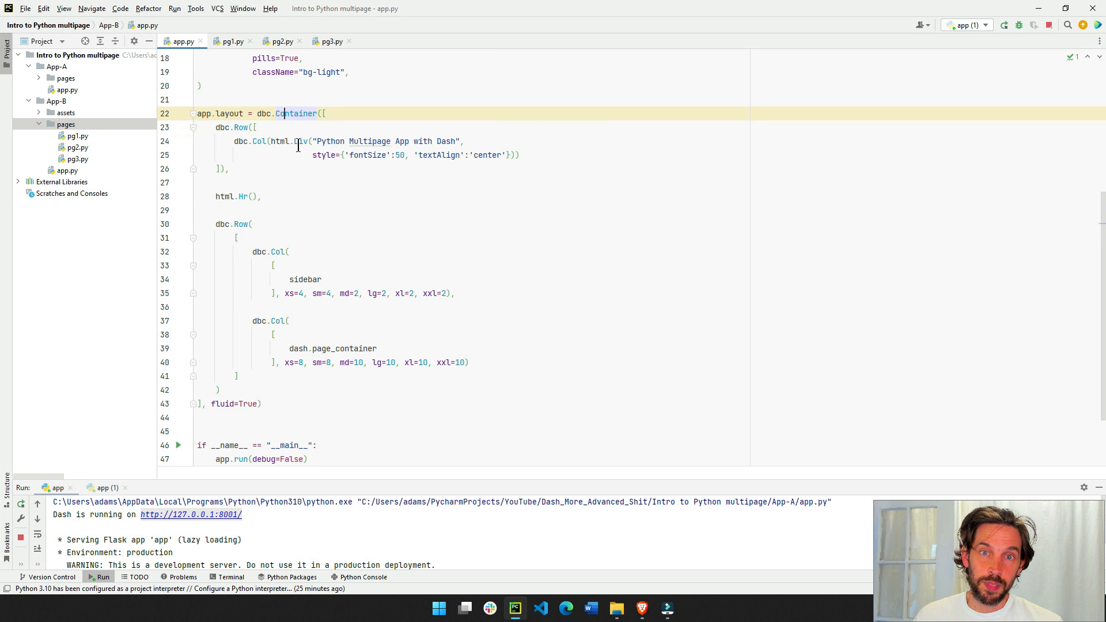
pyautogui.doubleClick(384, 141)
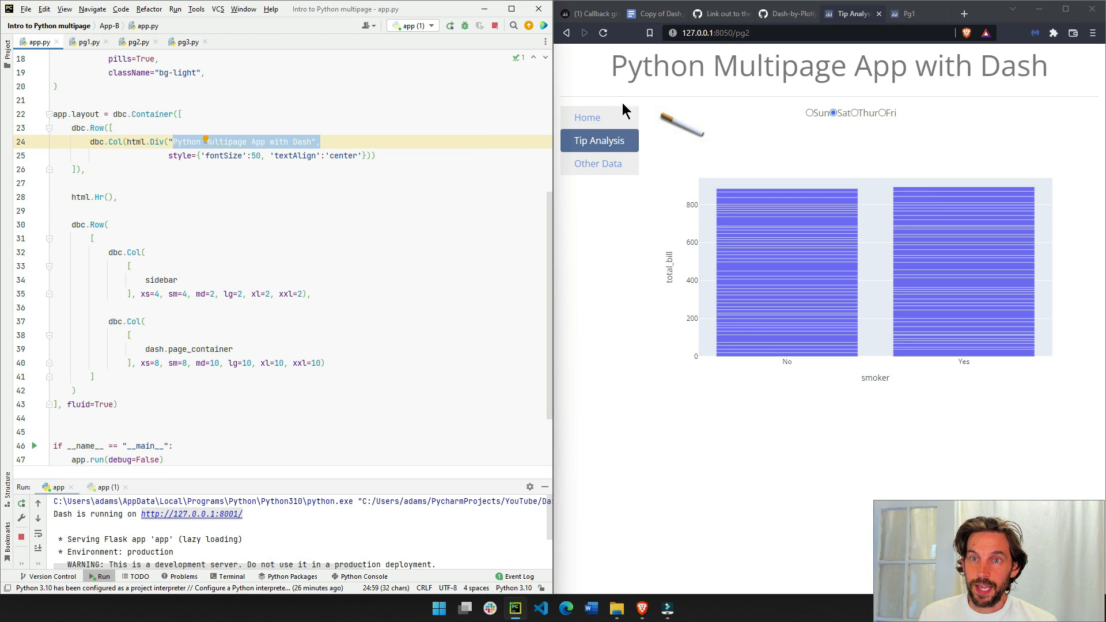
# Step: Expand the second dbc.Row to reveal the sidebar and page_container columns, then open pg1.py
pyautogui.click(587, 117)
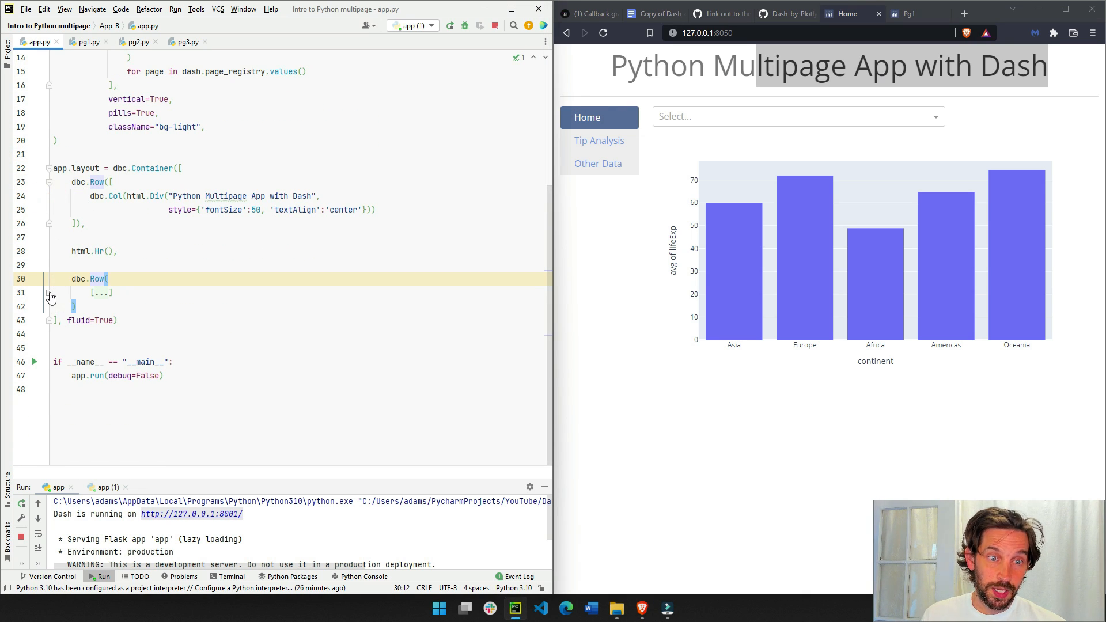
pyautogui.click(50, 295)
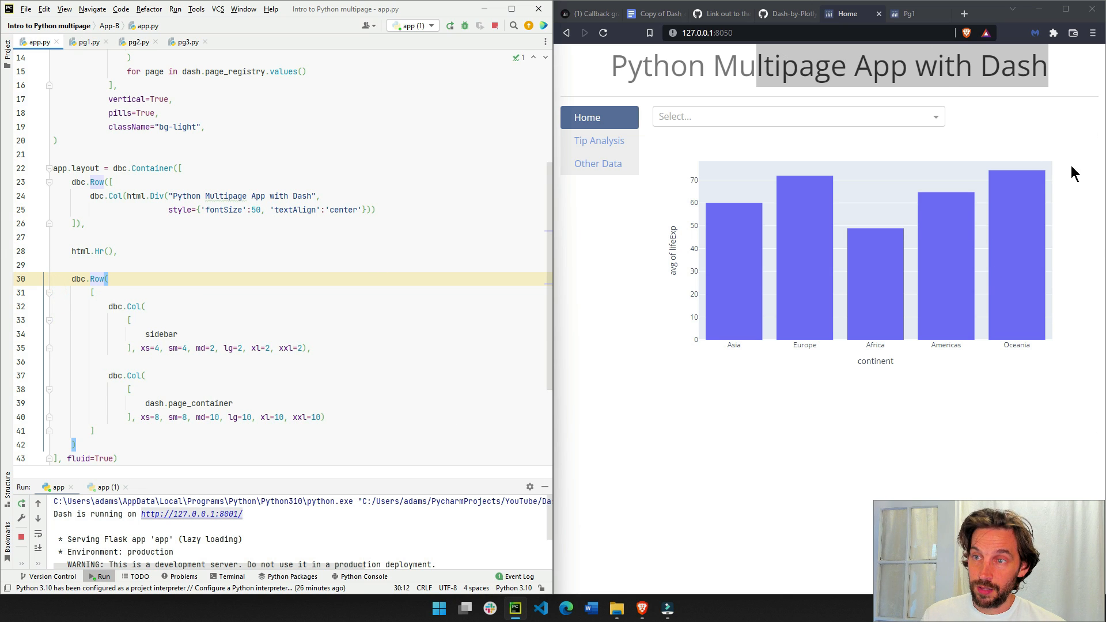
pyautogui.moveTo(717, 109)
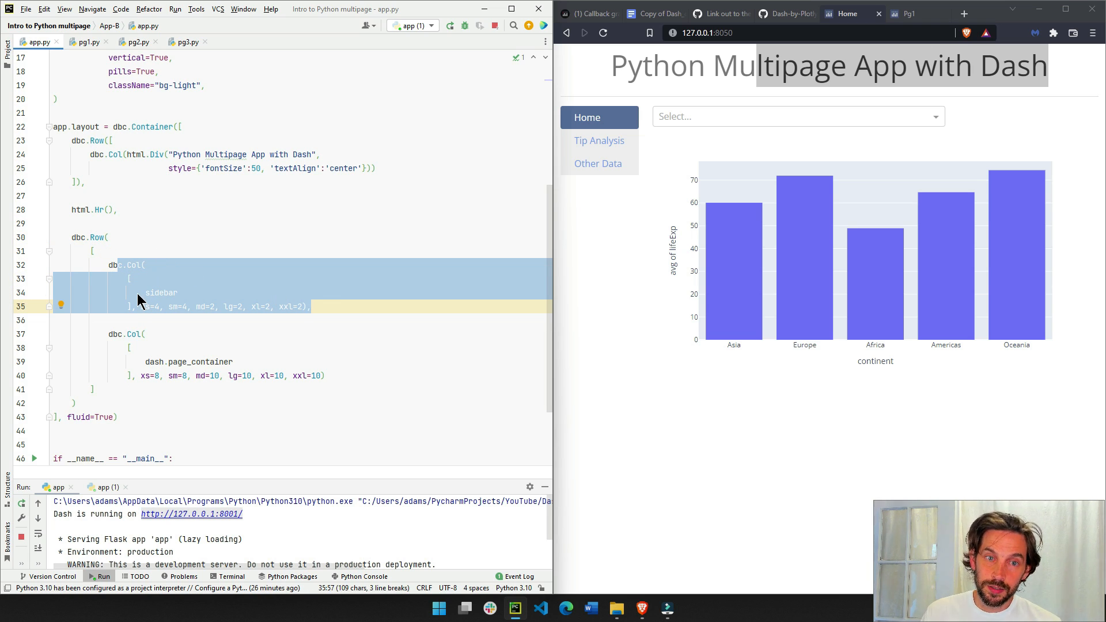
pyautogui.click(157, 292)
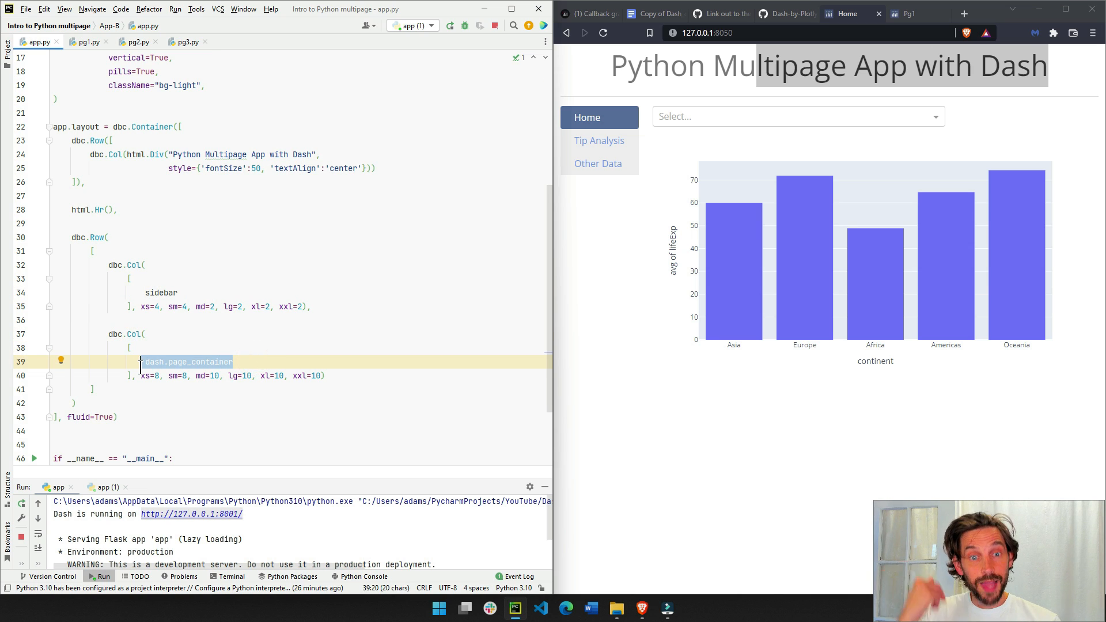
pyautogui.moveTo(186, 361)
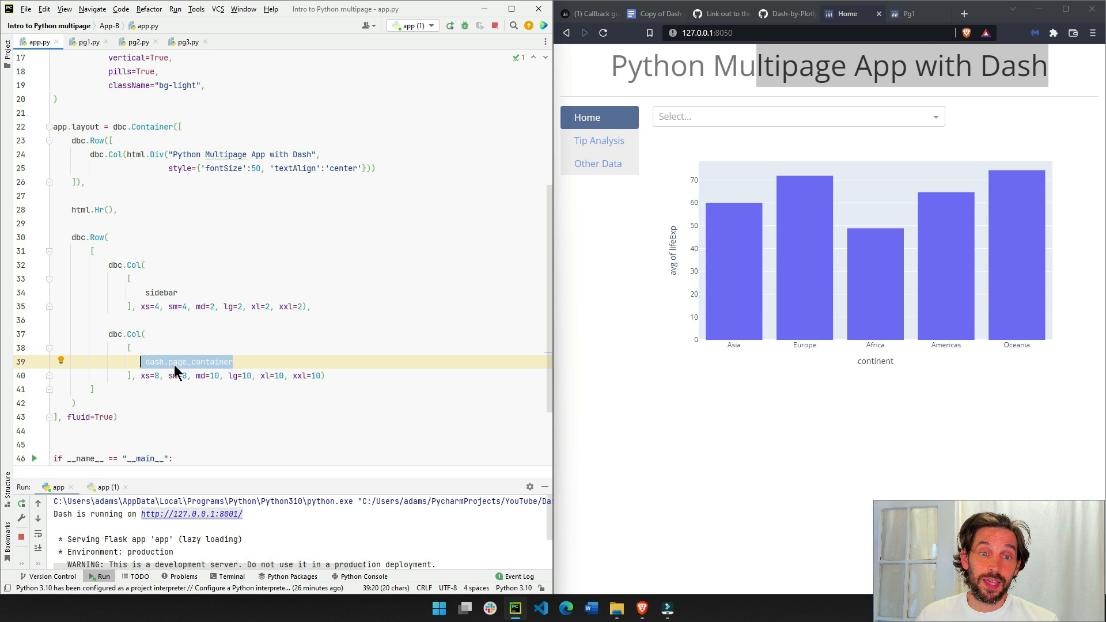
pyautogui.click(87, 42)
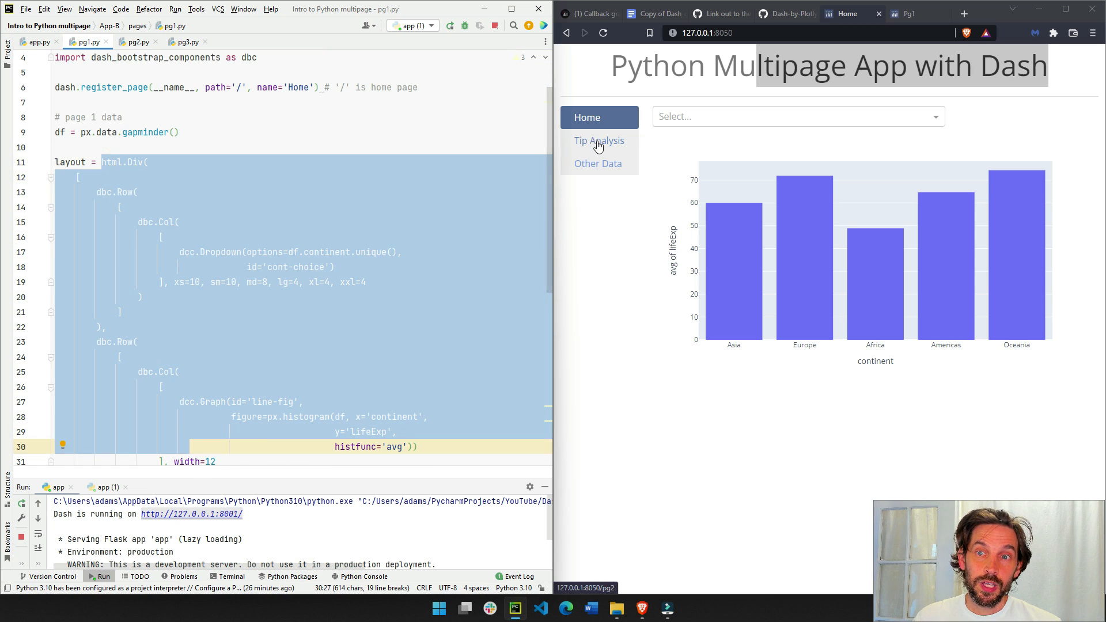
pyautogui.click(598, 163)
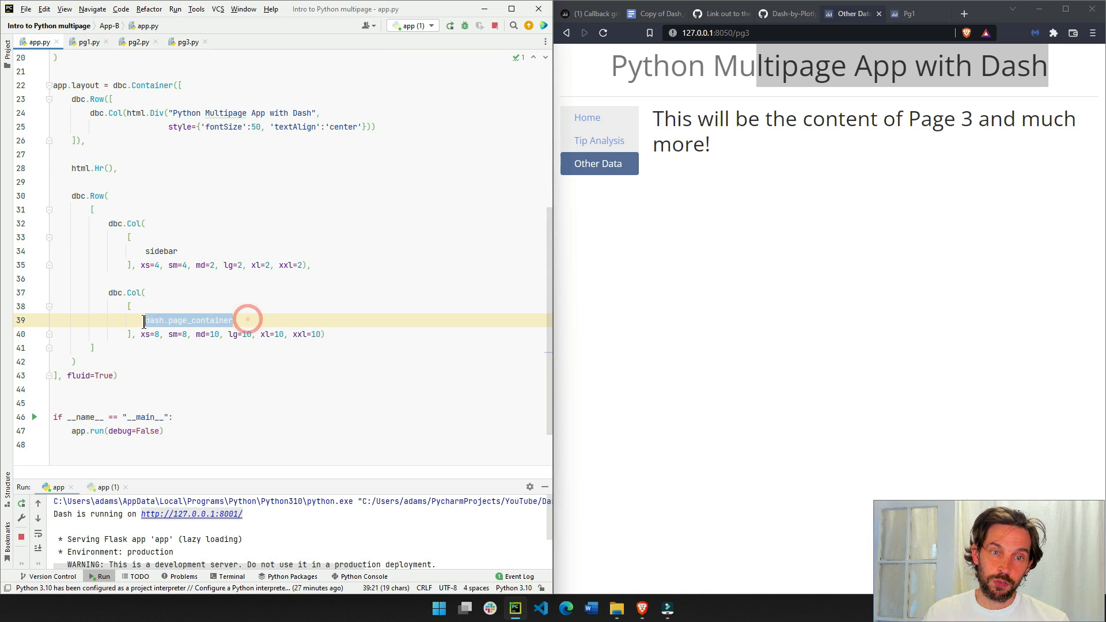
pyautogui.doubleClick(188, 320)
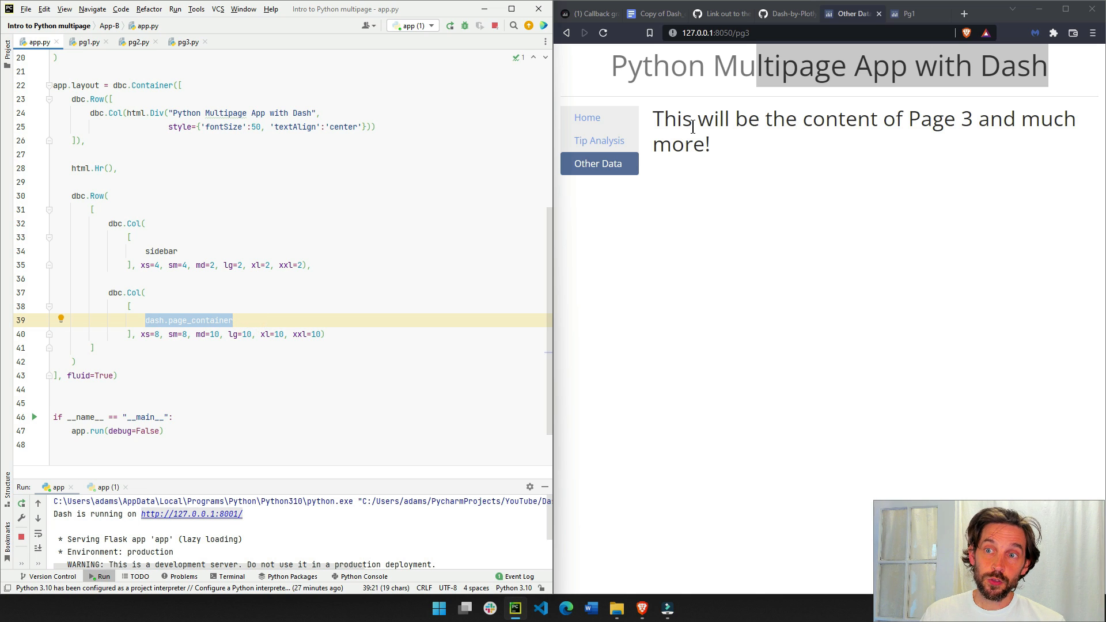
pyautogui.click(587, 117)
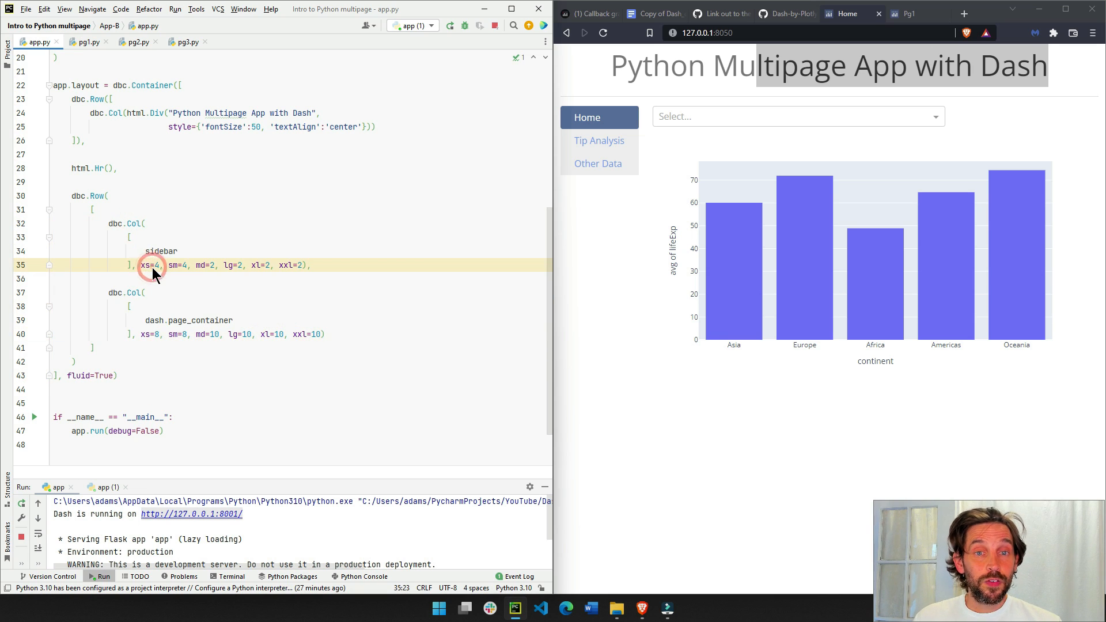
pyautogui.click(152, 265)
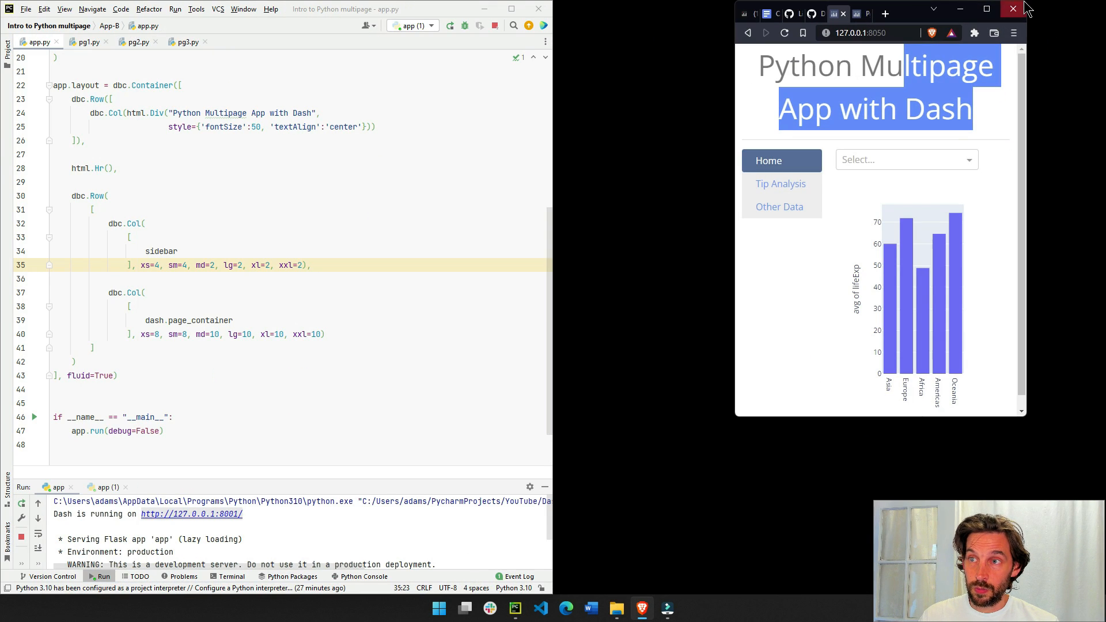
# Step: Shrink Brave to phone width and point out the sidebar's xs column width in app.py
pyautogui.click(857, 78)
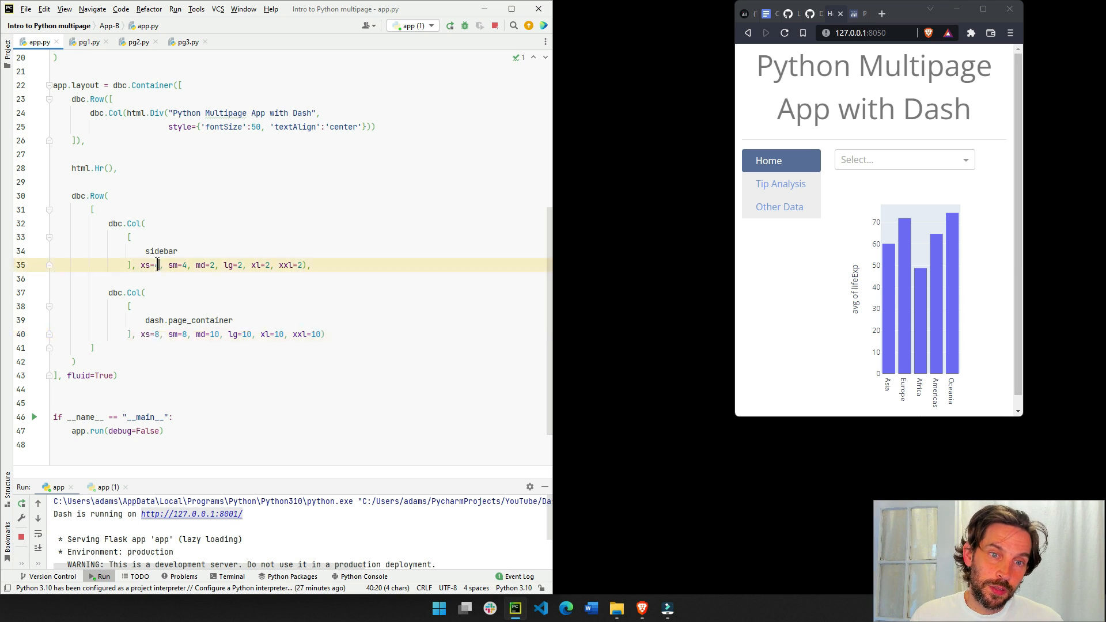
pyautogui.click(146, 264)
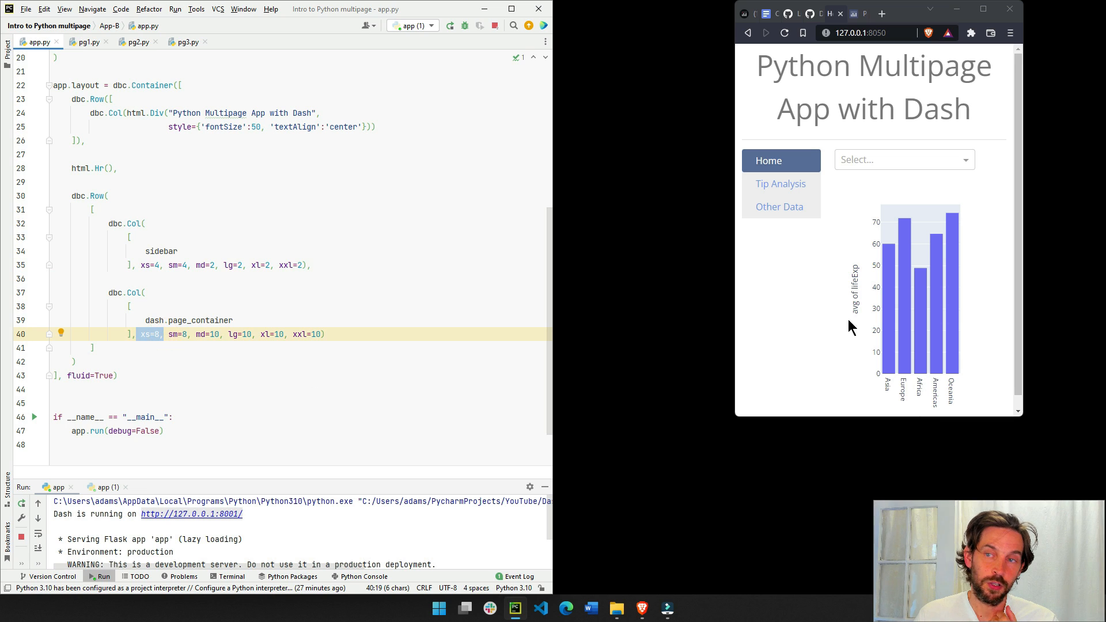
pyautogui.moveTo(894, 239)
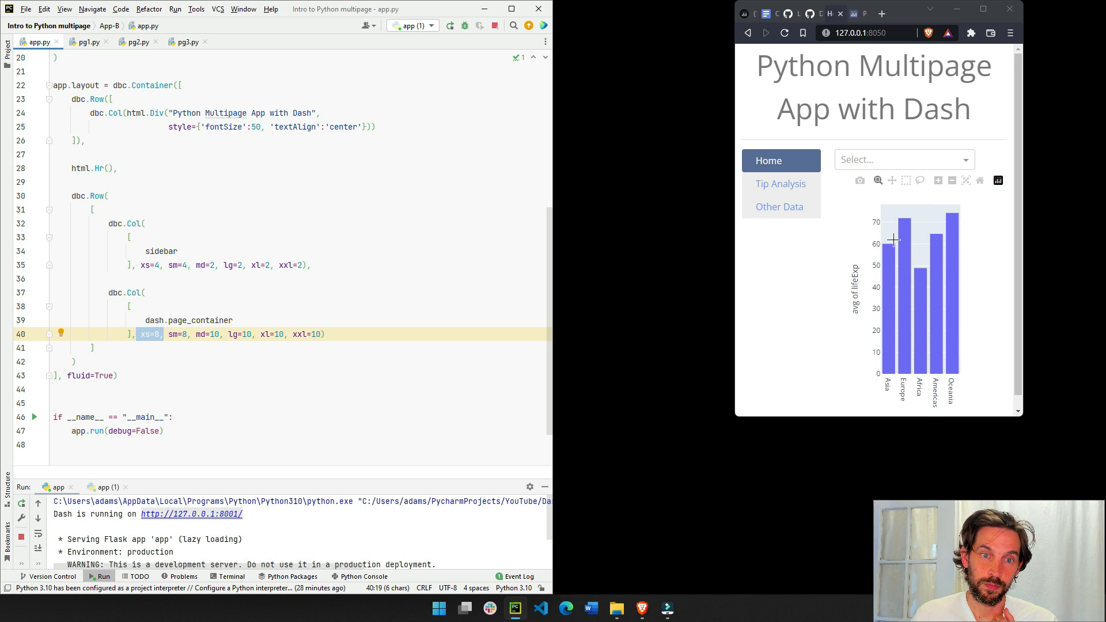
pyautogui.click(198, 319)
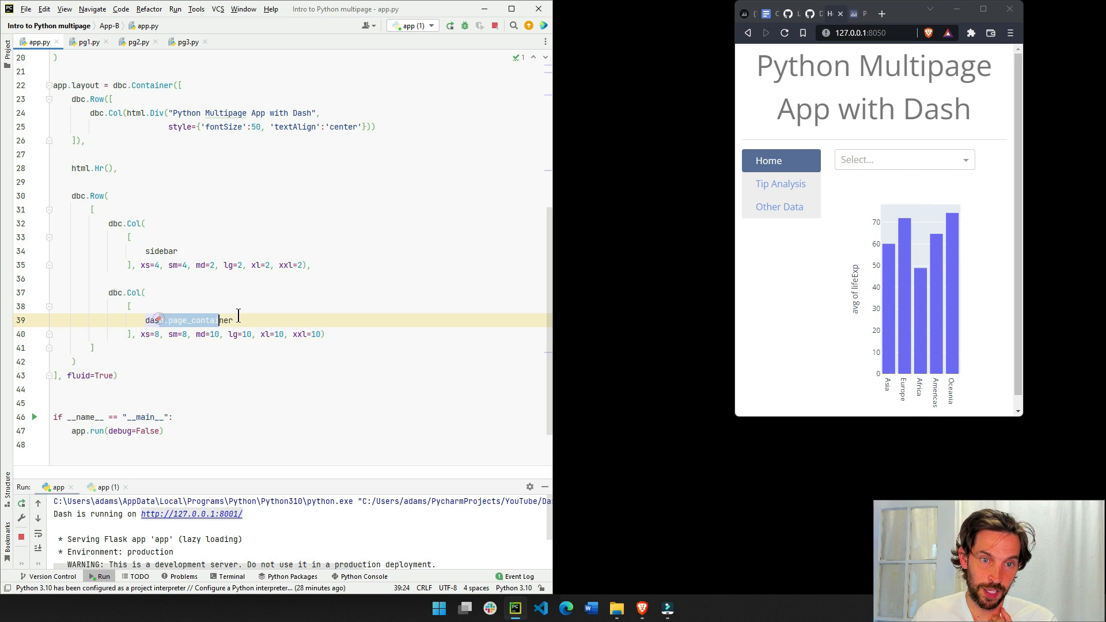
# Step: Glance at pg1.py's histogram graph code, then return to app.py's sidebar and page-container widths
pyautogui.click(769, 160)
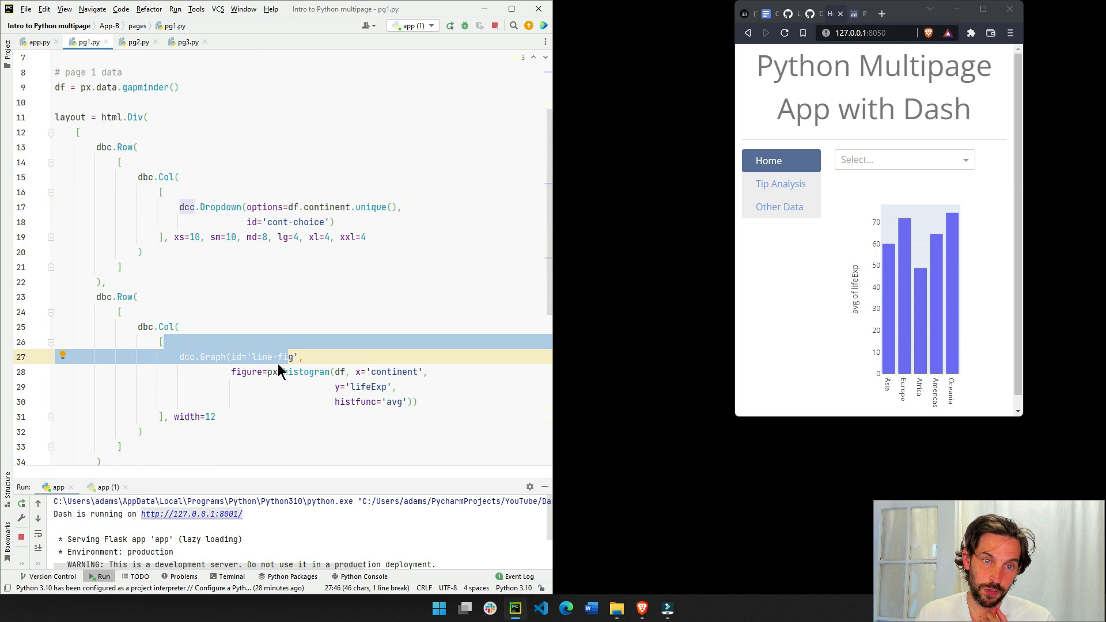
pyautogui.click(37, 41)
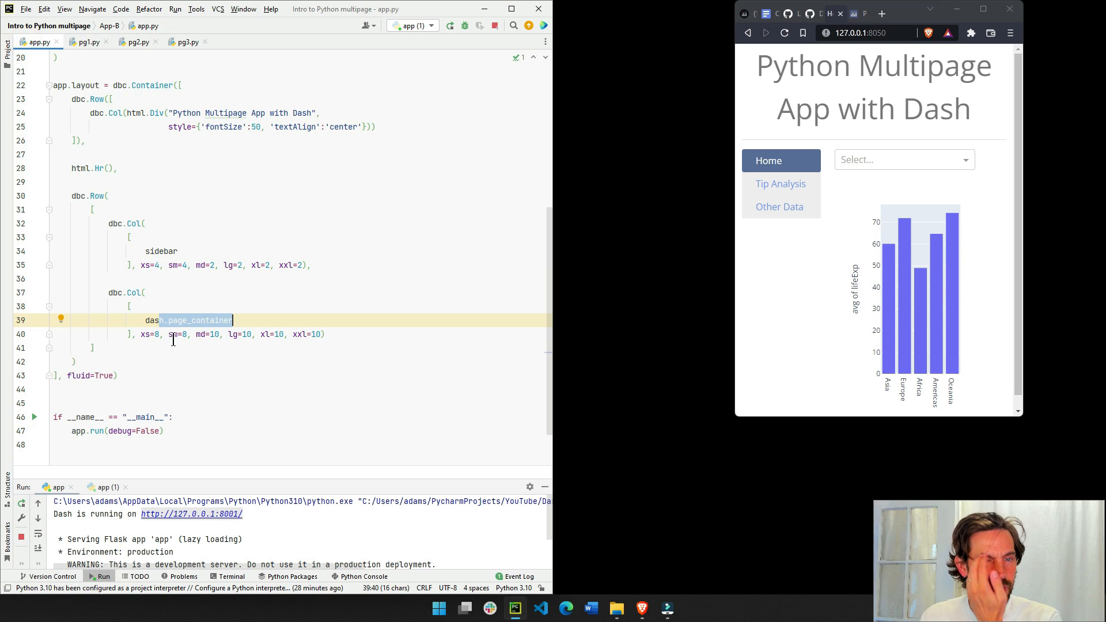
pyautogui.click(139, 336)
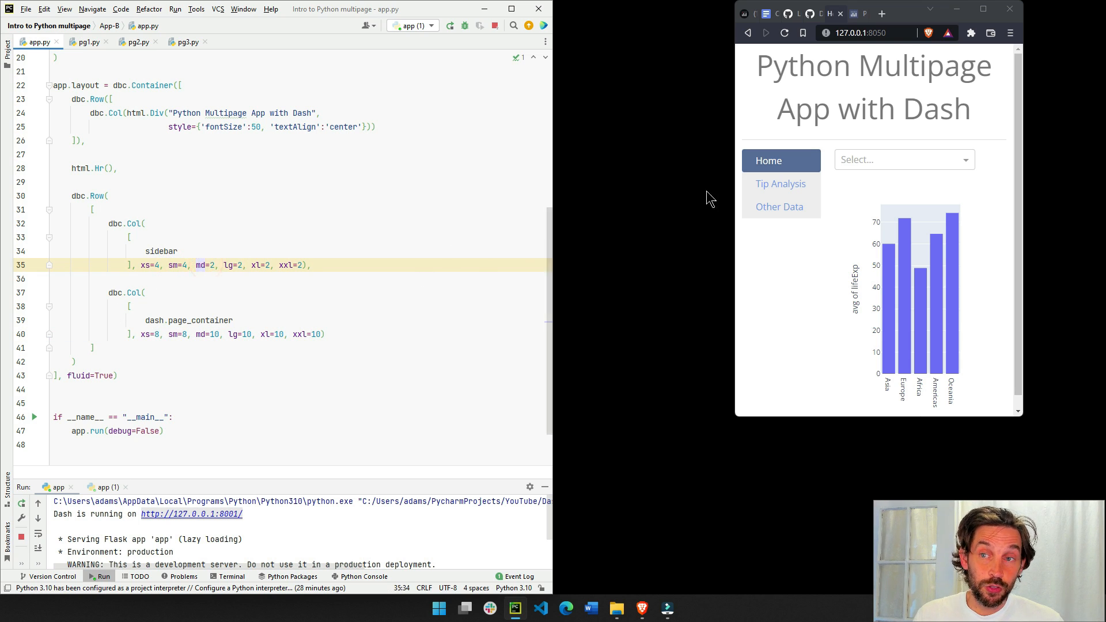
pyautogui.moveTo(780, 207)
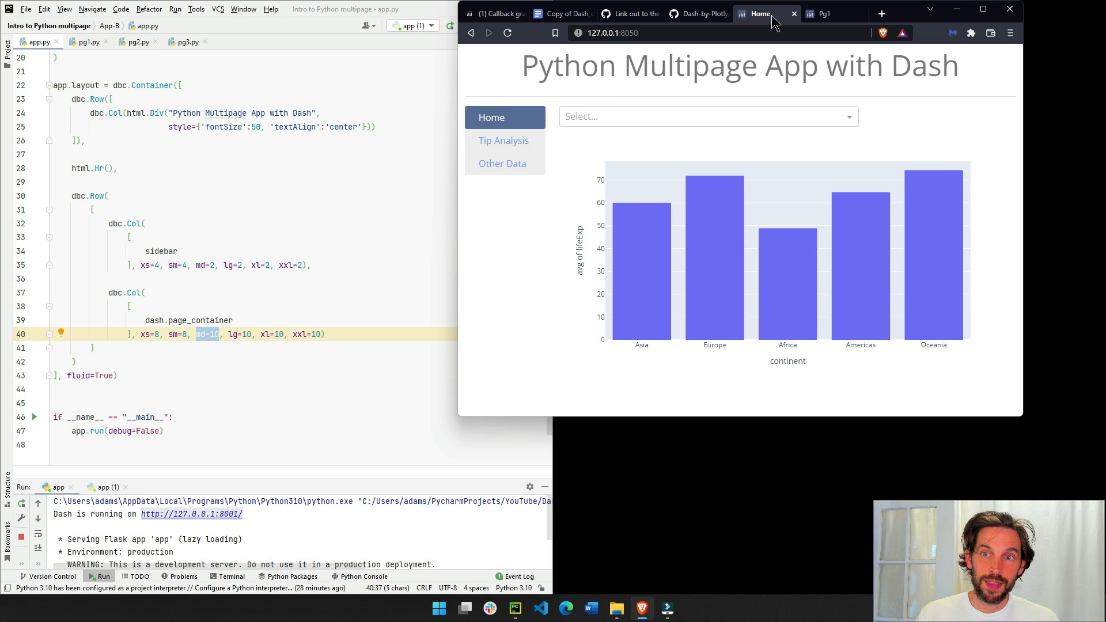
pyautogui.moveTo(878, 190)
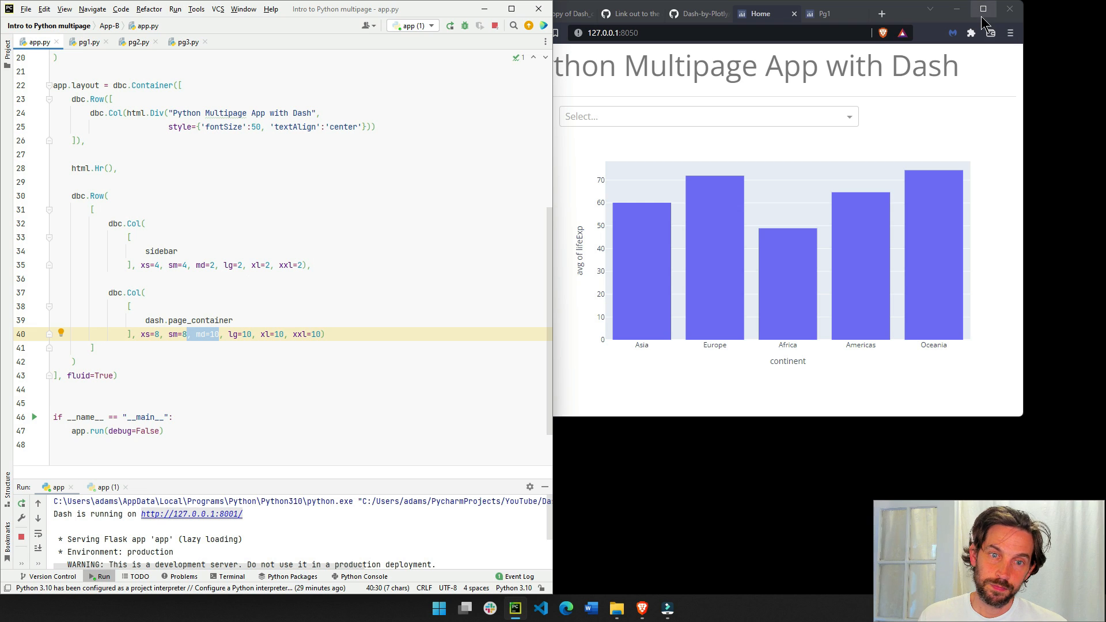
pyautogui.moveTo(264, 293)
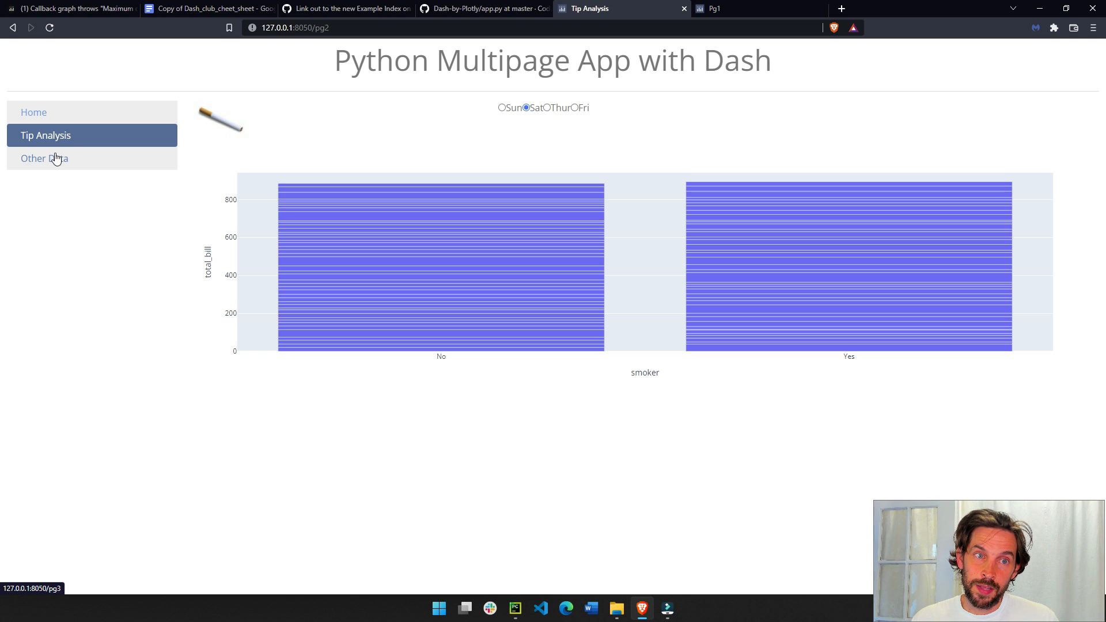
pyautogui.moveTo(56, 169)
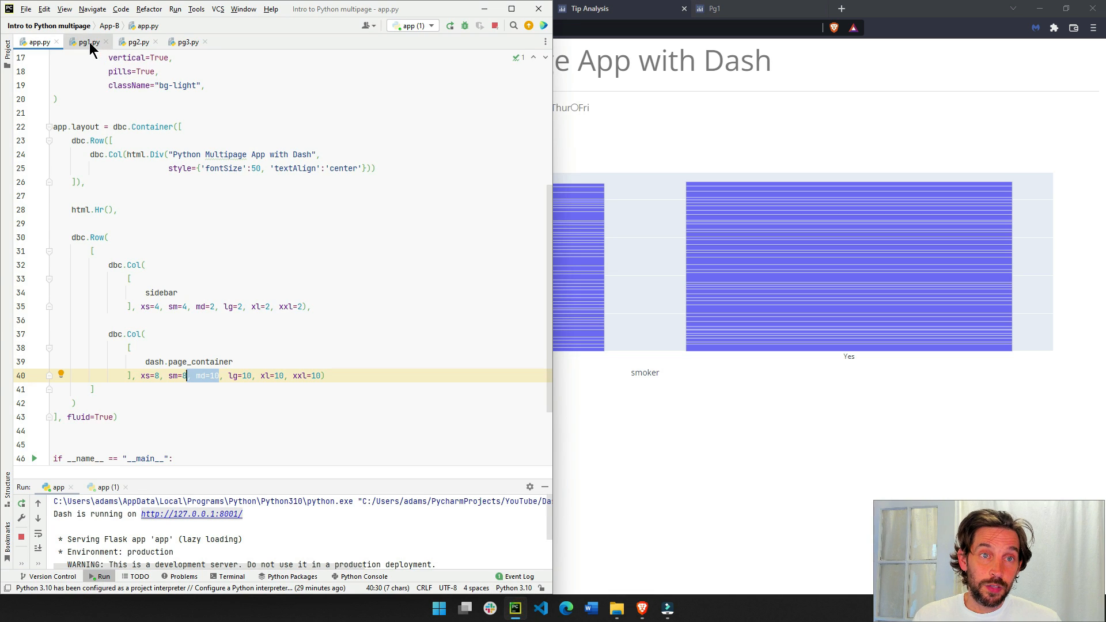
# Step: Bring up pg1.py and scroll through the Home page's layout code
pyautogui.click(84, 41)
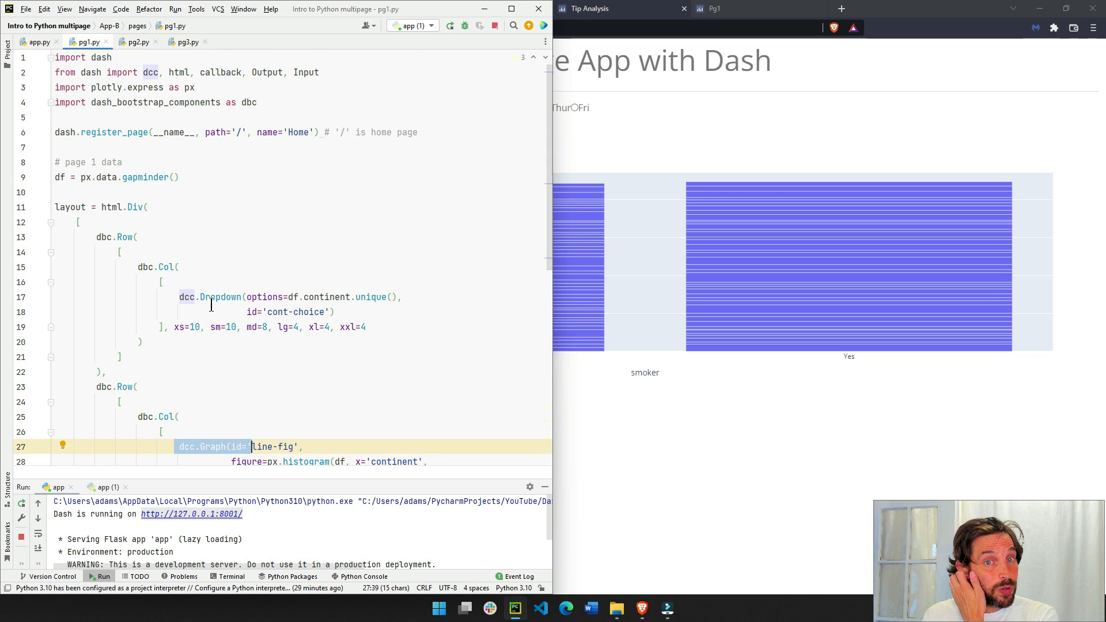
pyautogui.scroll(-3)
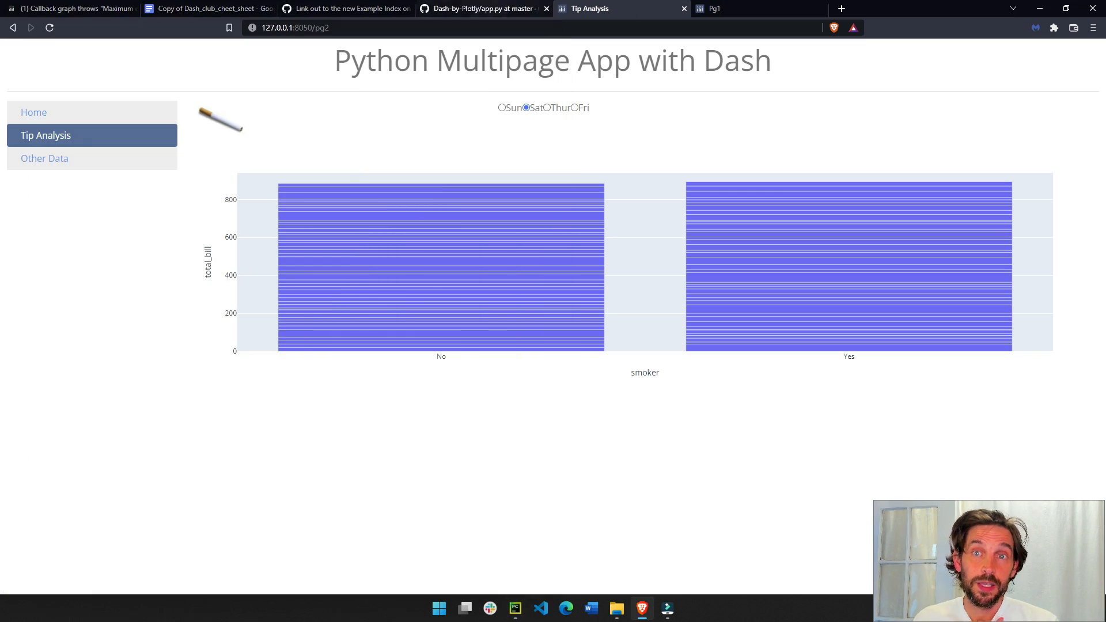
# Step: View App-A's simpler pg1.py from the pages folder on GitHub
pyautogui.click(483, 9)
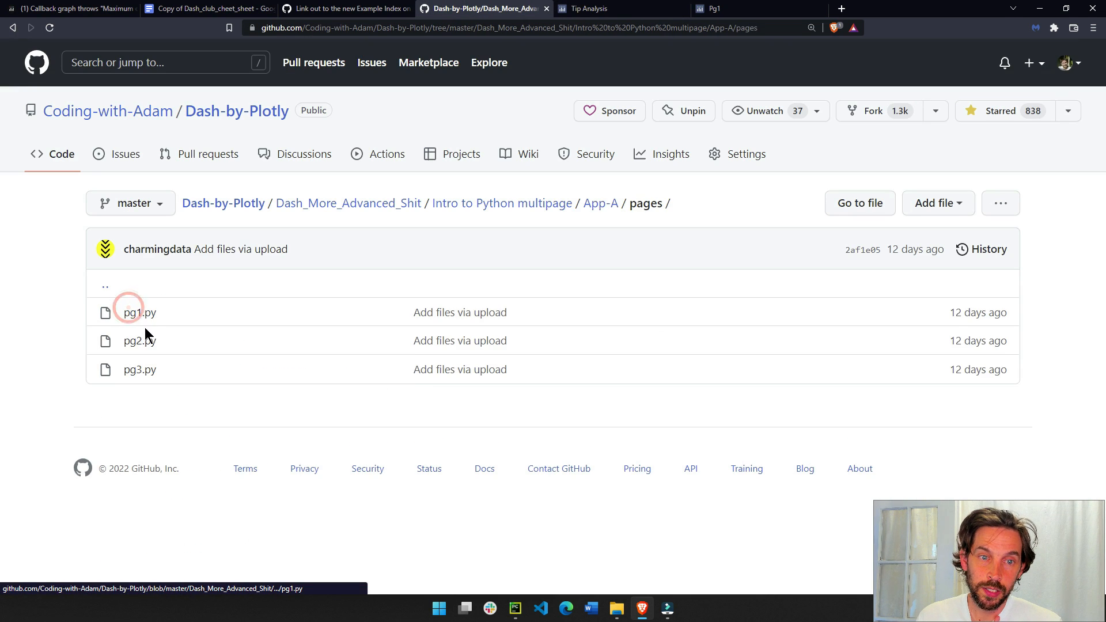
pyautogui.click(135, 311)
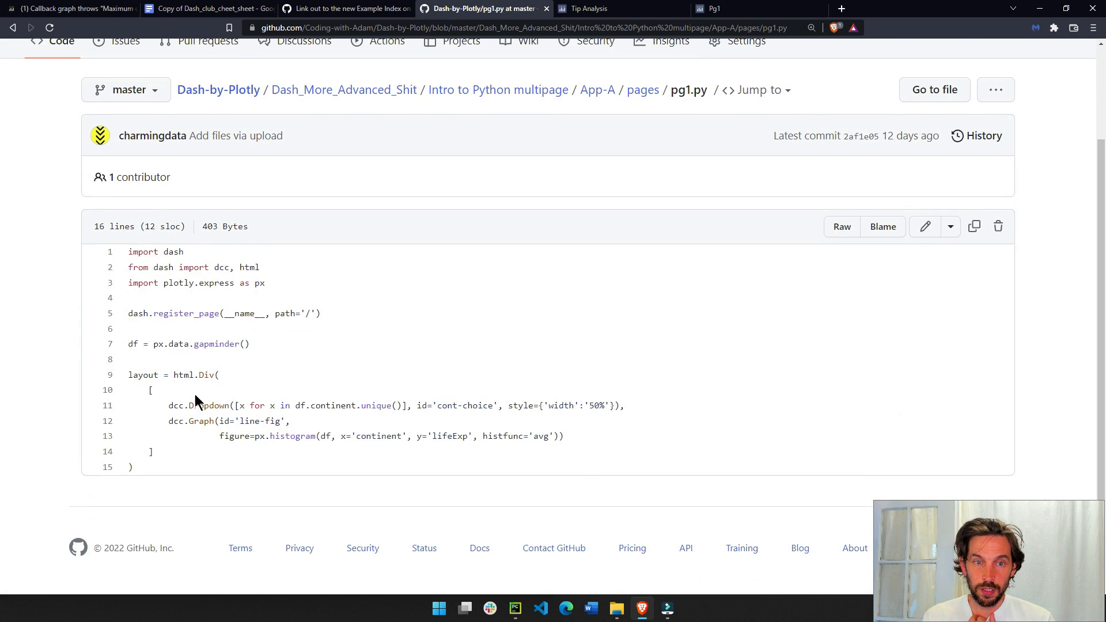
pyautogui.moveTo(167, 421); pyautogui.dragTo(268, 436)
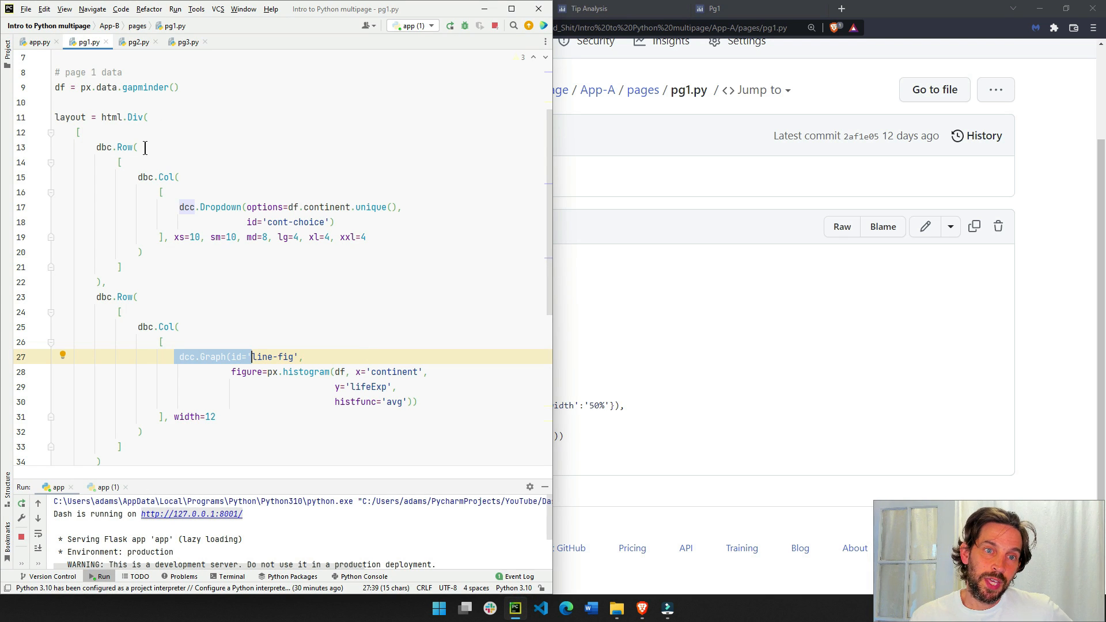
# Step: Walk through pg1.py's layout rows down to the dropdown row, and bring up pg2.py
pyautogui.click(144, 117)
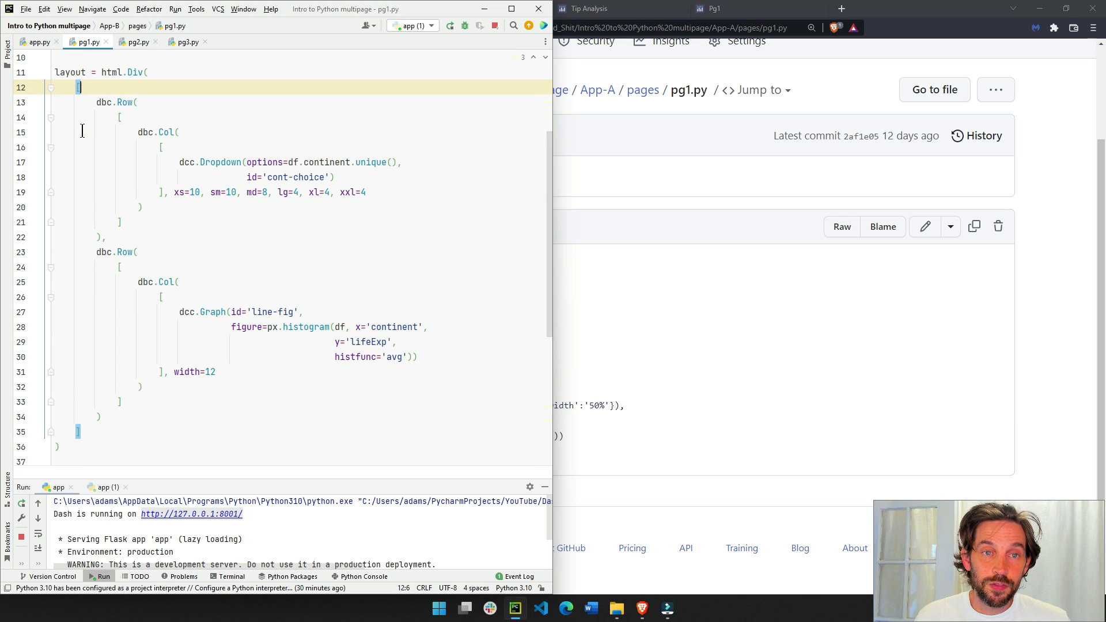
pyautogui.moveTo(113, 102); pyautogui.dragTo(121, 222)
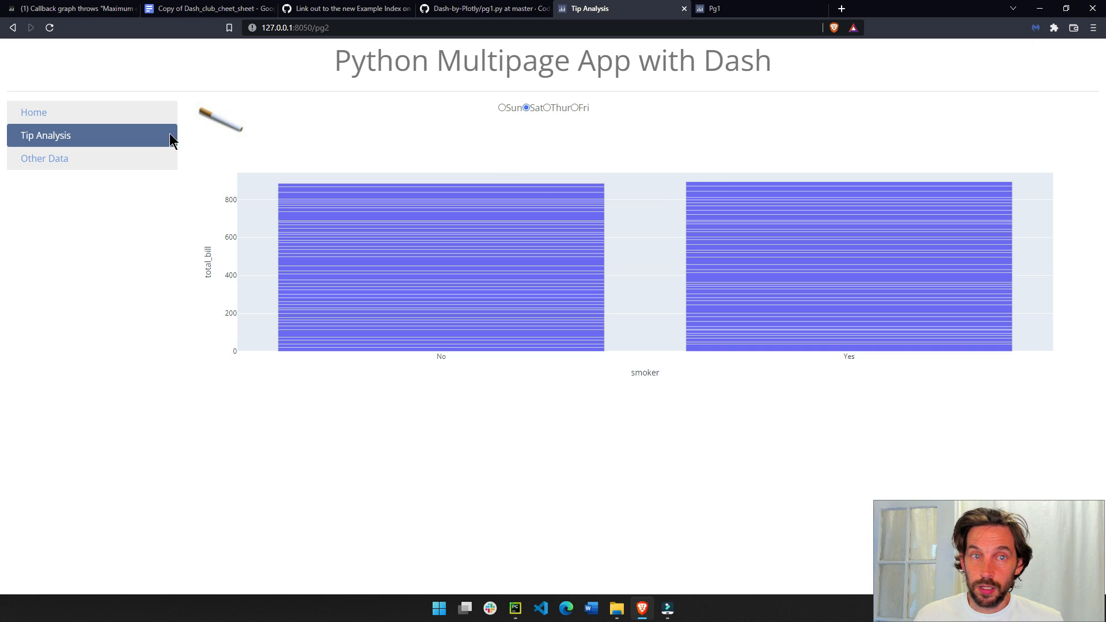
pyautogui.click(34, 113)
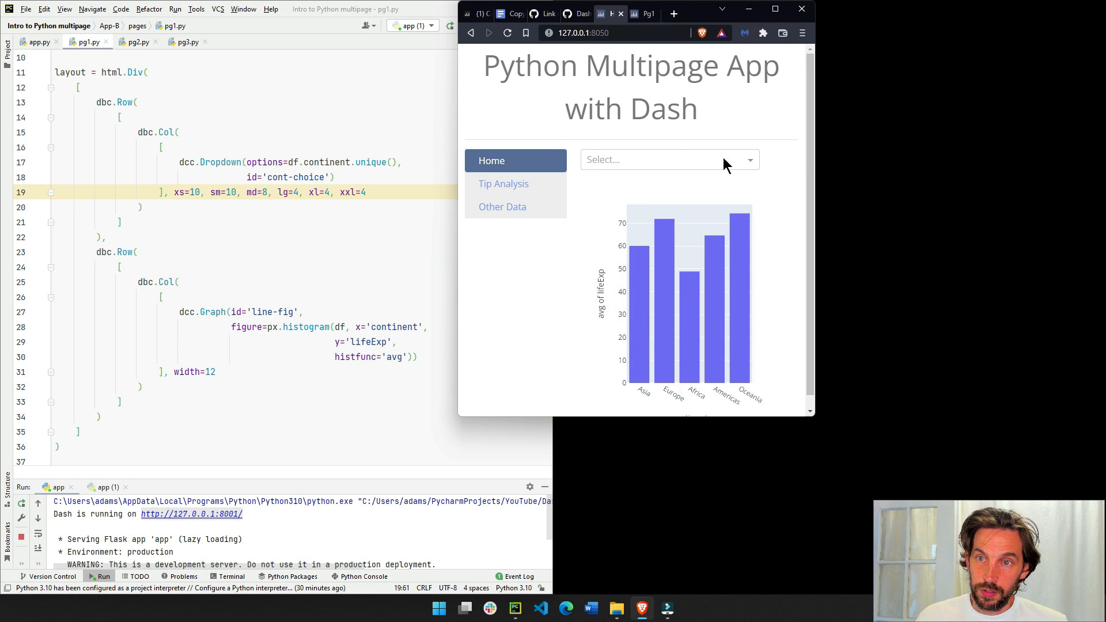
pyautogui.moveTo(669, 131)
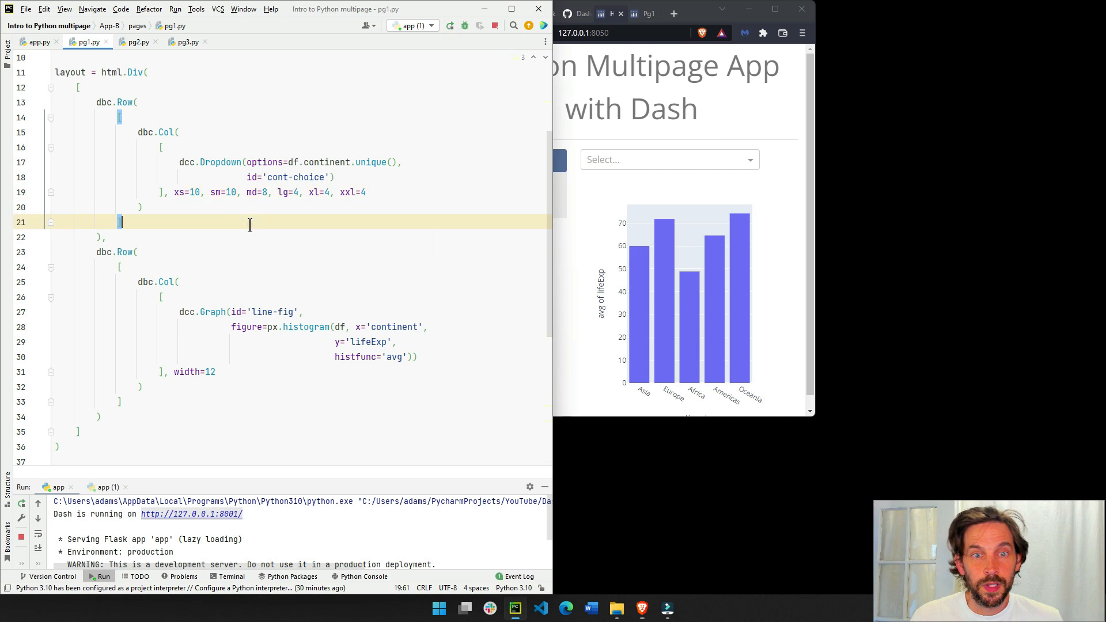
pyautogui.click(224, 372)
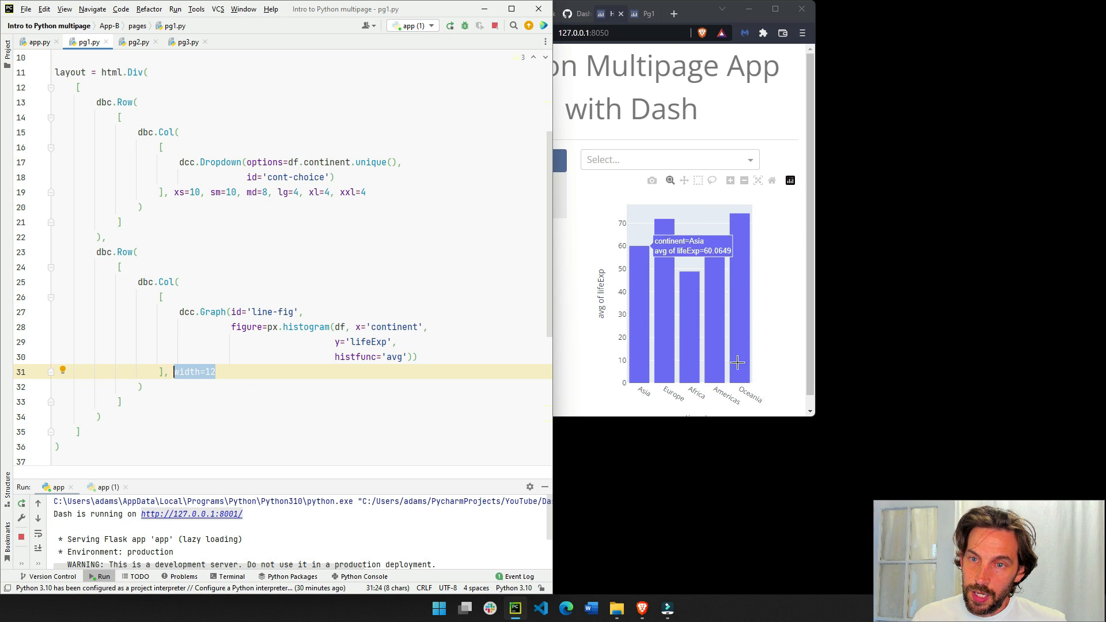
pyautogui.moveTo(675, 212)
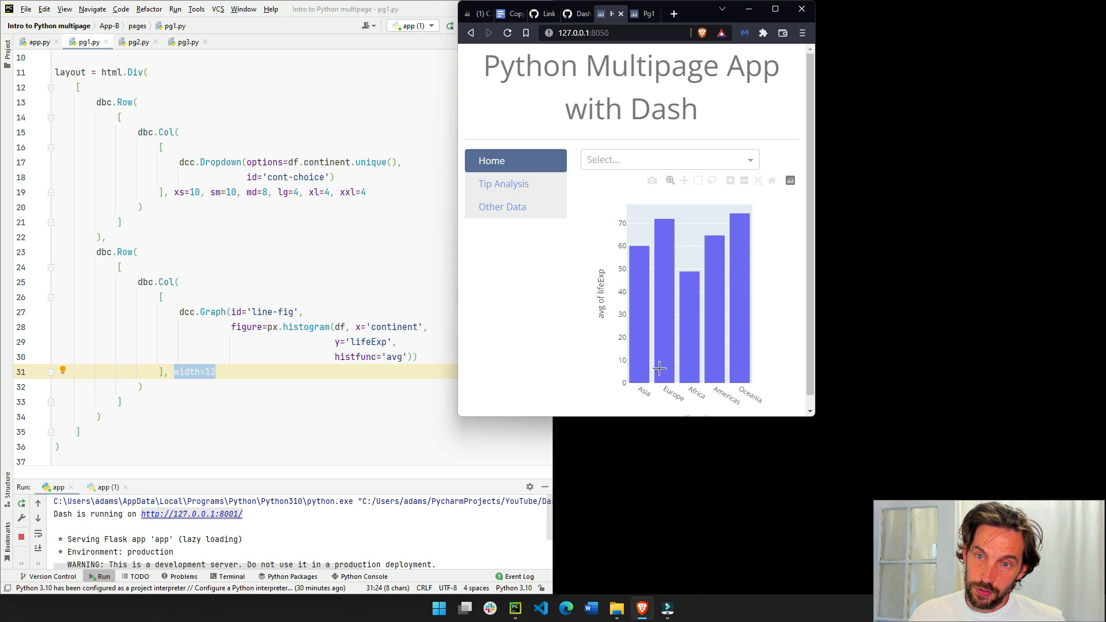
pyautogui.click(181, 327)
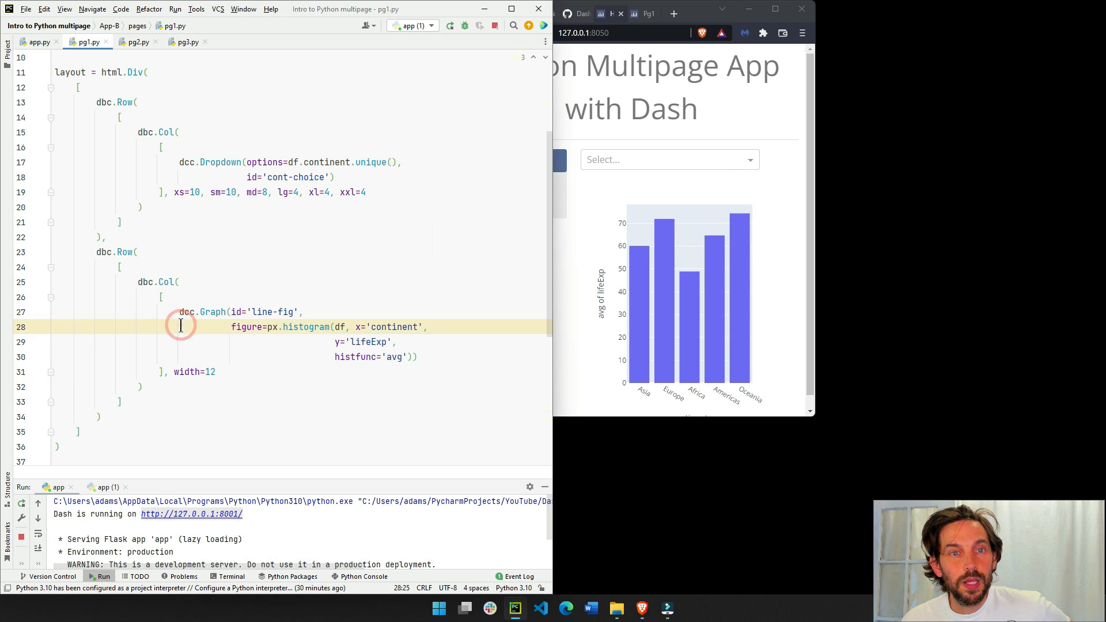
pyautogui.click(132, 41)
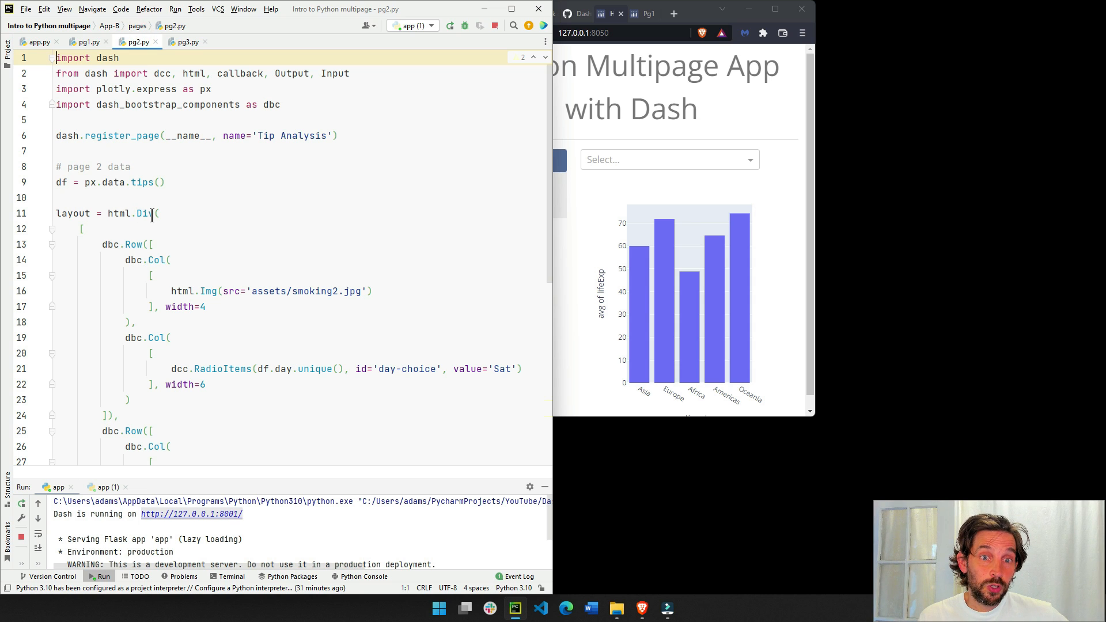
# Step: Fold and unfold pg2.py's first dbc.Row block twice to show its structure
pyautogui.scroll(-3)
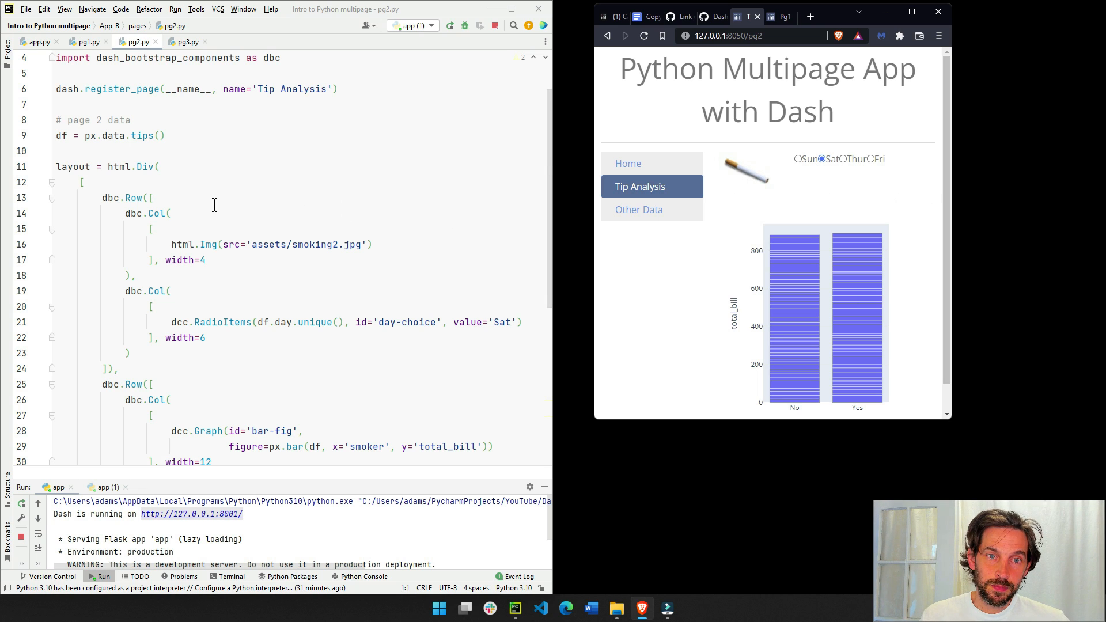
pyautogui.click(52, 198)
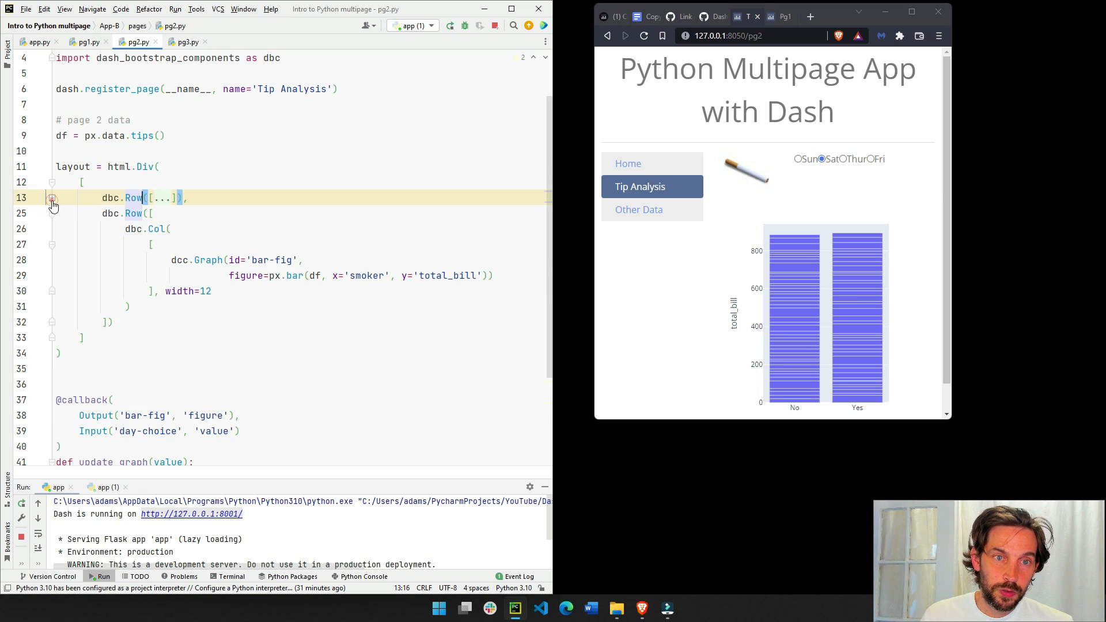
pyautogui.click(52, 198)
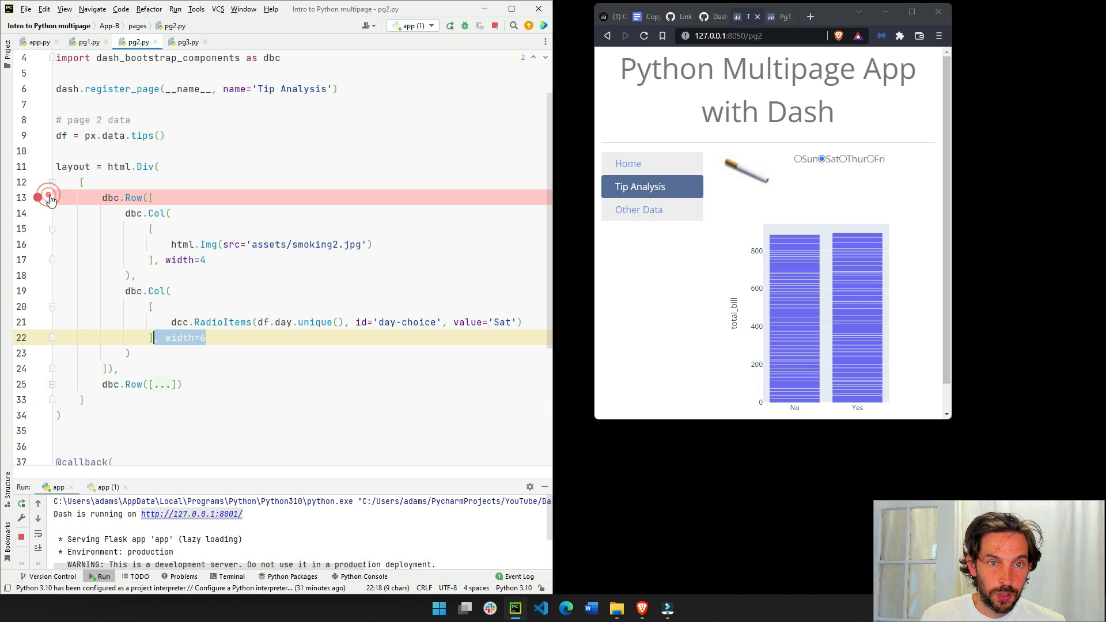
pyautogui.click(51, 197)
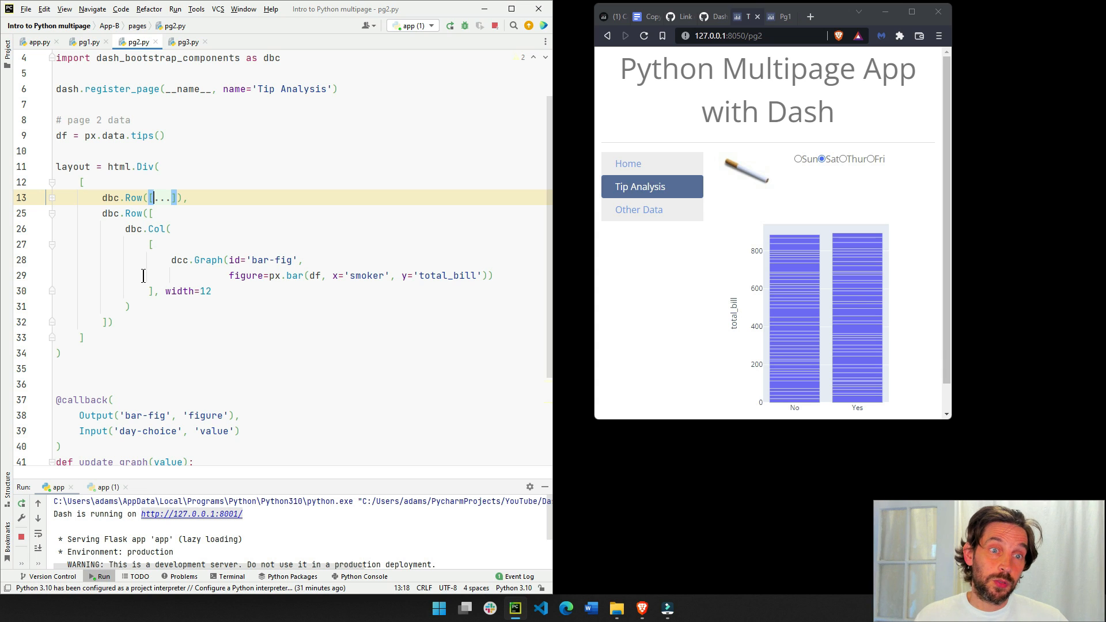
pyautogui.click(50, 198)
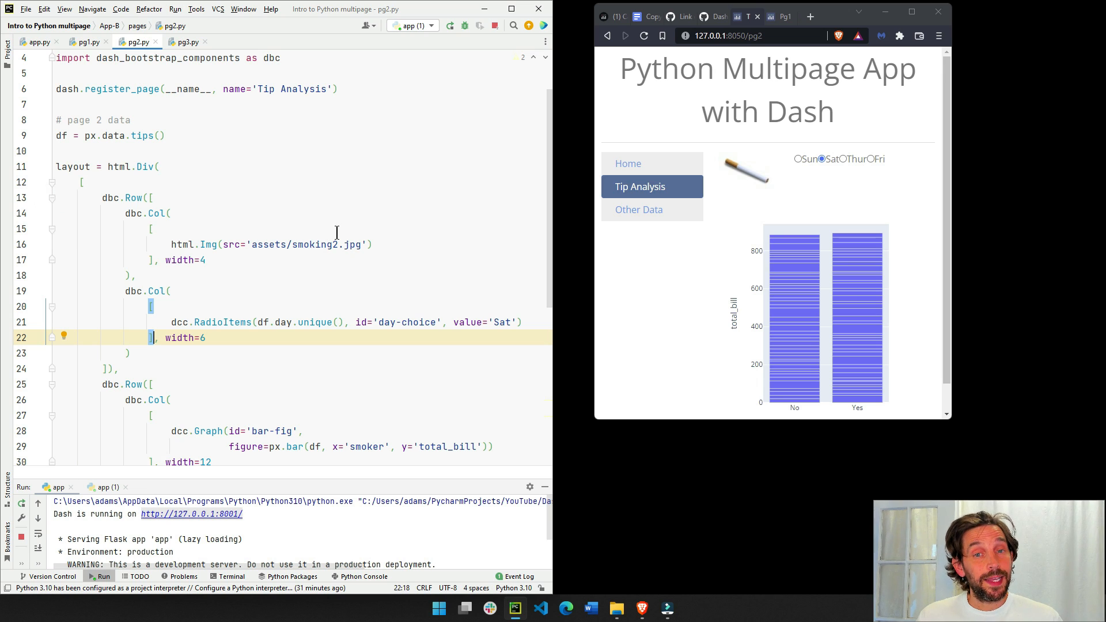
pyautogui.moveTo(324, 247)
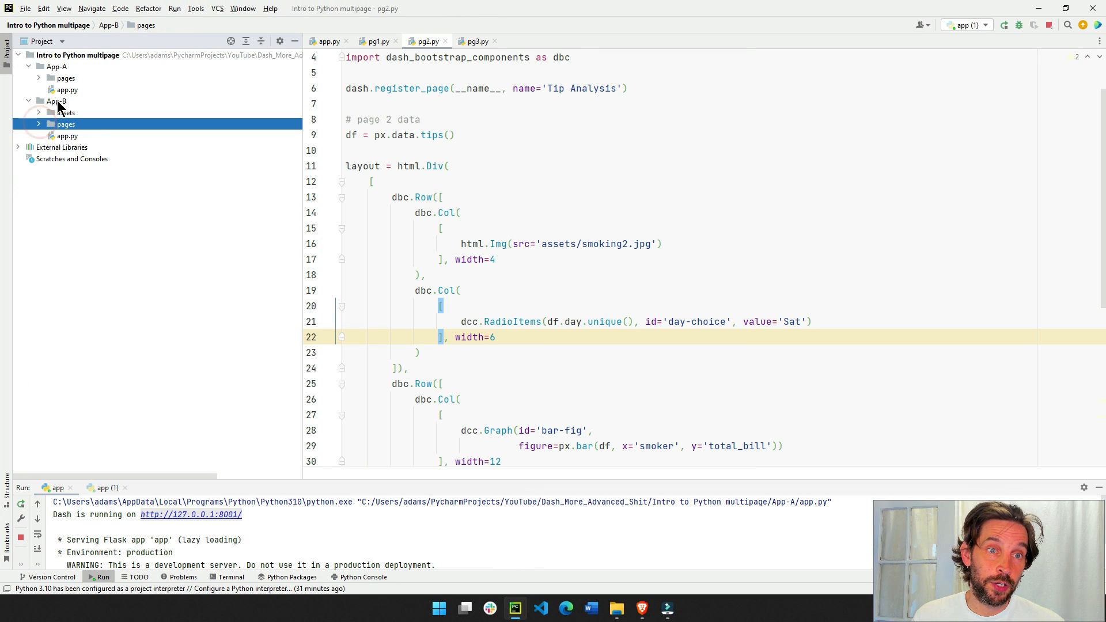
pyautogui.moveTo(58, 105)
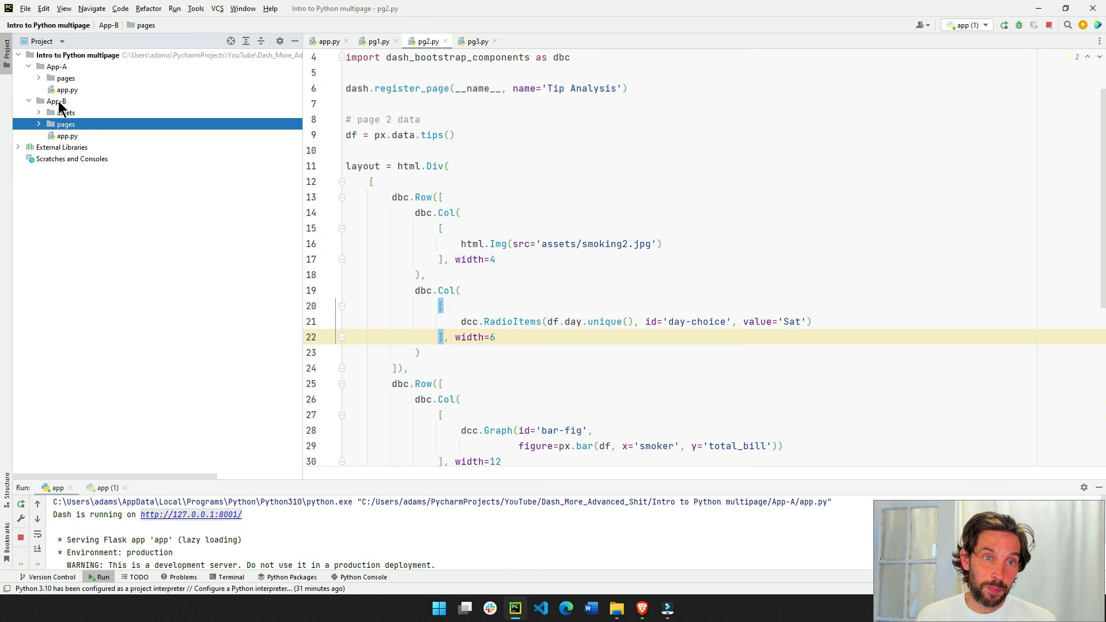
pyautogui.click(39, 112)
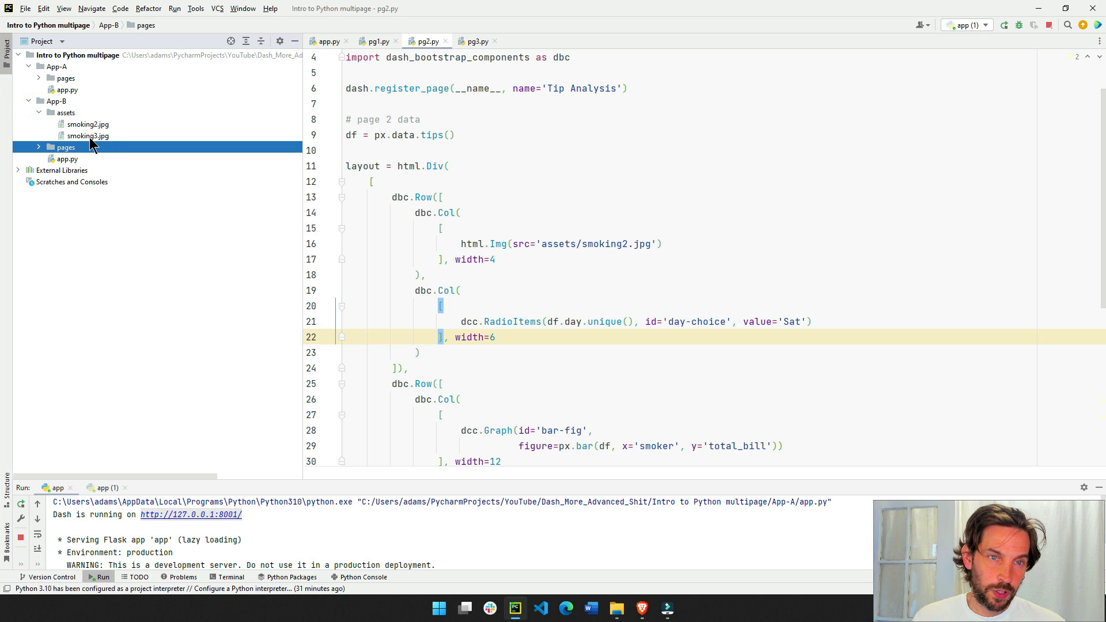
pyautogui.doubleClick(88, 124)
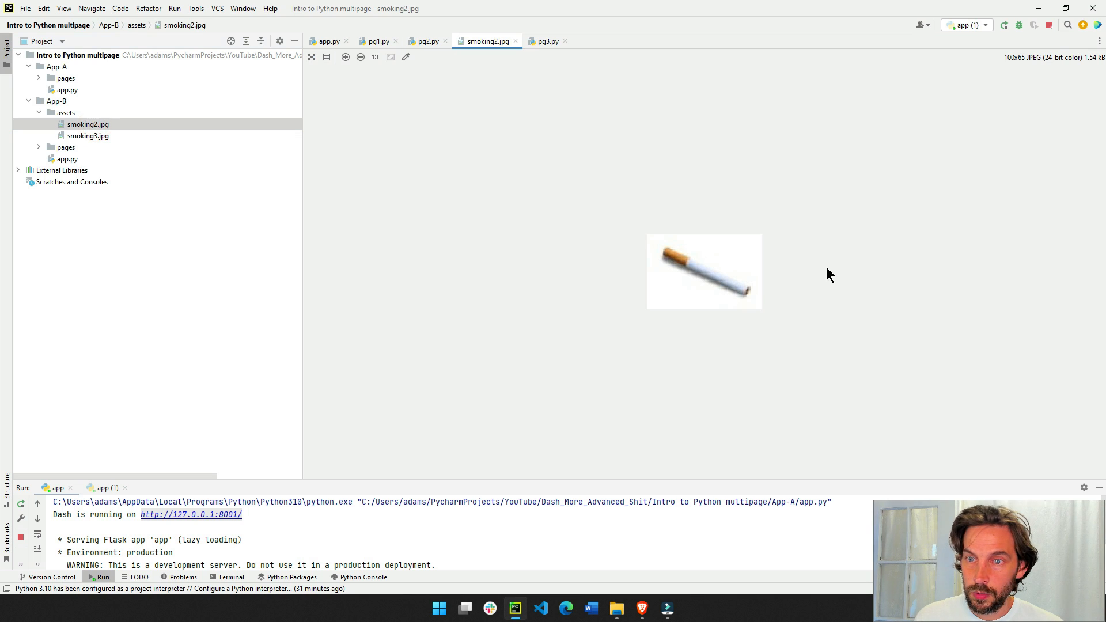
pyautogui.moveTo(515, 41)
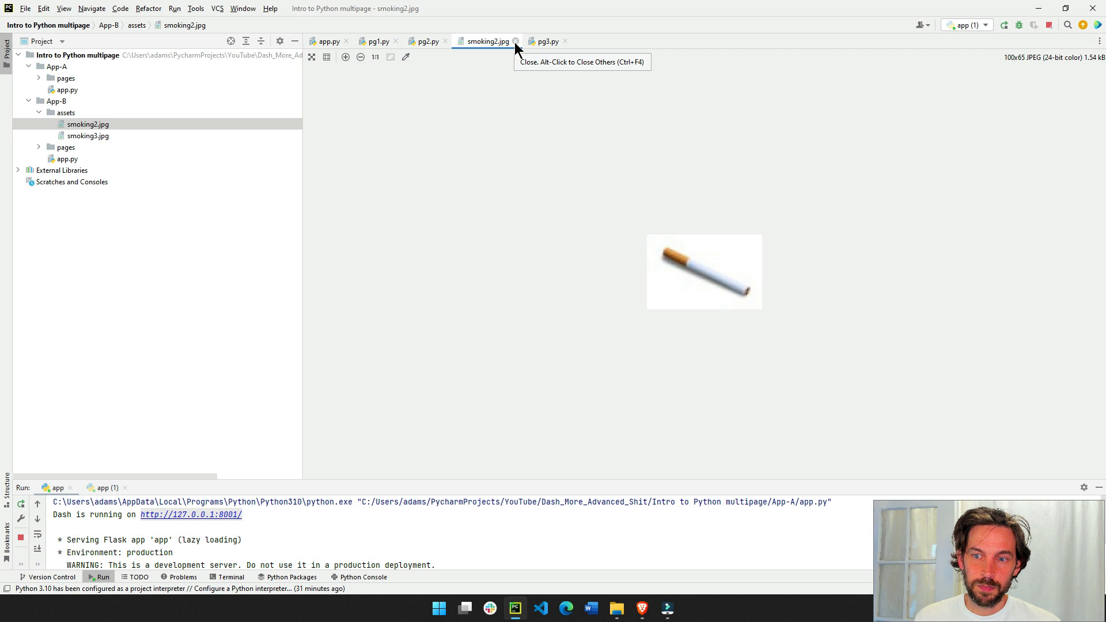
pyautogui.click(516, 41)
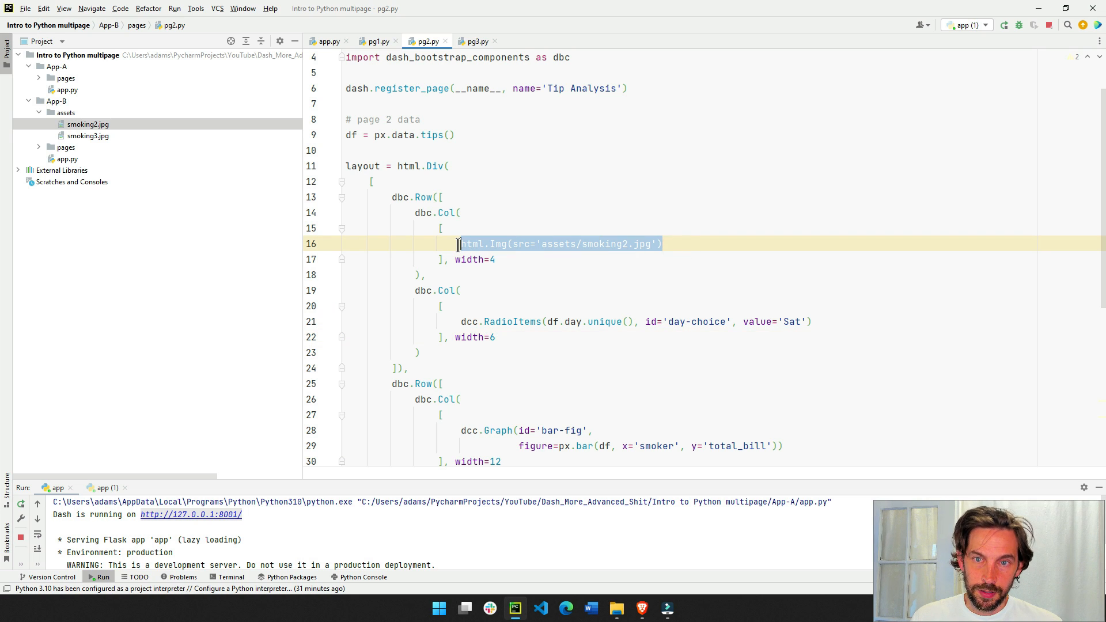
pyautogui.moveTo(528, 250)
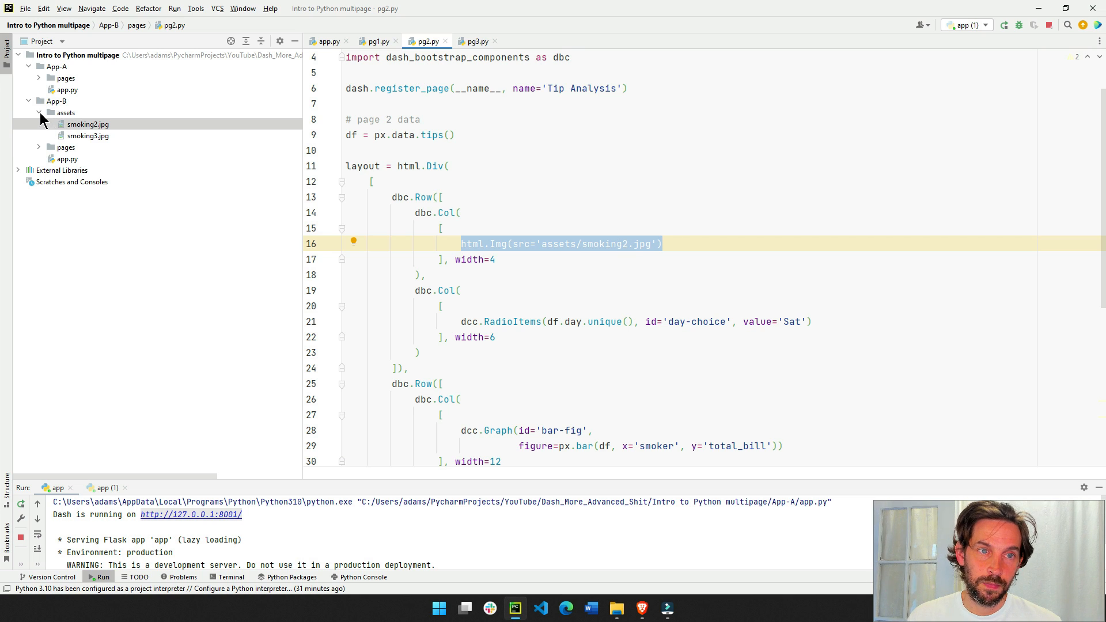
pyautogui.click(40, 112)
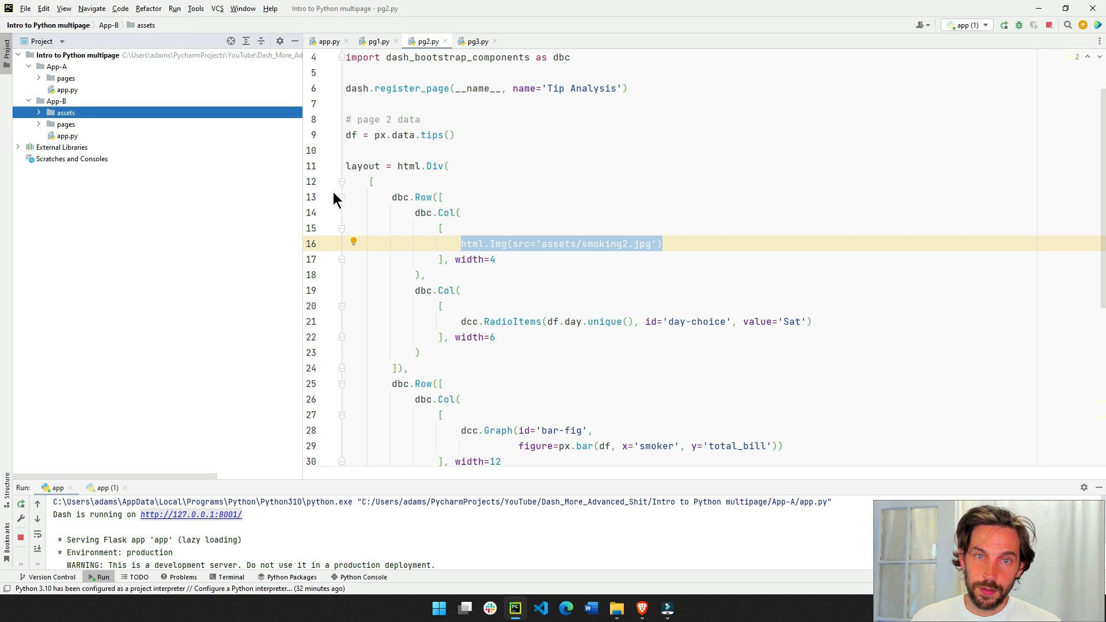
pyautogui.moveTo(302, 215)
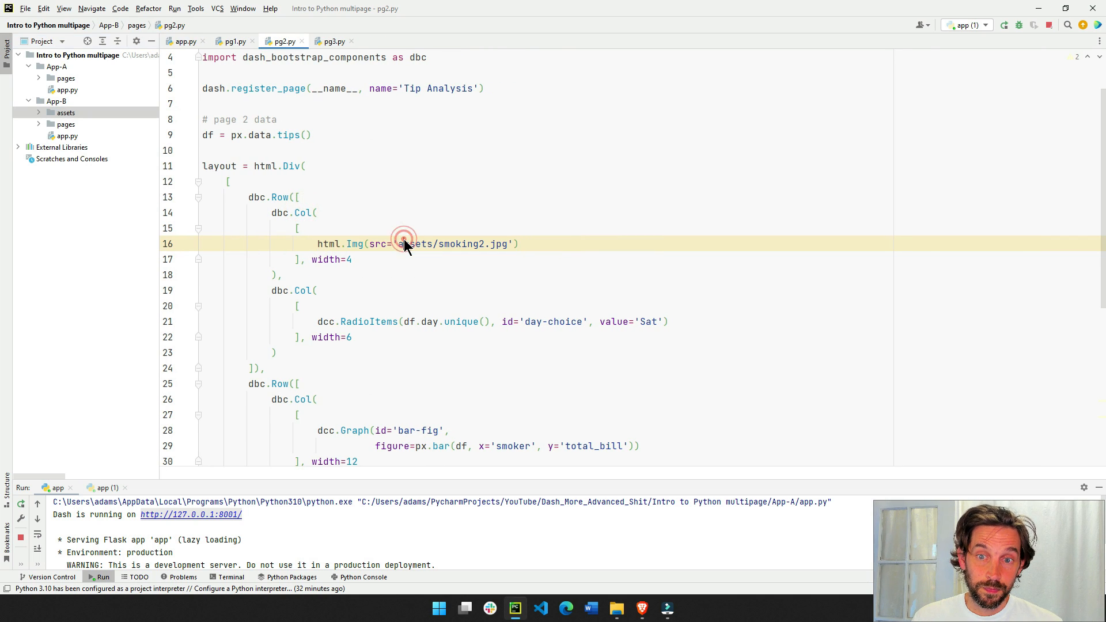
# Step: Match pg1.py's Home page name to the port 8050 app's sidebar links, ending in app.py
pyautogui.scroll(-3)
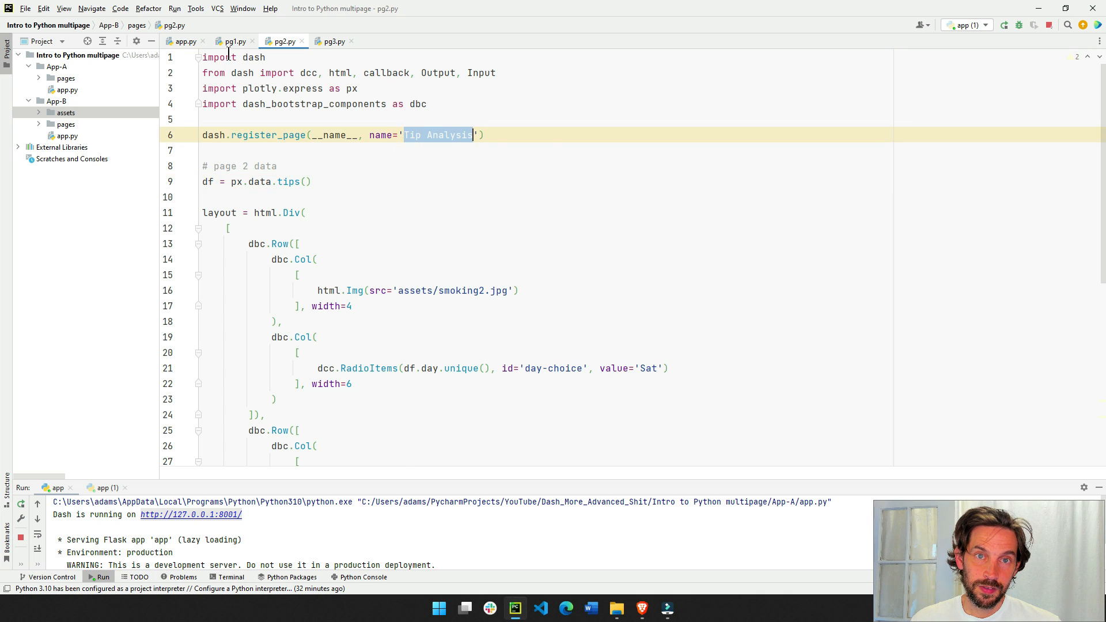
pyautogui.click(233, 41)
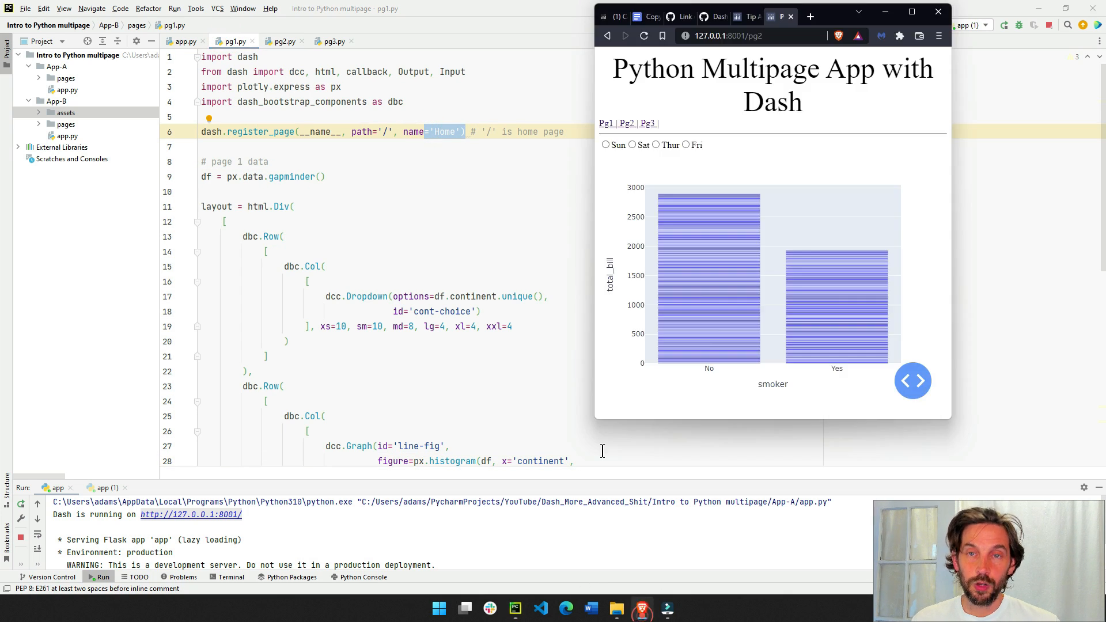
pyautogui.click(771, 17)
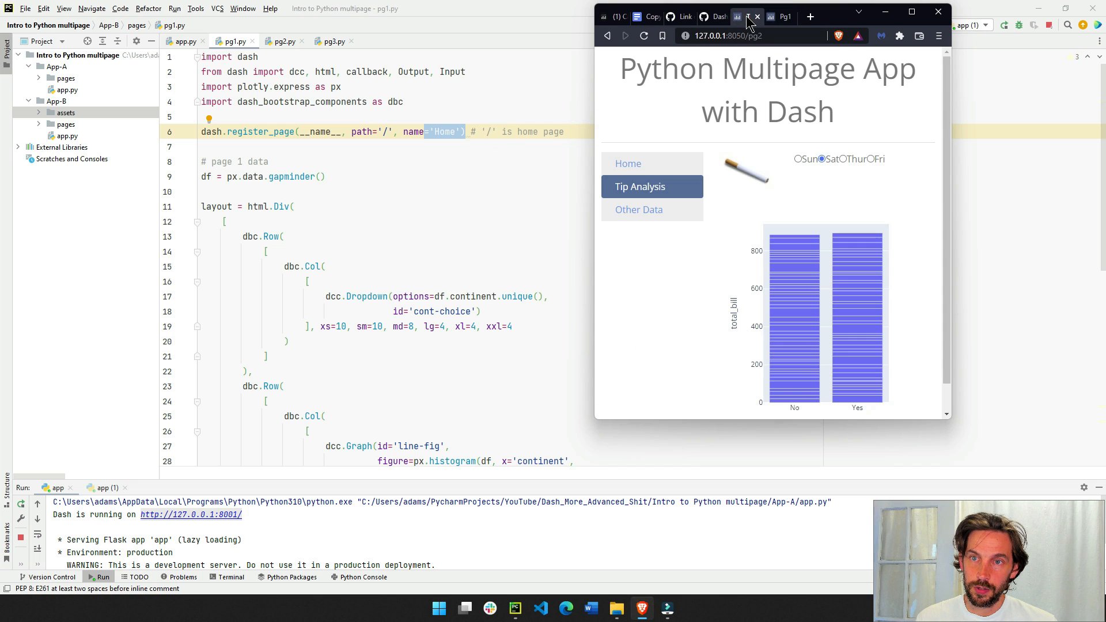
pyautogui.click(626, 163)
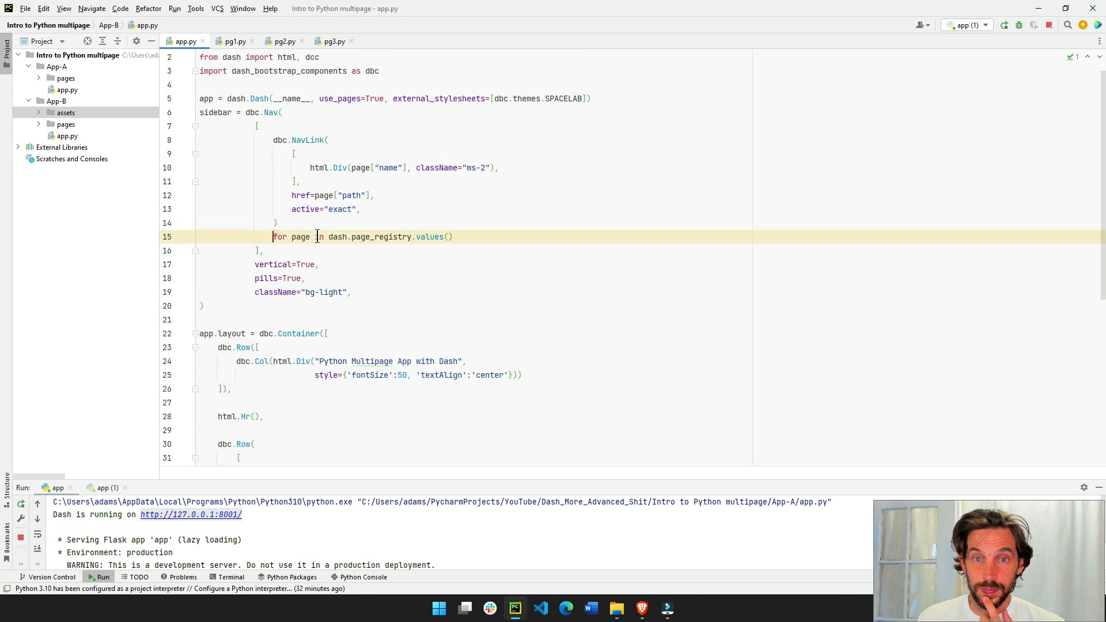
# Step: Highlight page["name"] in app.py and check the names in pg1, pg2 and pg3, ending on pg2.py
pyautogui.click(276, 113)
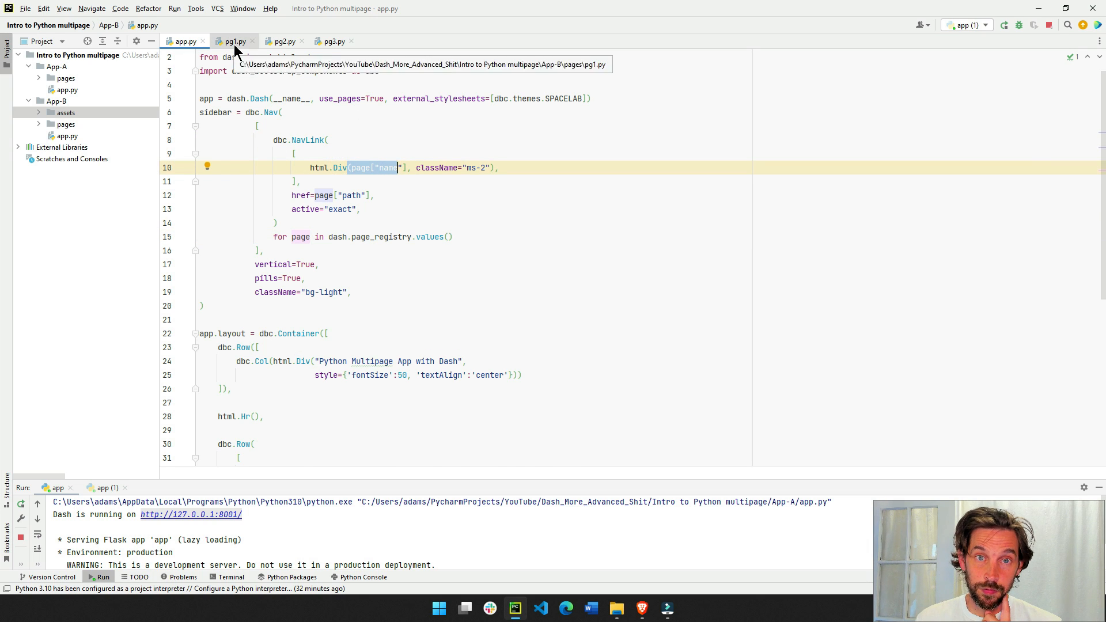
pyautogui.click(233, 41)
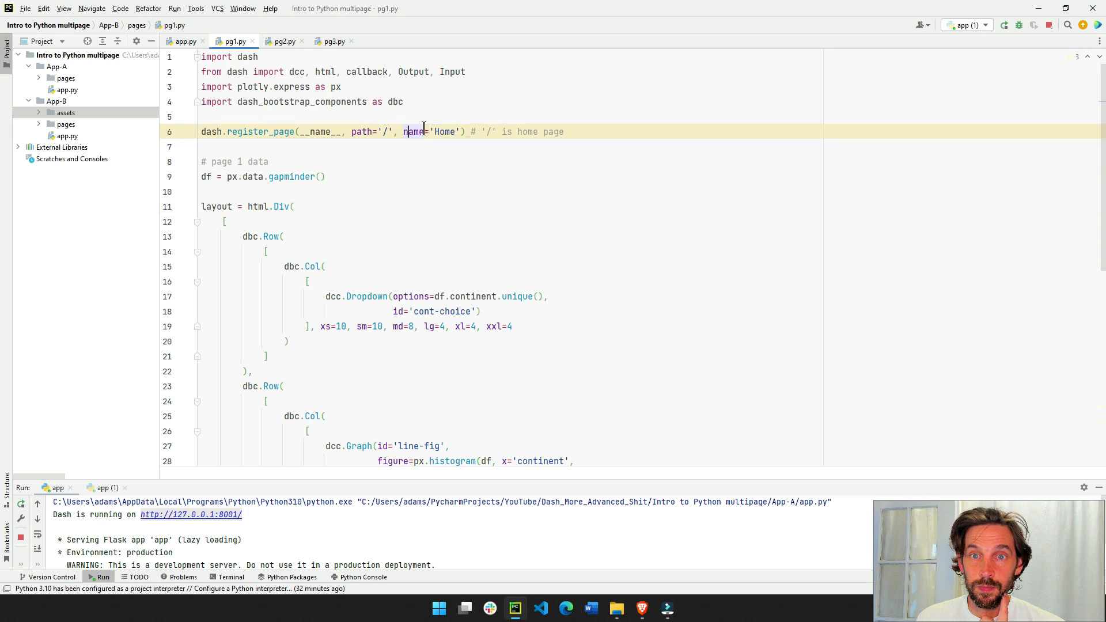
pyautogui.click(281, 41)
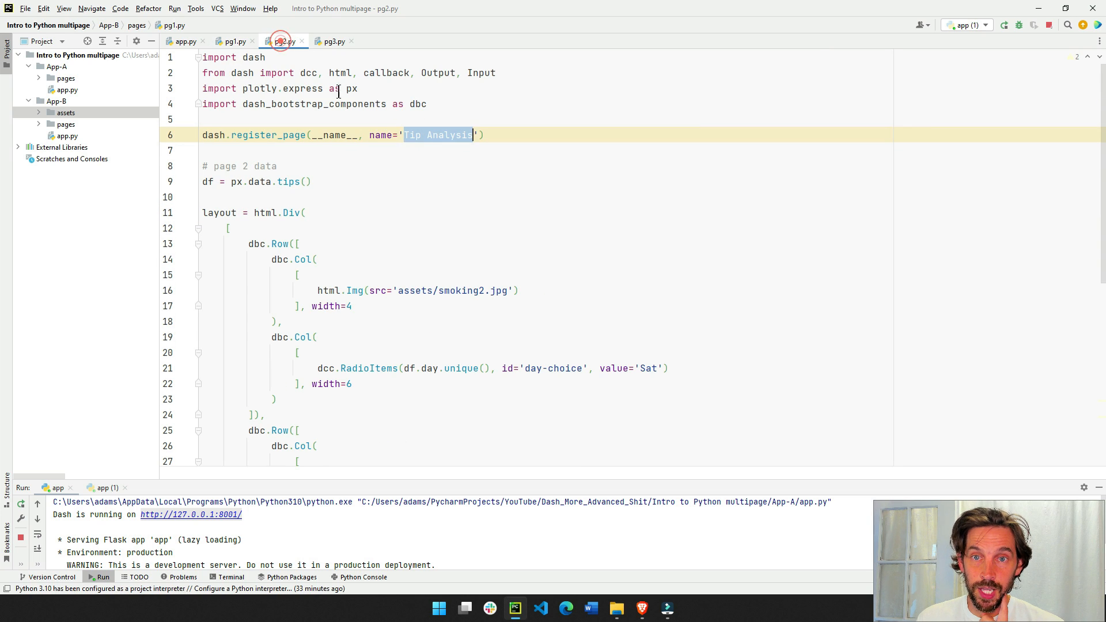
pyautogui.click(333, 41)
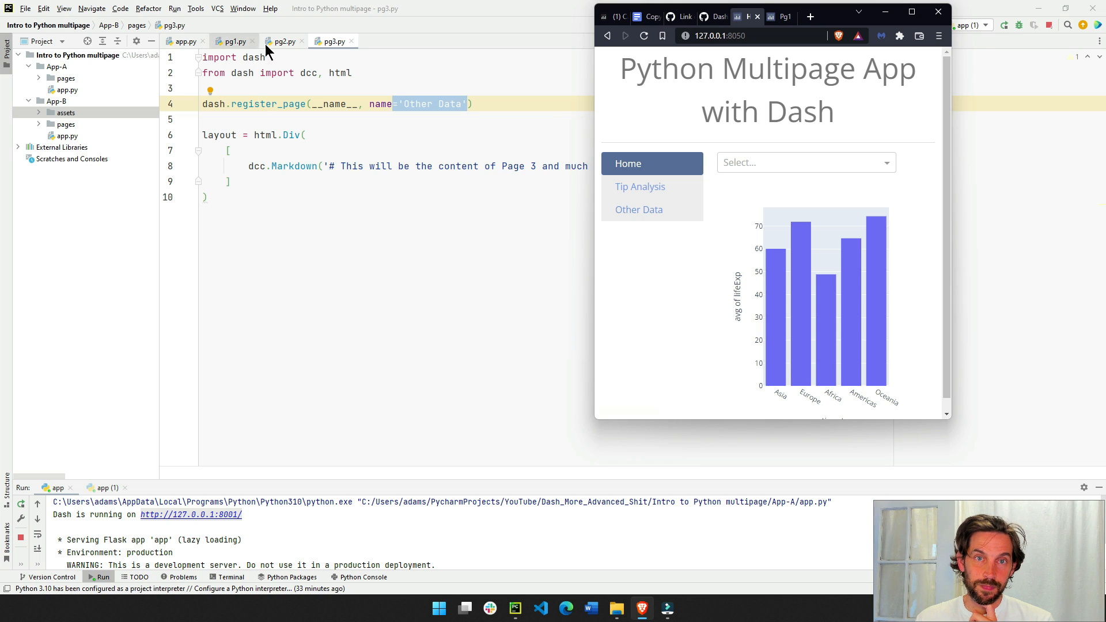
pyautogui.click(282, 41)
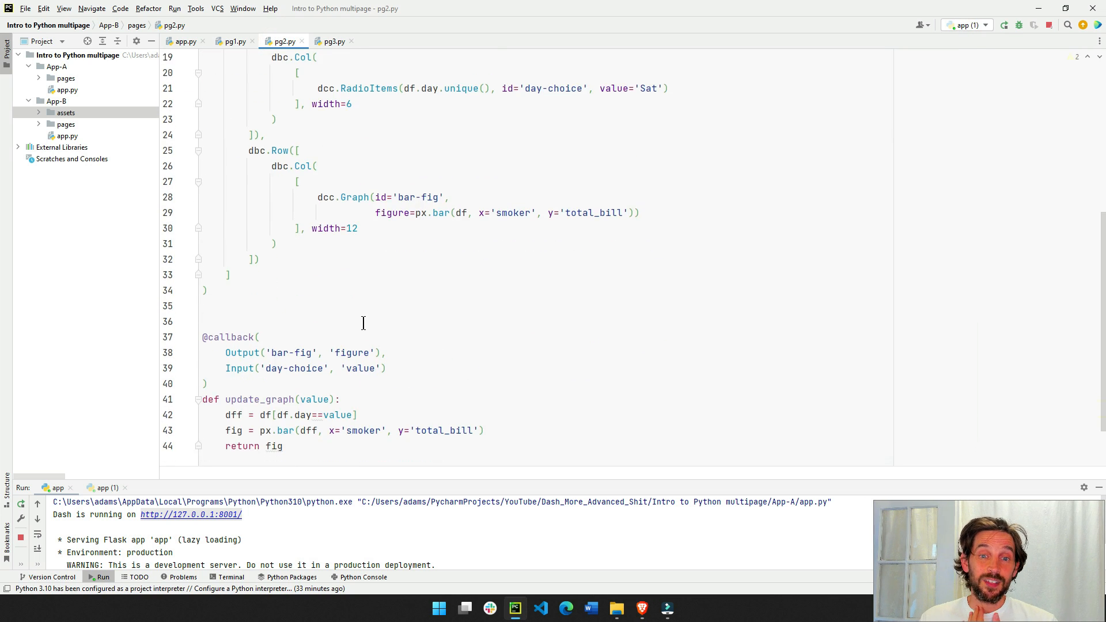
# Step: Move from pg2.py's bar-chart callback to pg1.py's continent-filtering histogram callback
pyautogui.click(237, 272)
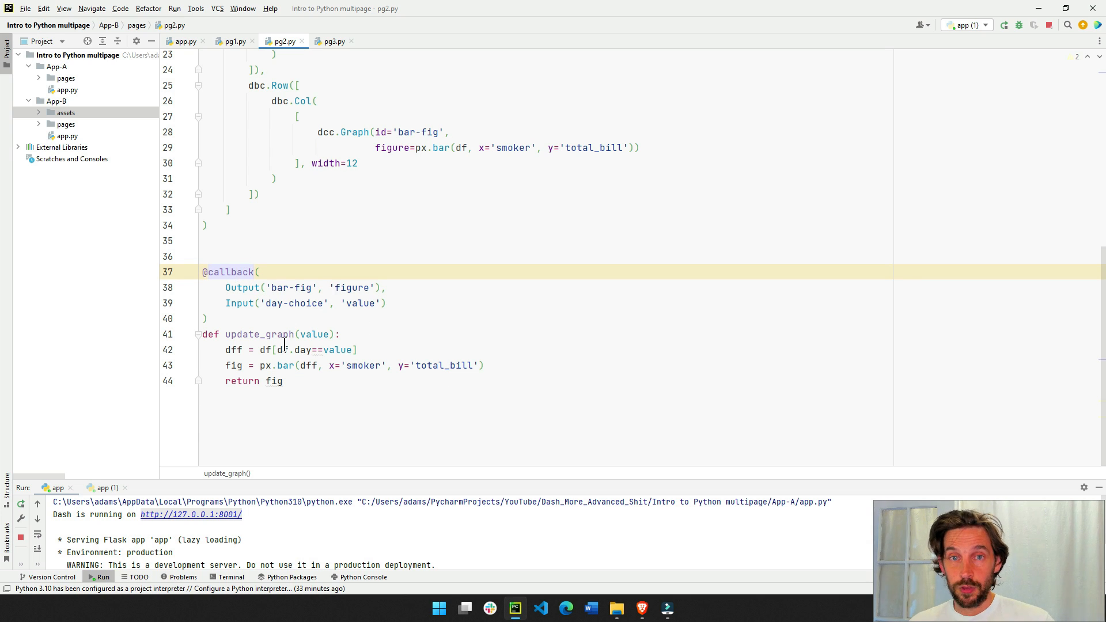
pyautogui.click(233, 41)
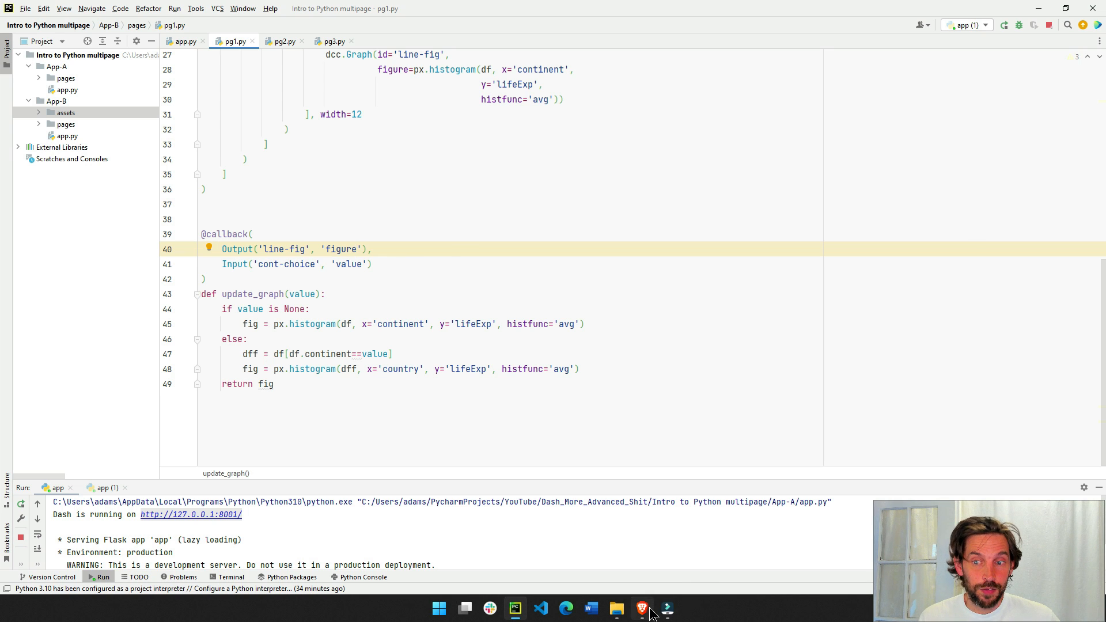
# Step: Load community.plotly.com in a new Brave tab
pyautogui.click(641, 608)
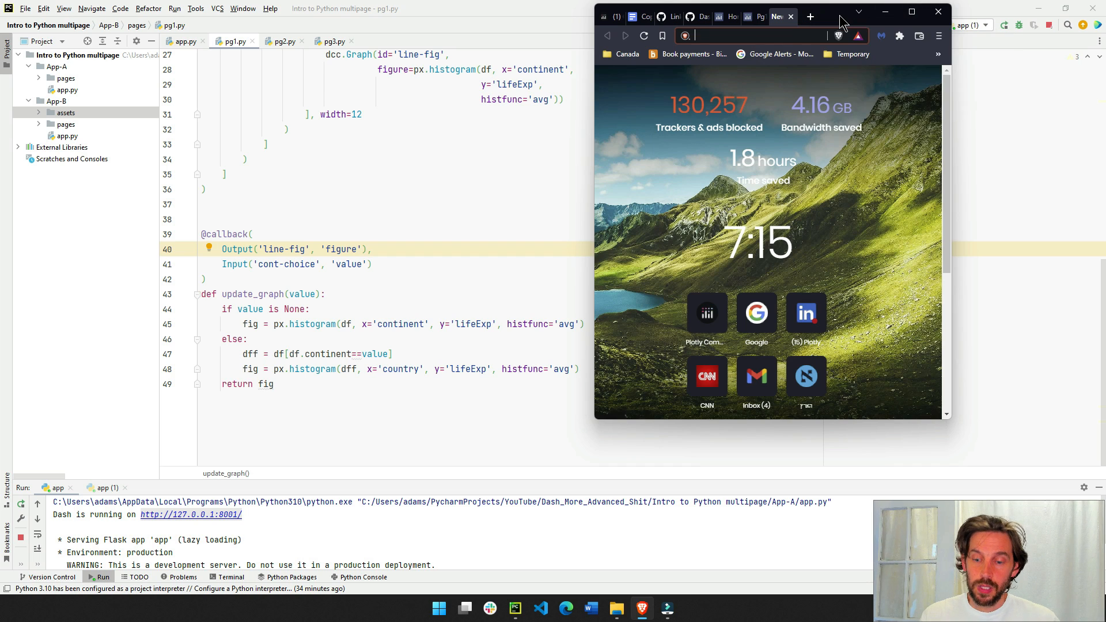
pyautogui.write('community.plotly.com')
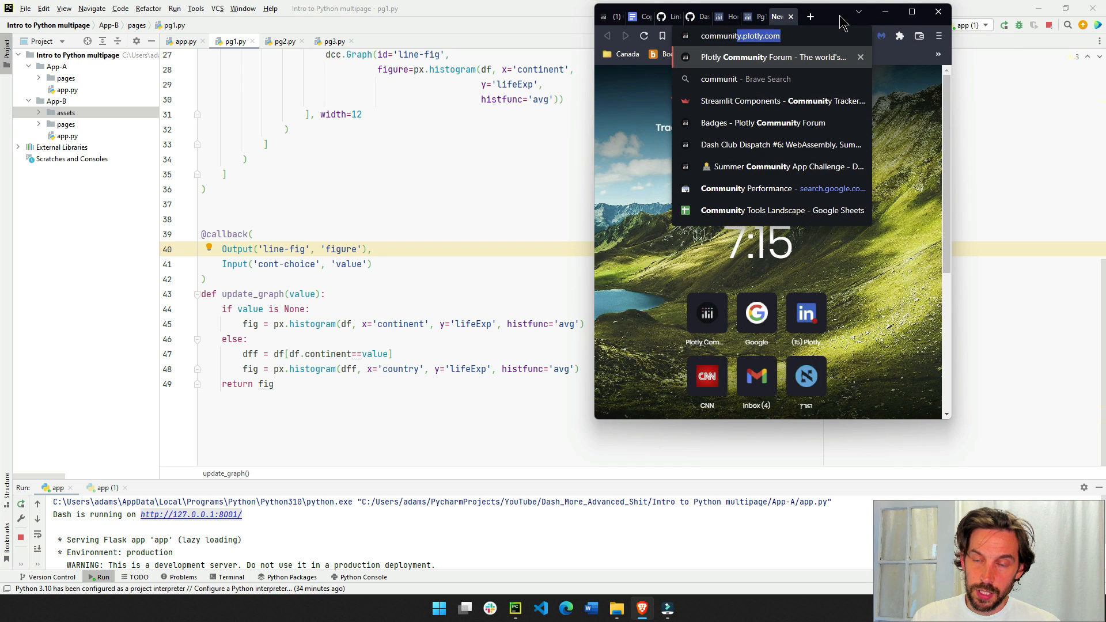
pyautogui.press('enter')
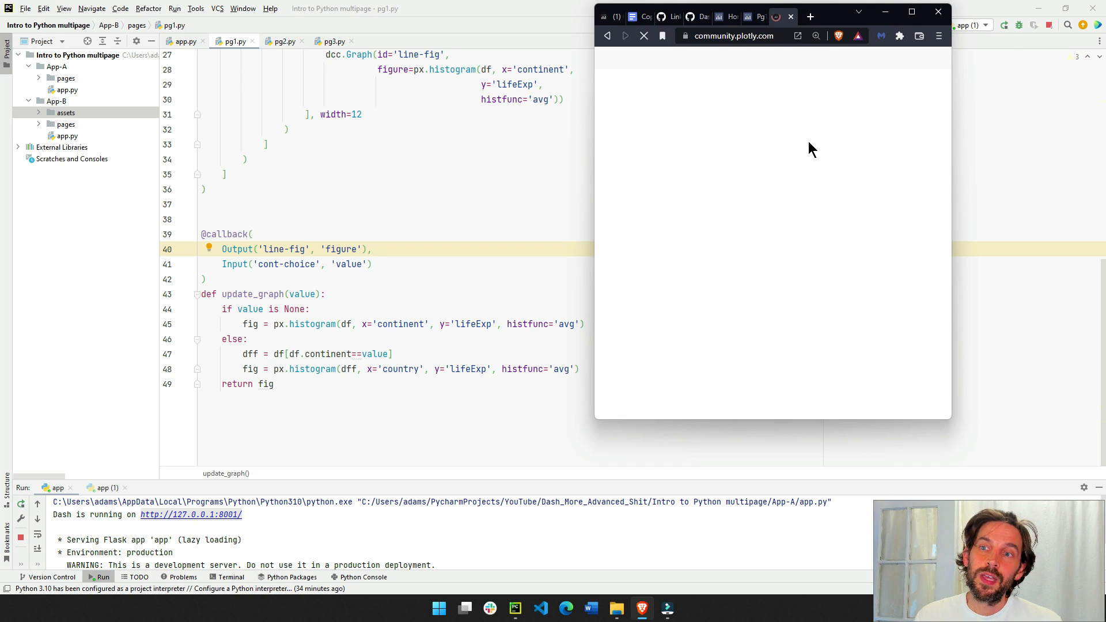